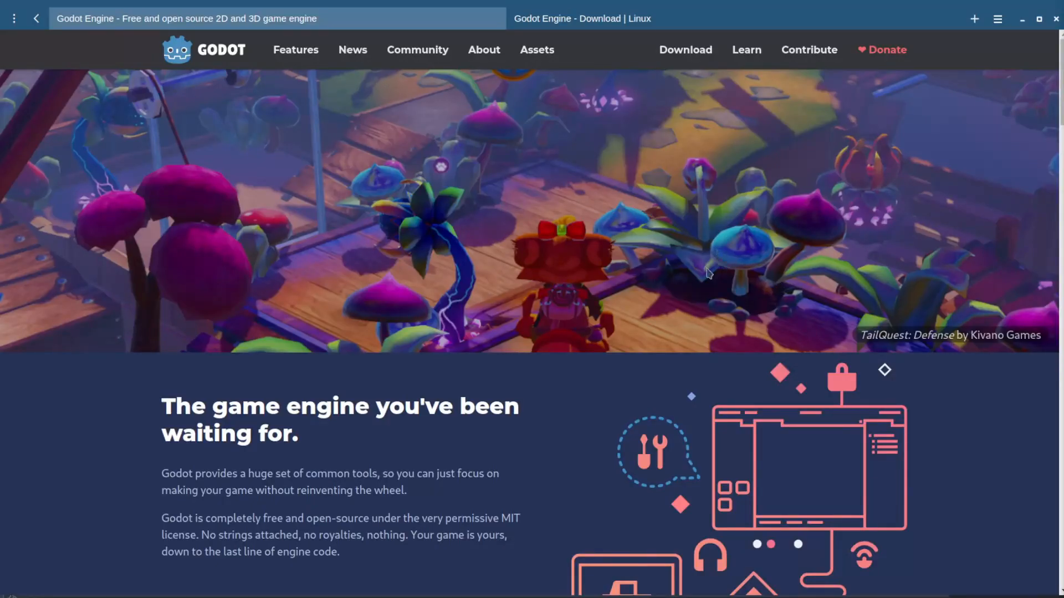
# Scroll the page, then bring up the Godot 3.5 Linux download page
pyautogui.scroll(-3)
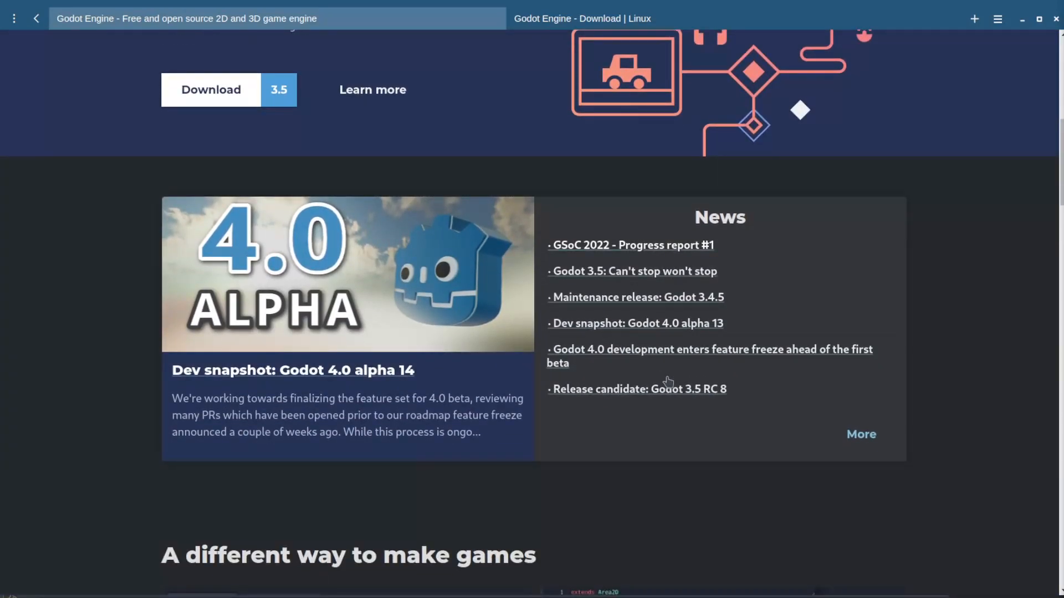
pyautogui.scroll(-3)
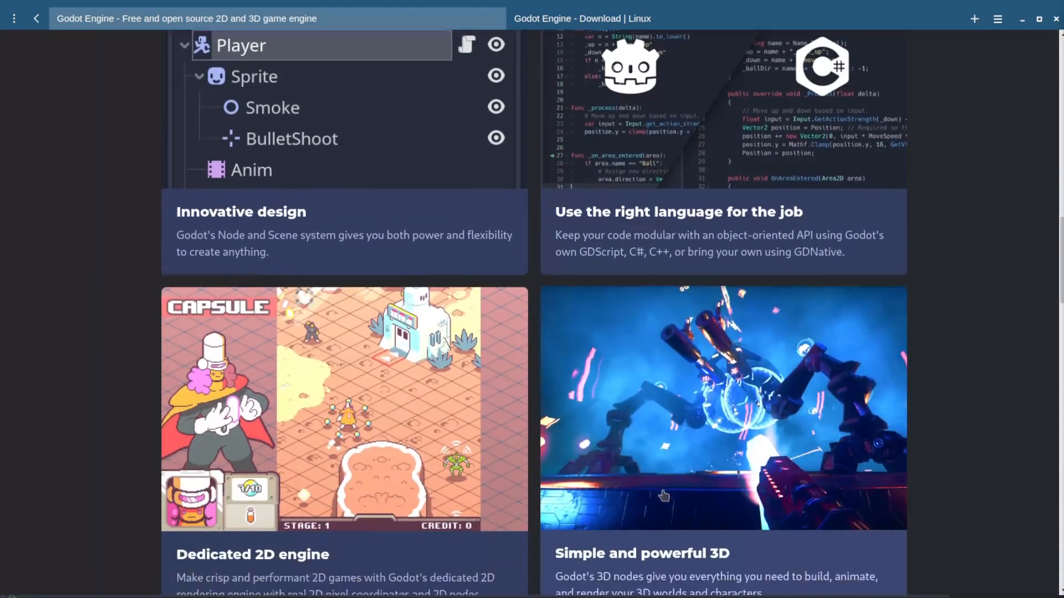
pyautogui.scroll(-3)
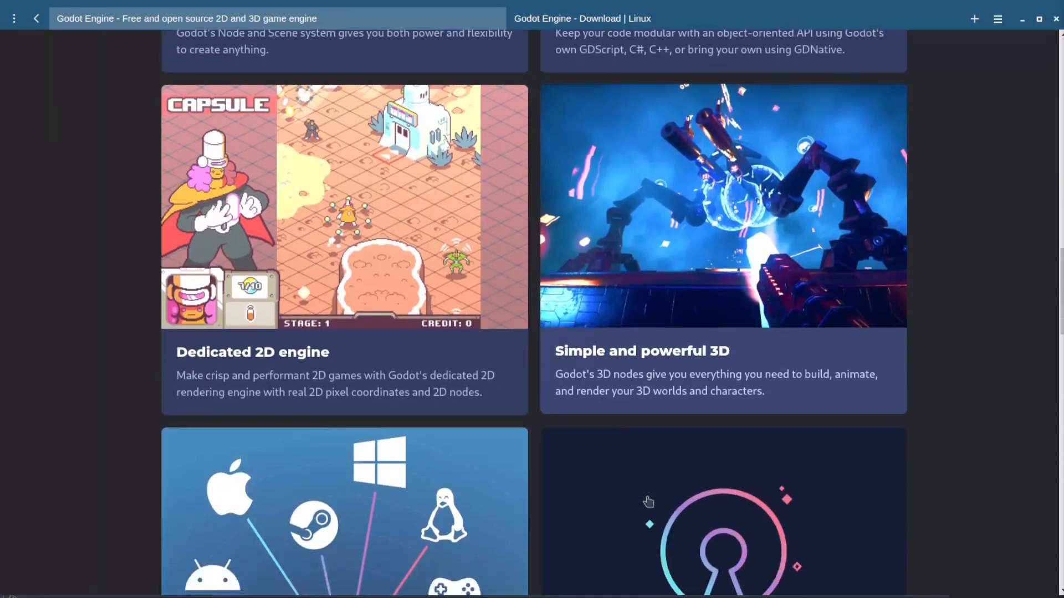
pyautogui.scroll(-3)
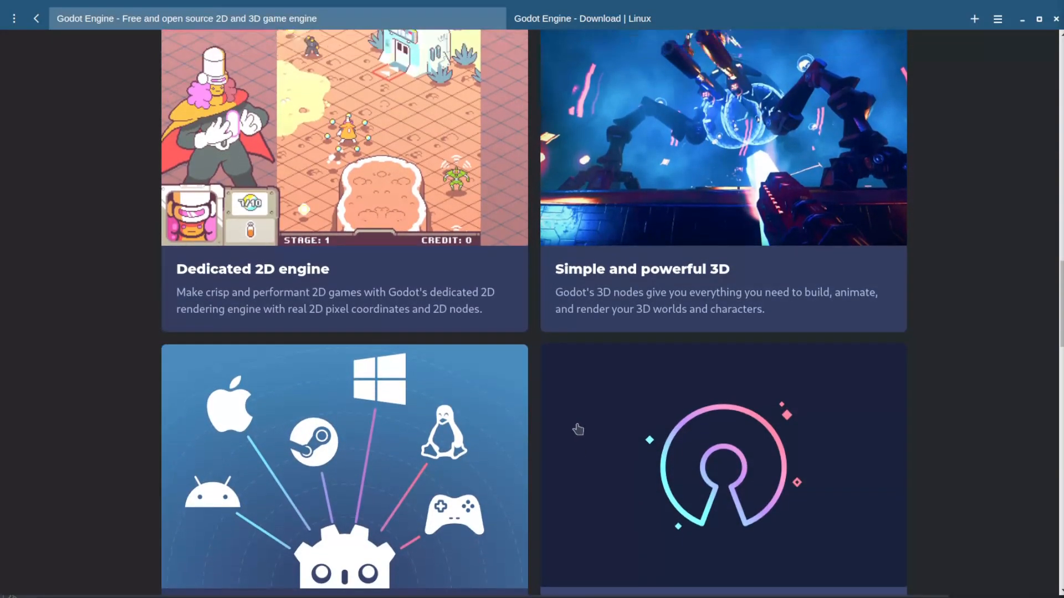
pyautogui.click(582, 19)
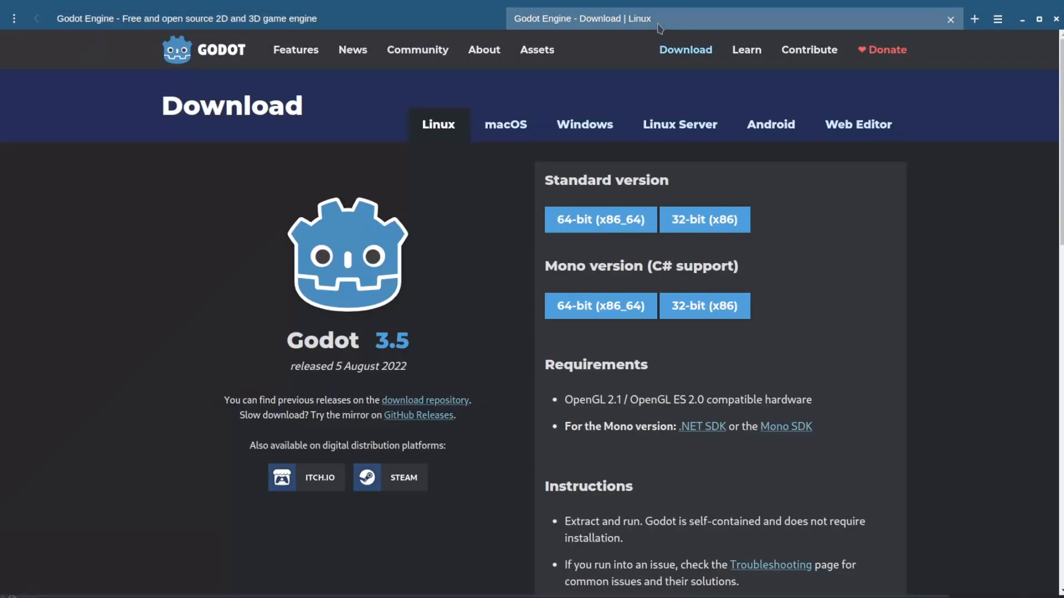
pyautogui.moveTo(633, 161)
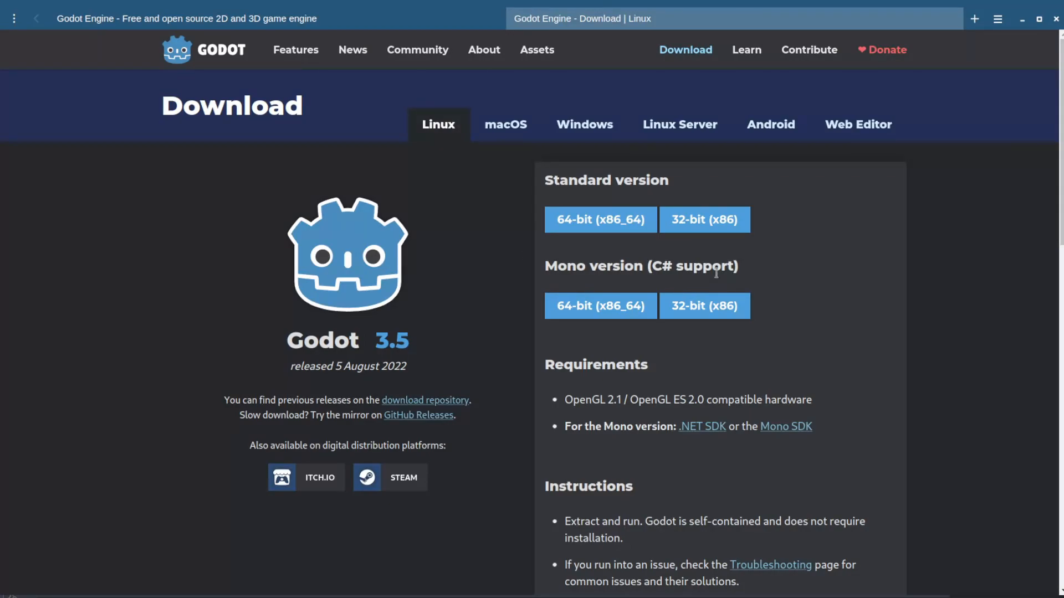
pyautogui.moveTo(572, 175)
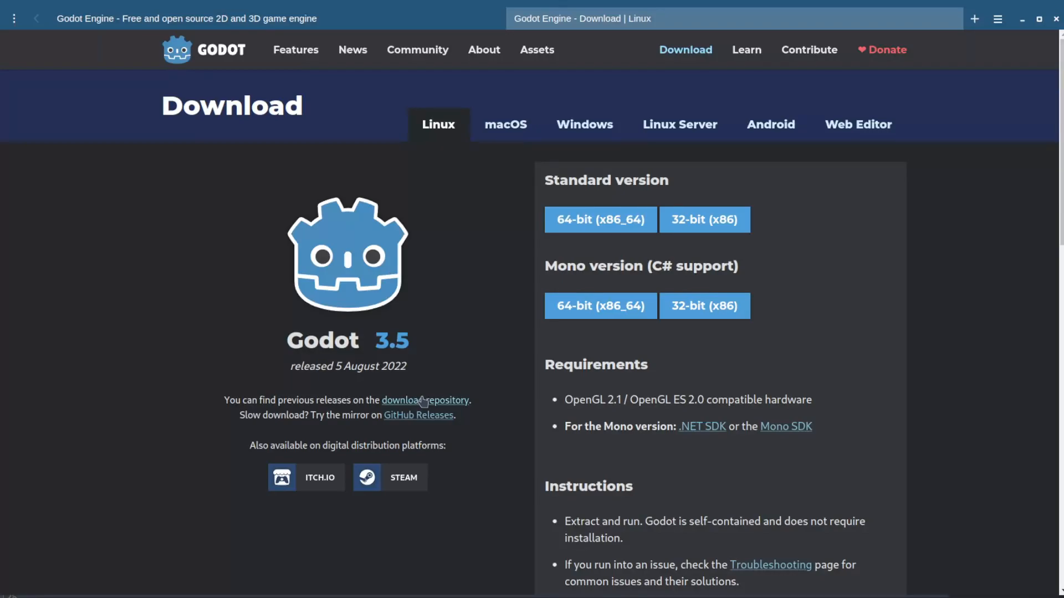
pyautogui.moveTo(442, 456)
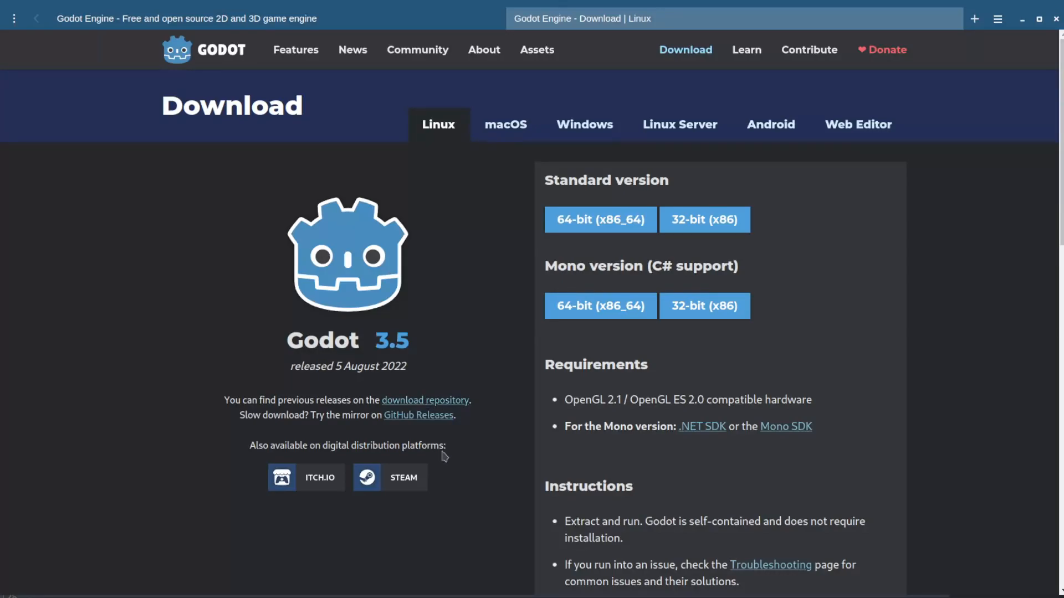
pyautogui.moveTo(399, 483)
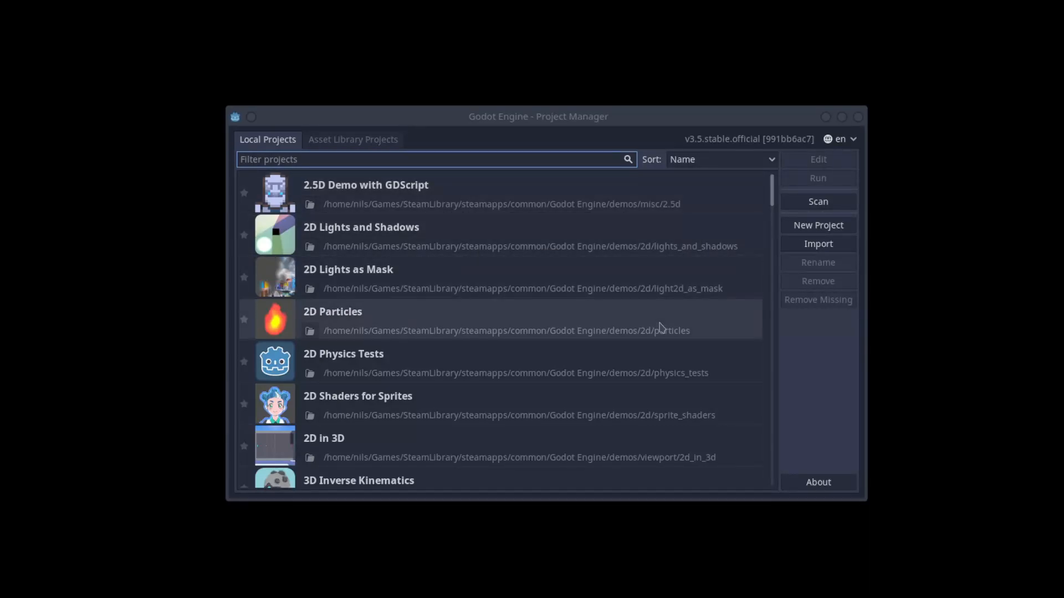
pyautogui.moveTo(568, 264)
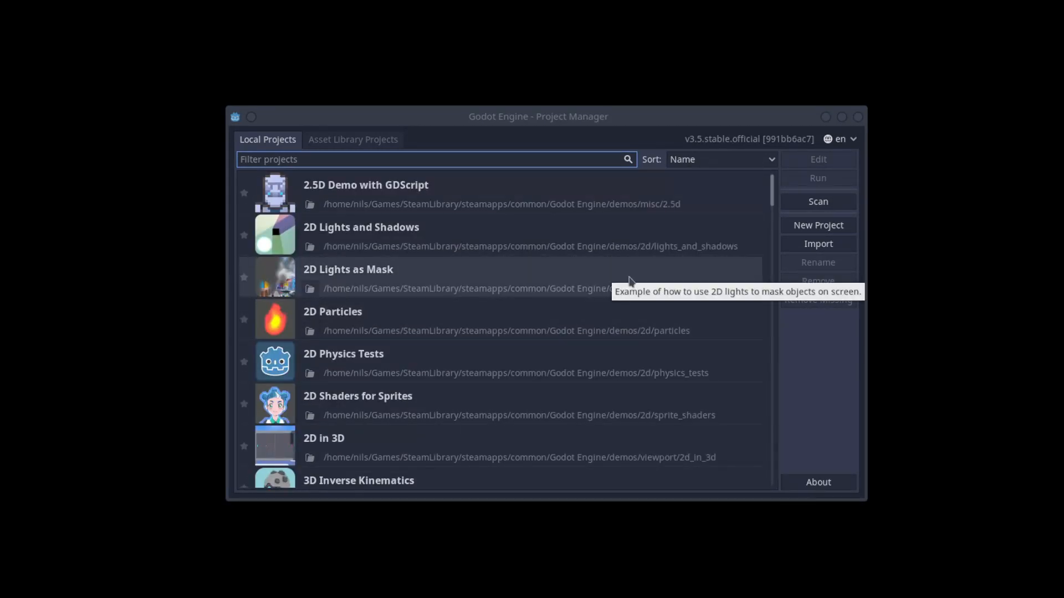
pyautogui.click(353, 140)
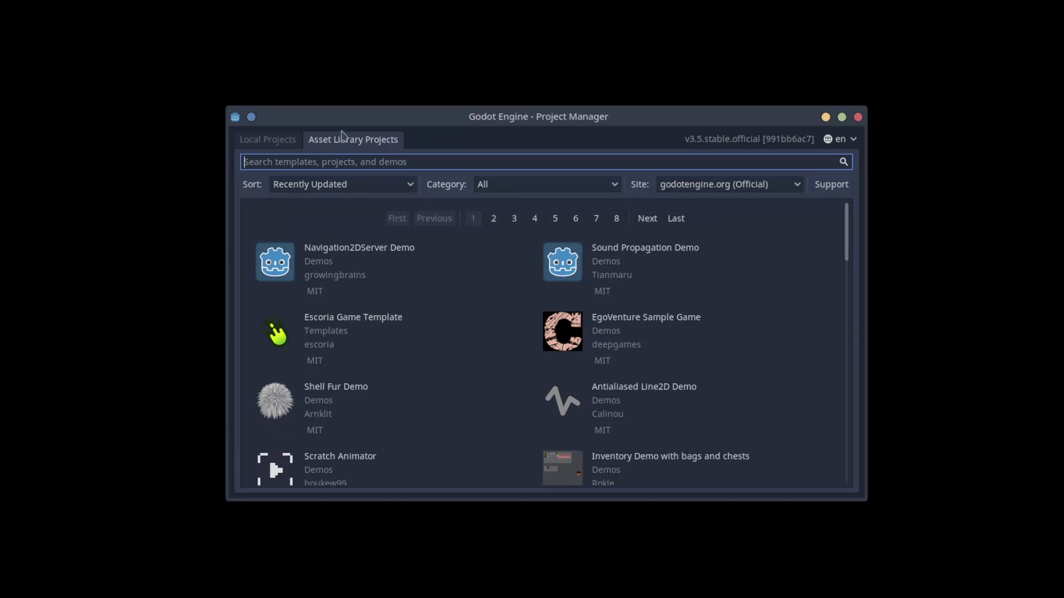
pyautogui.click(267, 140)
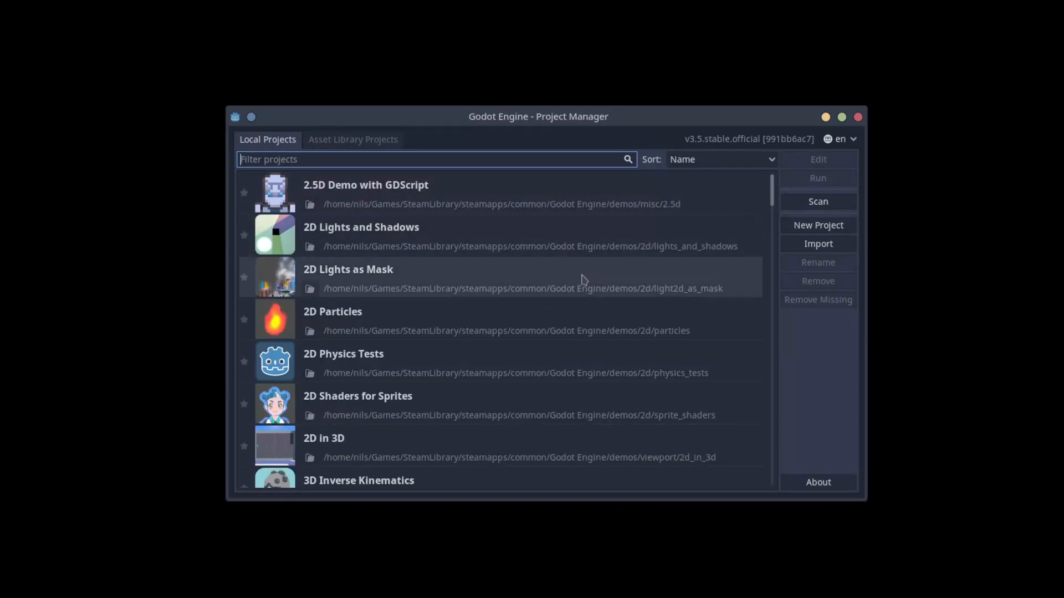
pyautogui.moveTo(521, 402)
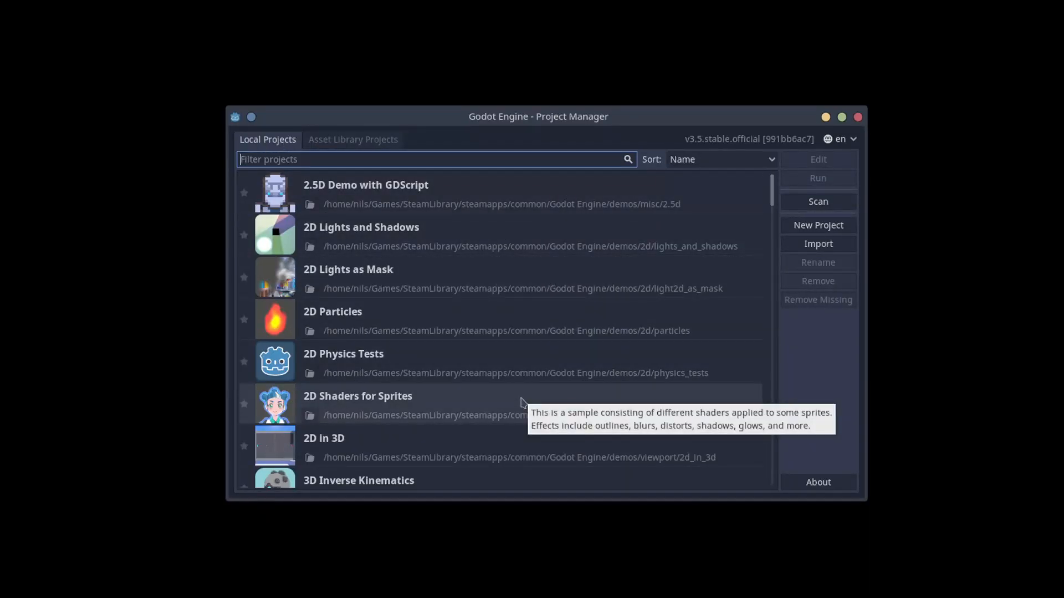
pyautogui.moveTo(515, 330)
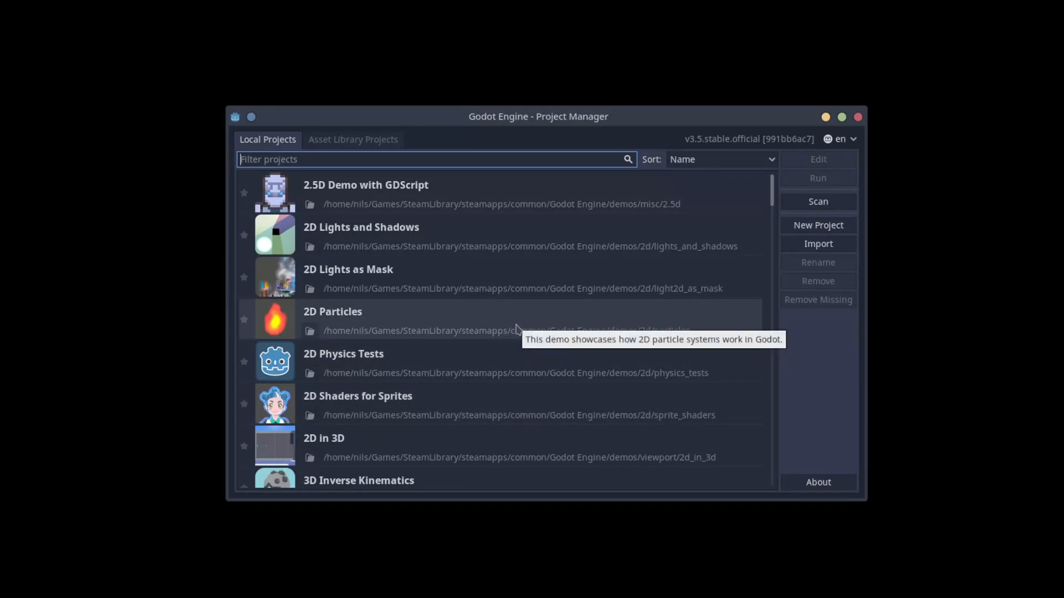
pyautogui.click(352, 140)
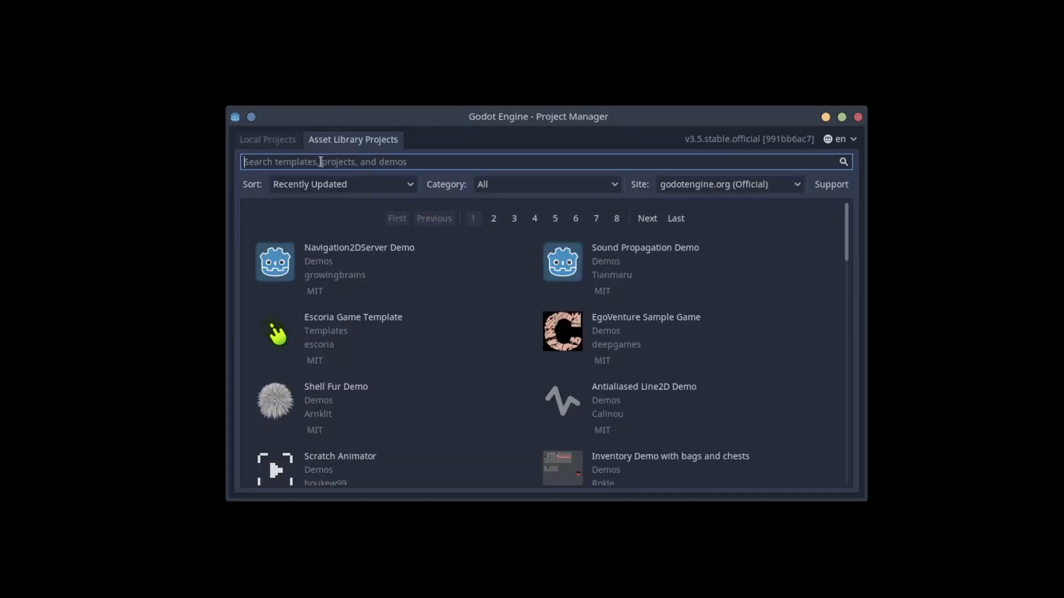
pyautogui.write('third')
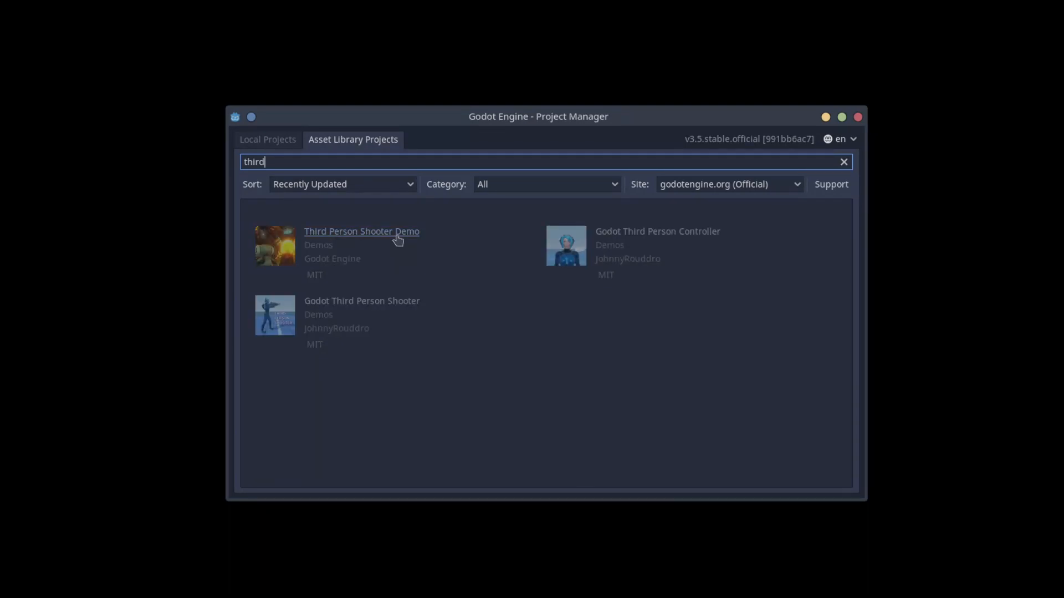
pyautogui.click(361, 231)
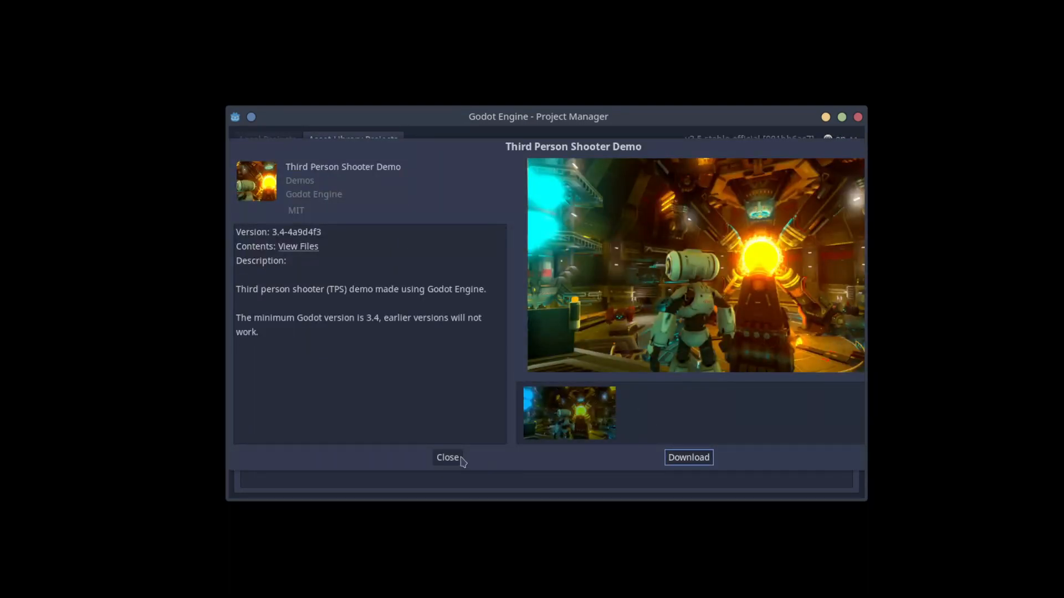
pyautogui.click(446, 458)
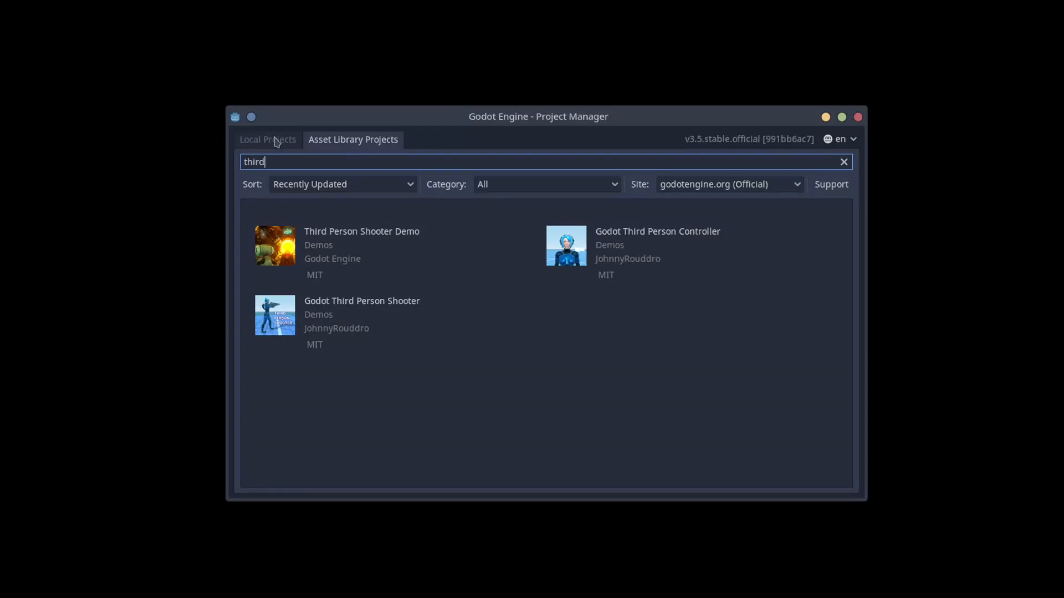
pyautogui.click(267, 140)
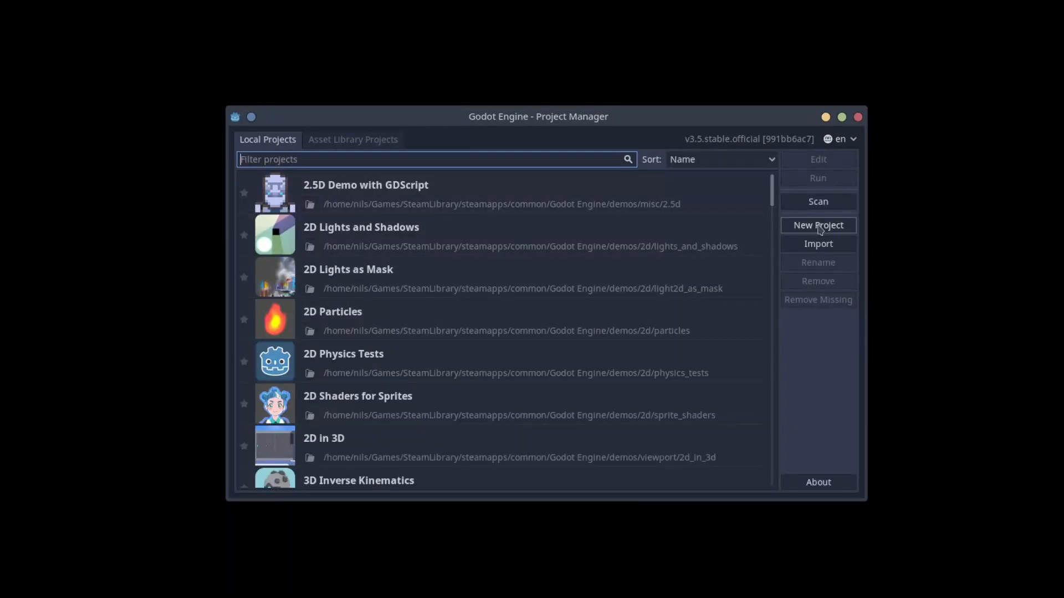
# Create project '10minutes' in its own new folder and open it in the editor
pyautogui.click(817, 225)
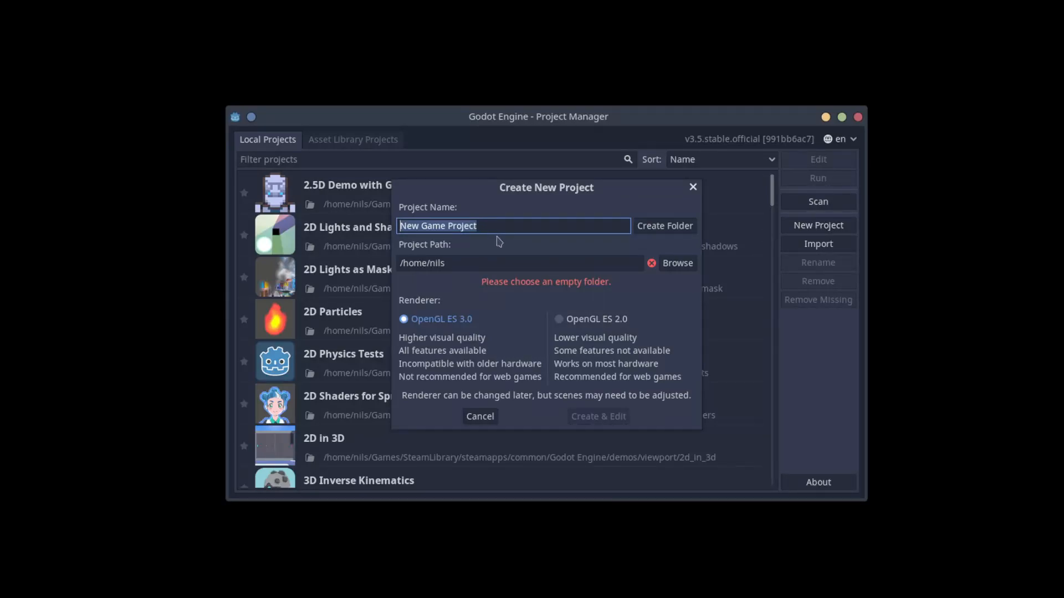
pyautogui.write('10minutes')
pyautogui.click(521, 262)
pyautogui.write('/src/gamedev/')
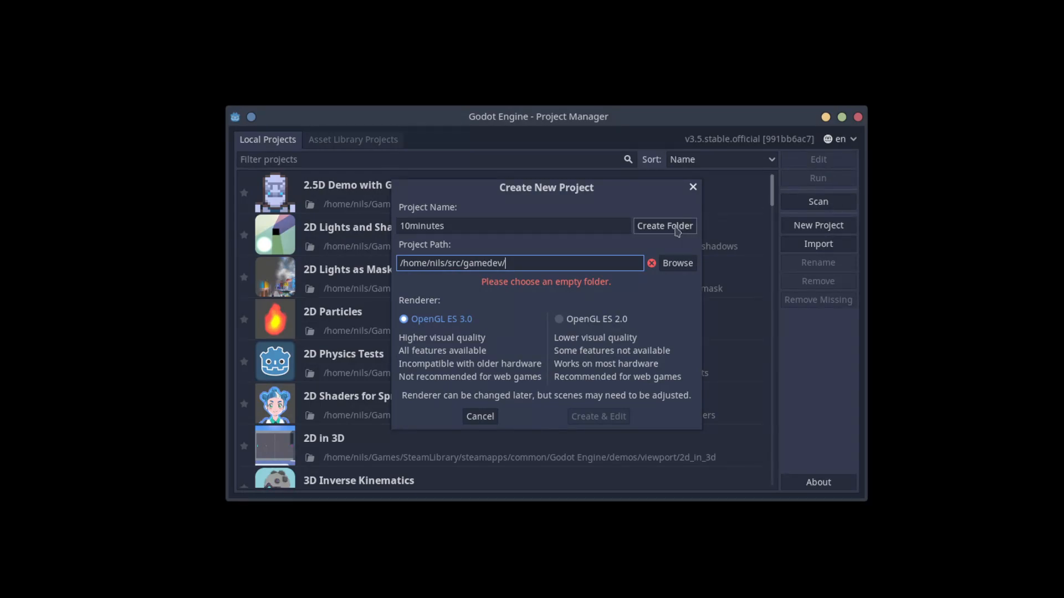
pyautogui.click(664, 225)
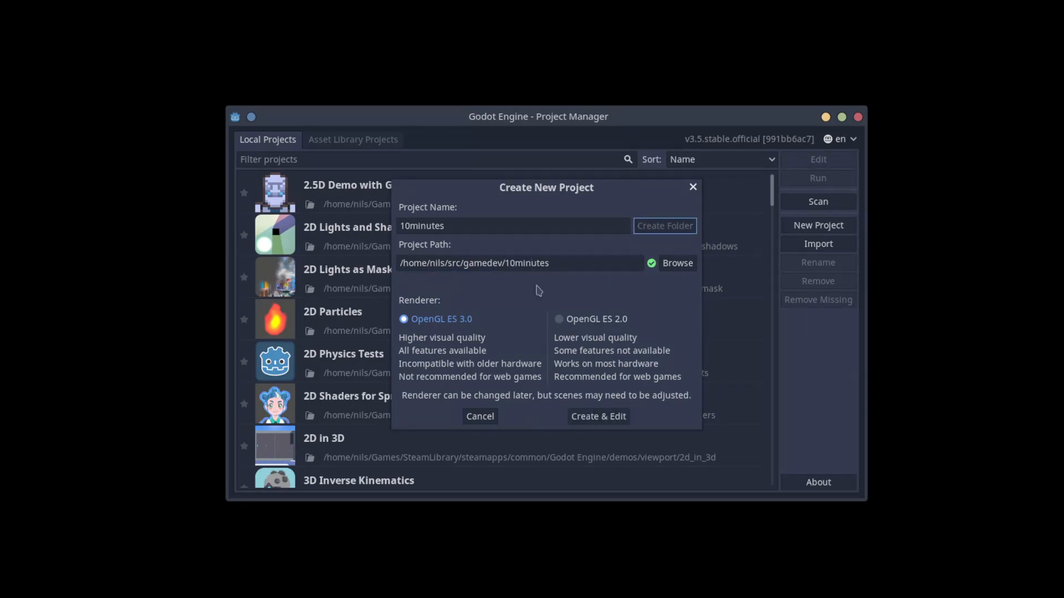
pyautogui.click(597, 416)
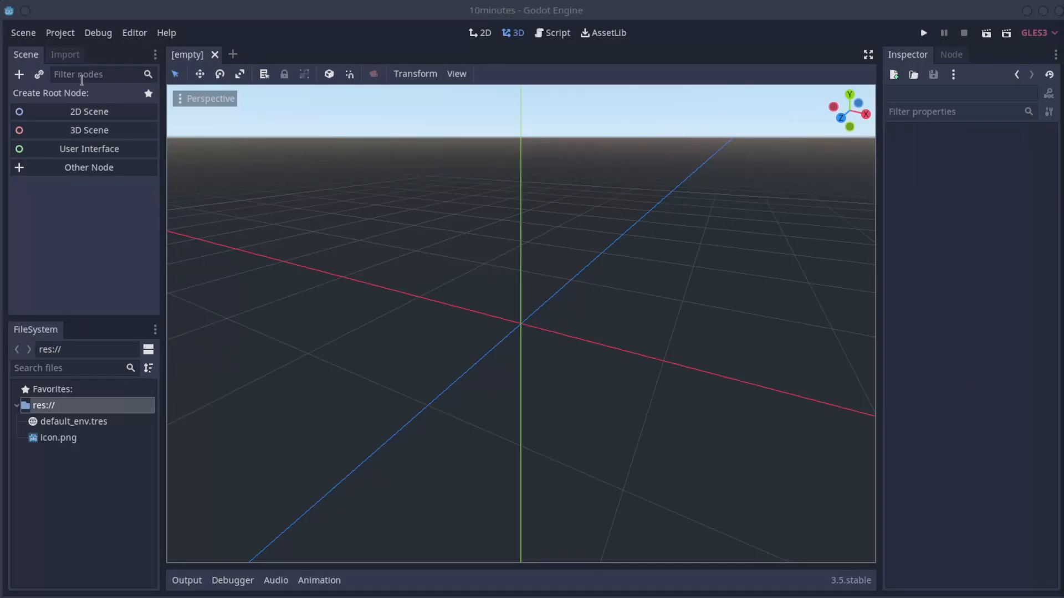
pyautogui.moveTo(88, 168)
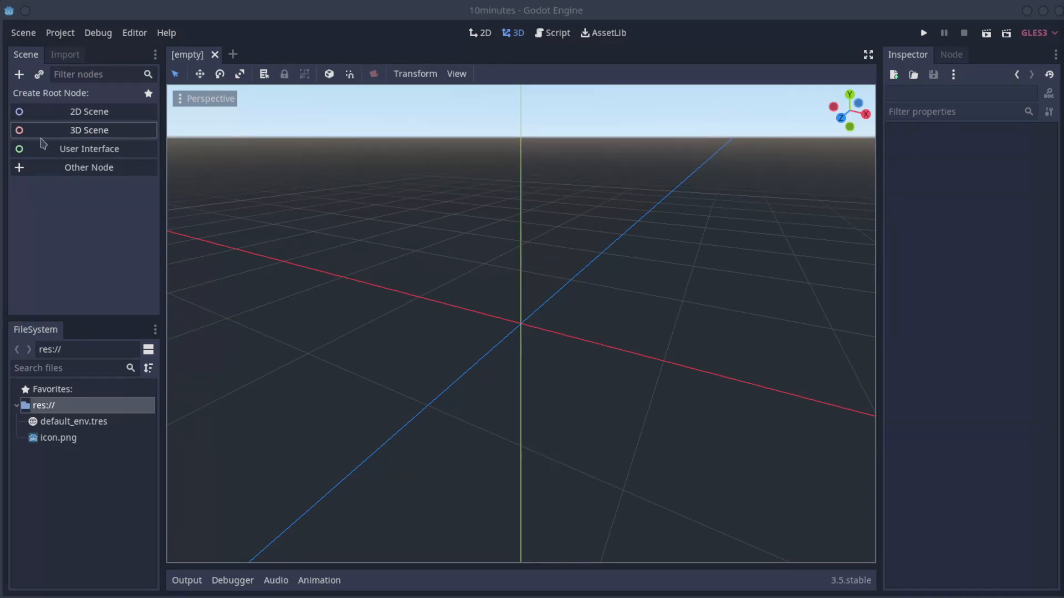
pyautogui.moveTo(92, 143)
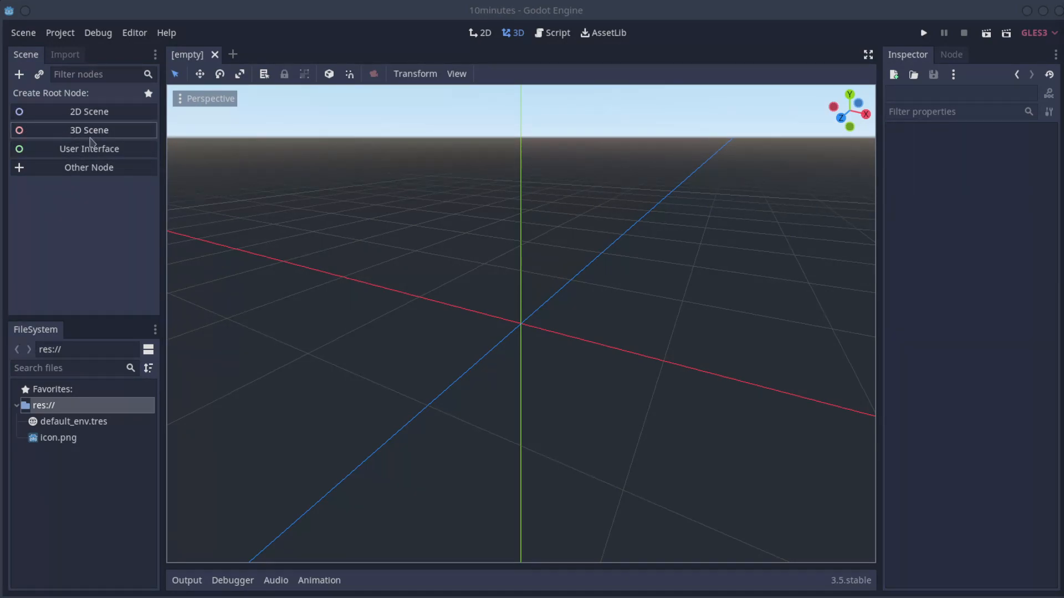
# Create a 3D Scene root node and rename it from Spatial to 'Main'
pyautogui.click(89, 130)
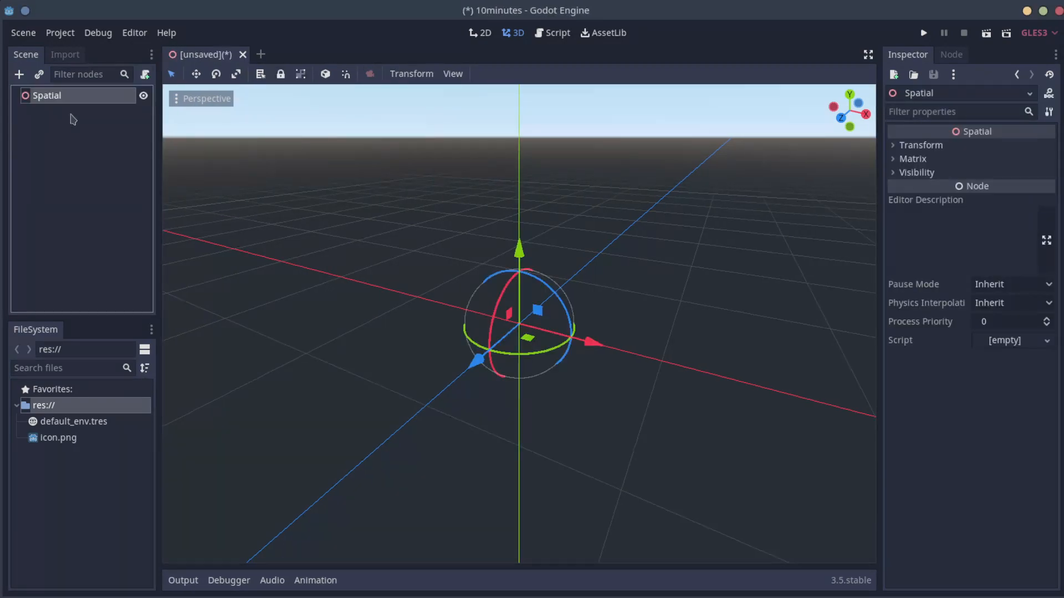
pyautogui.write('Main')
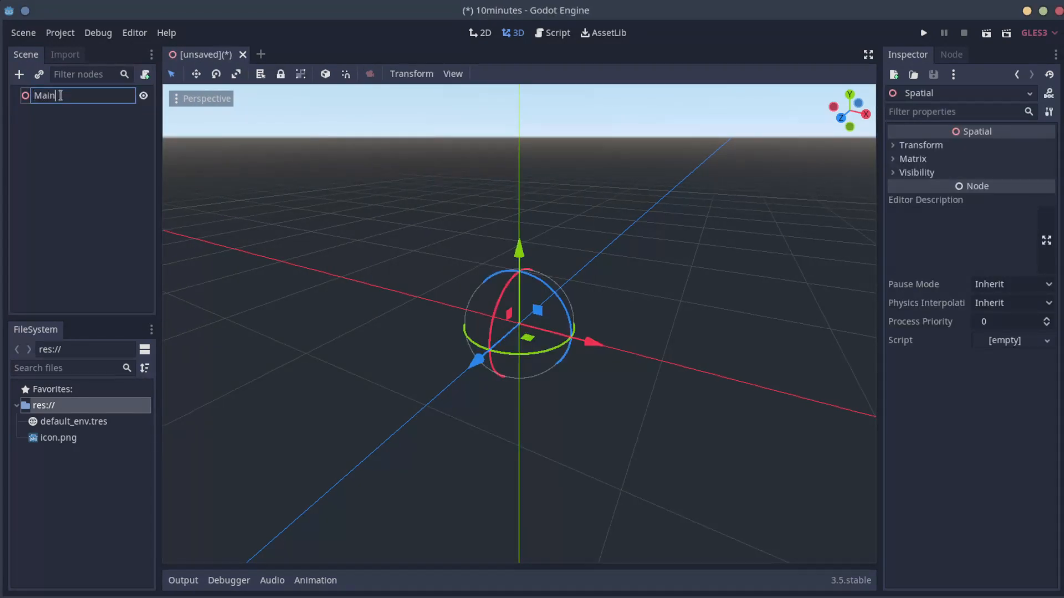
pyautogui.click(64, 169)
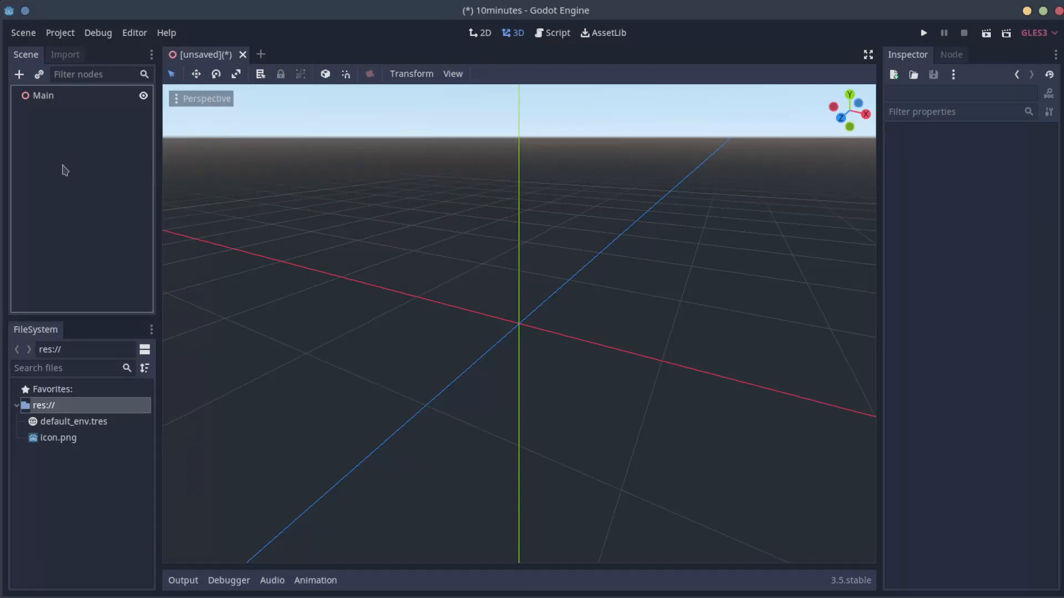
pyautogui.moveTo(76, 133)
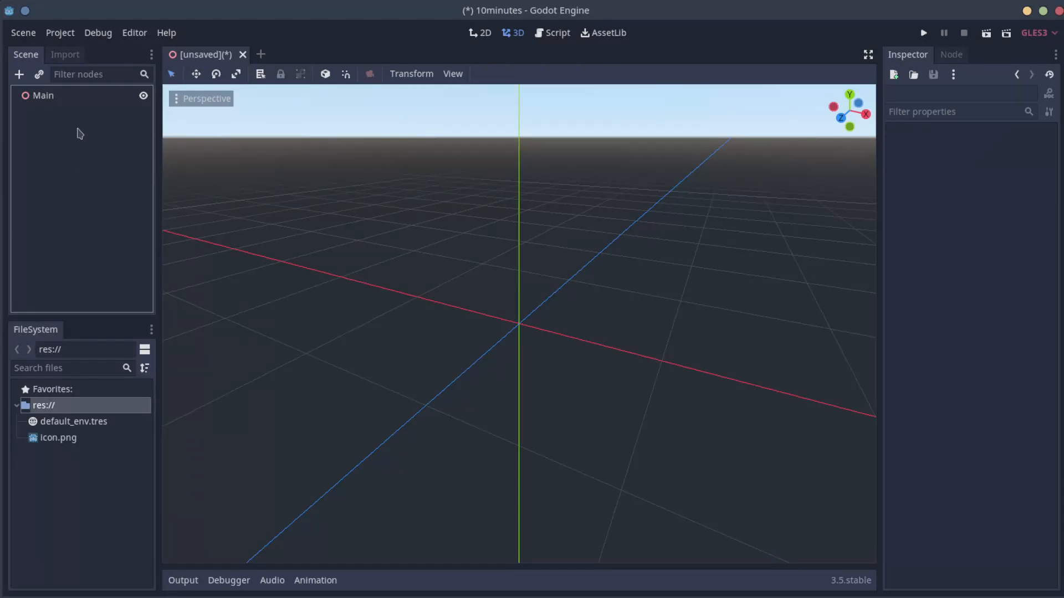
# Add a Spatial child node under Main and rename it 'Floor'
pyautogui.rightClick(44, 95)
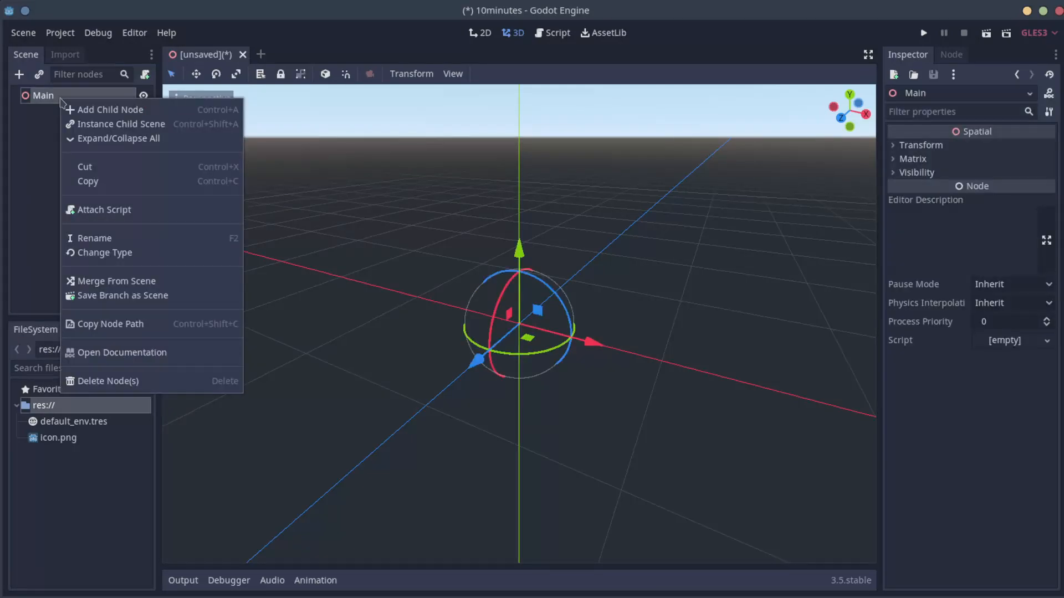
pyautogui.click(108, 110)
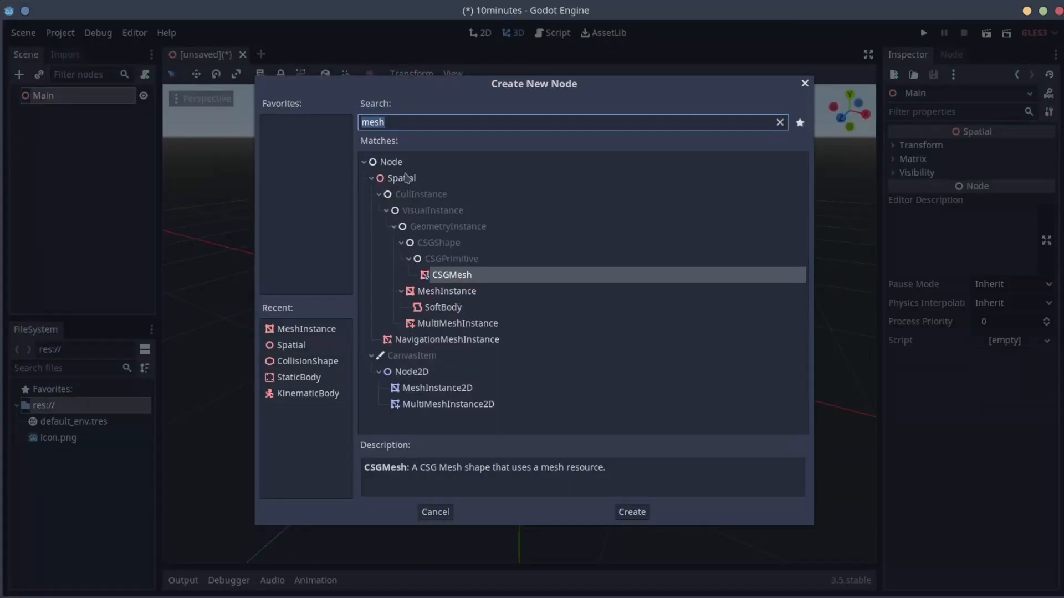
pyautogui.click(401, 178)
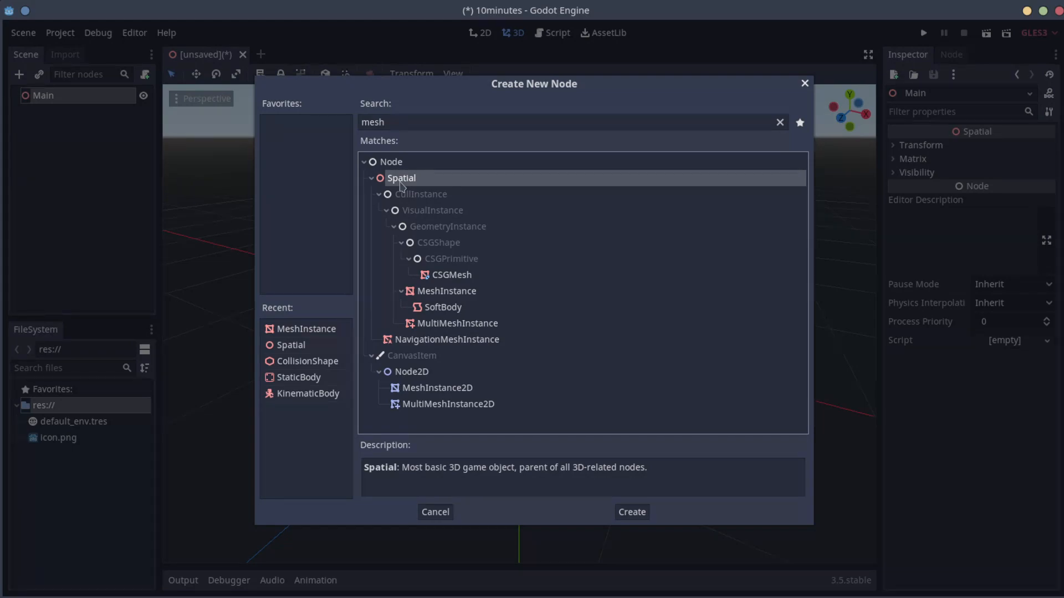
pyautogui.moveTo(418, 449)
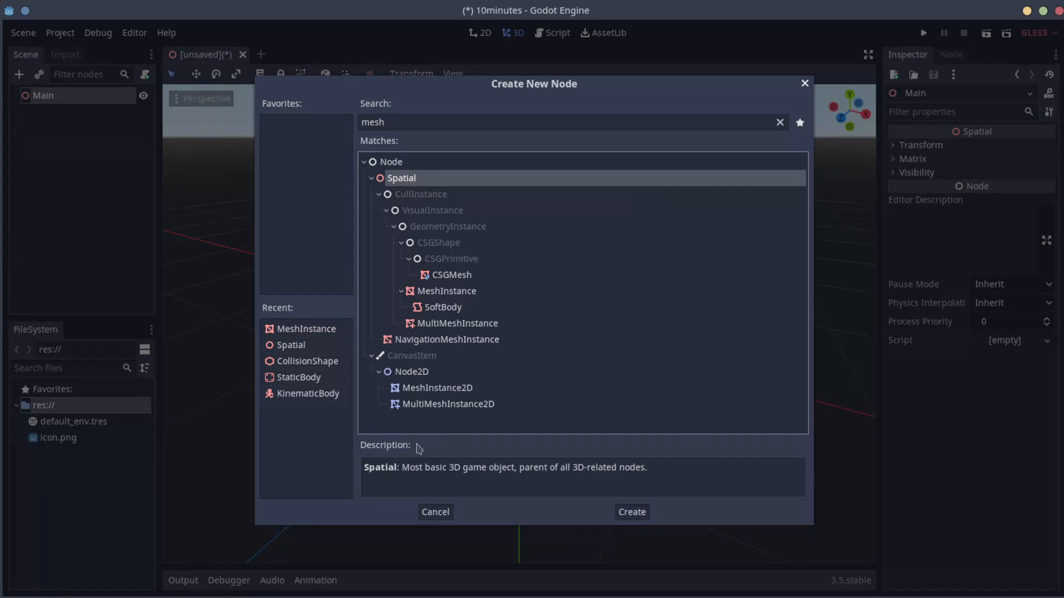
pyautogui.moveTo(528, 428)
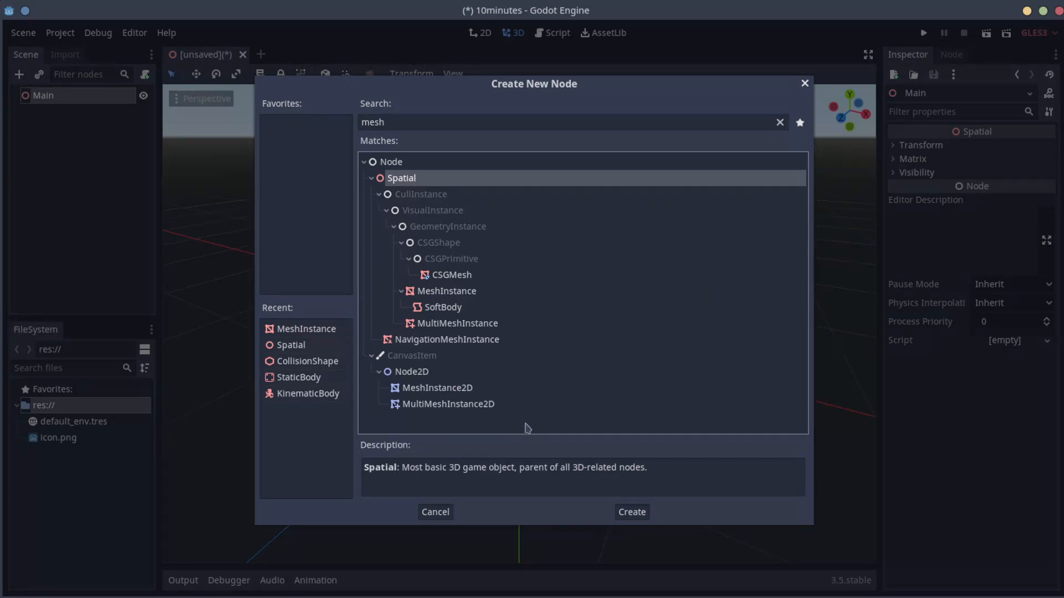
pyautogui.moveTo(491, 485)
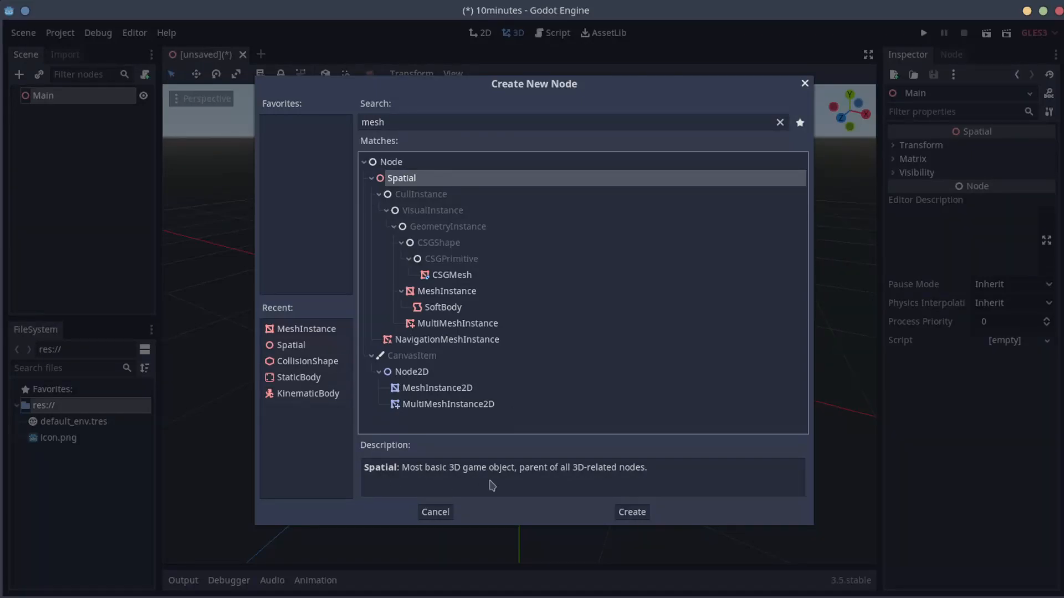
pyautogui.click(630, 512)
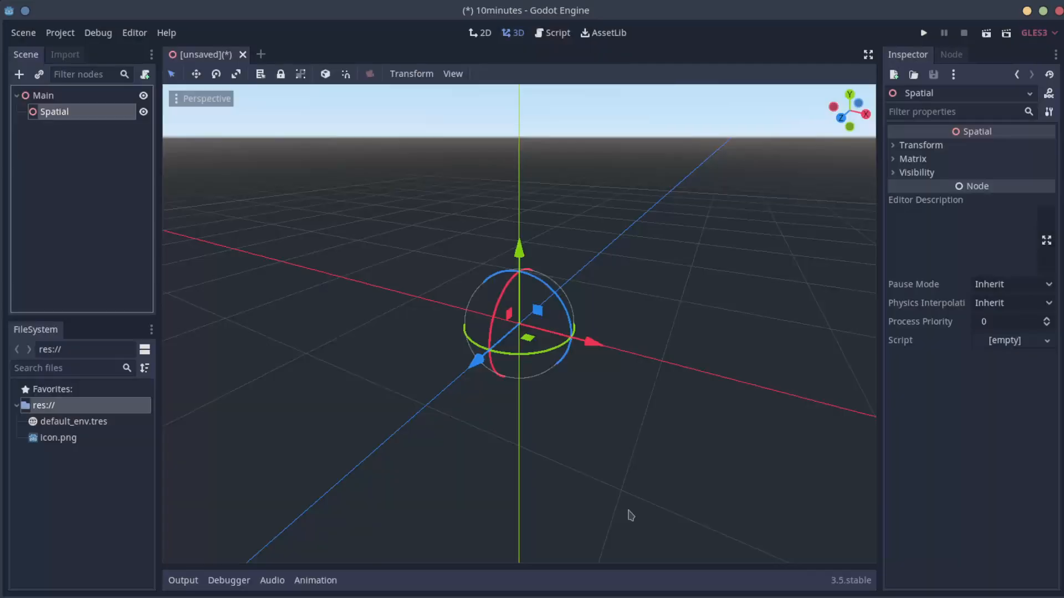
pyautogui.write('Fi')
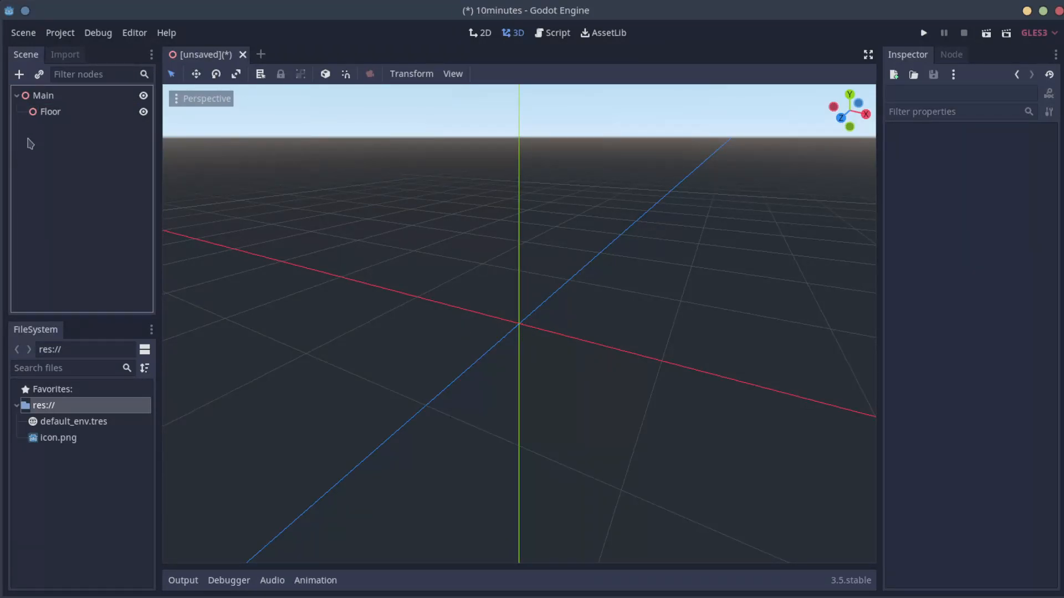
pyautogui.moveTo(50, 110)
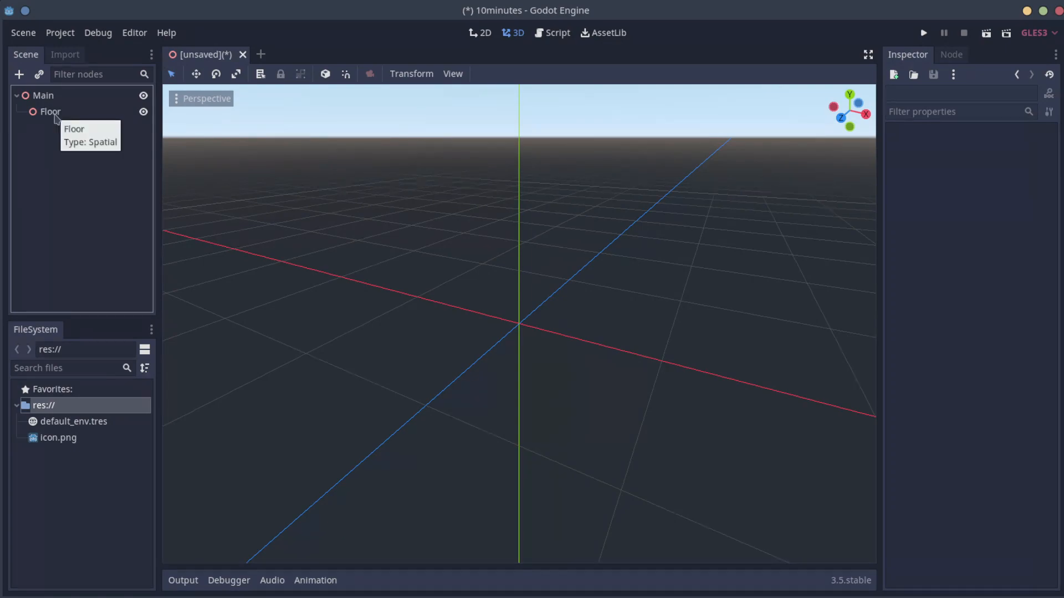
# Add a MeshInstance child node under Floor
pyautogui.rightClick(50, 110)
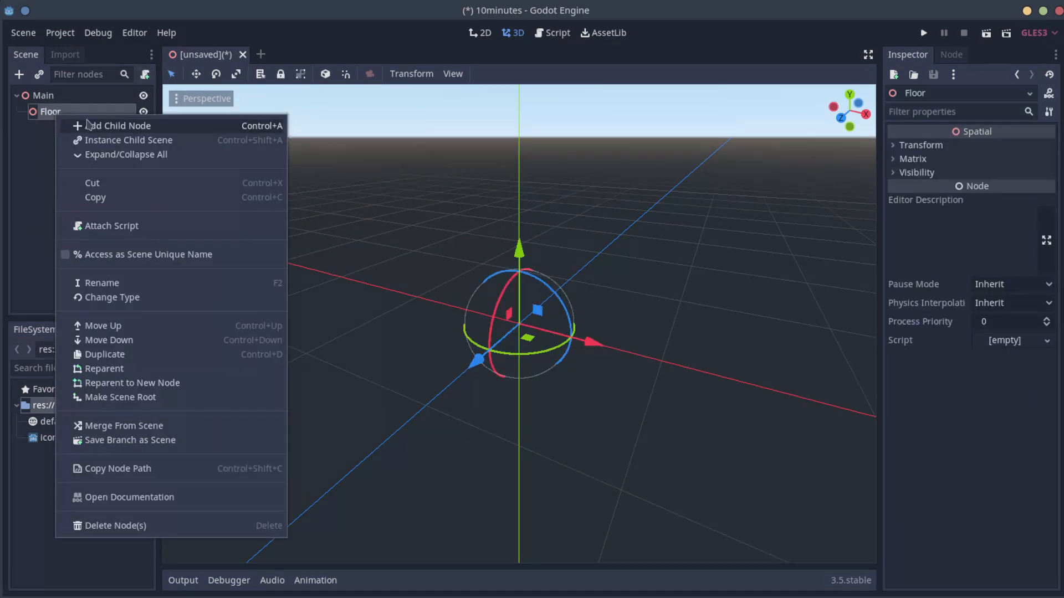
pyautogui.click(120, 125)
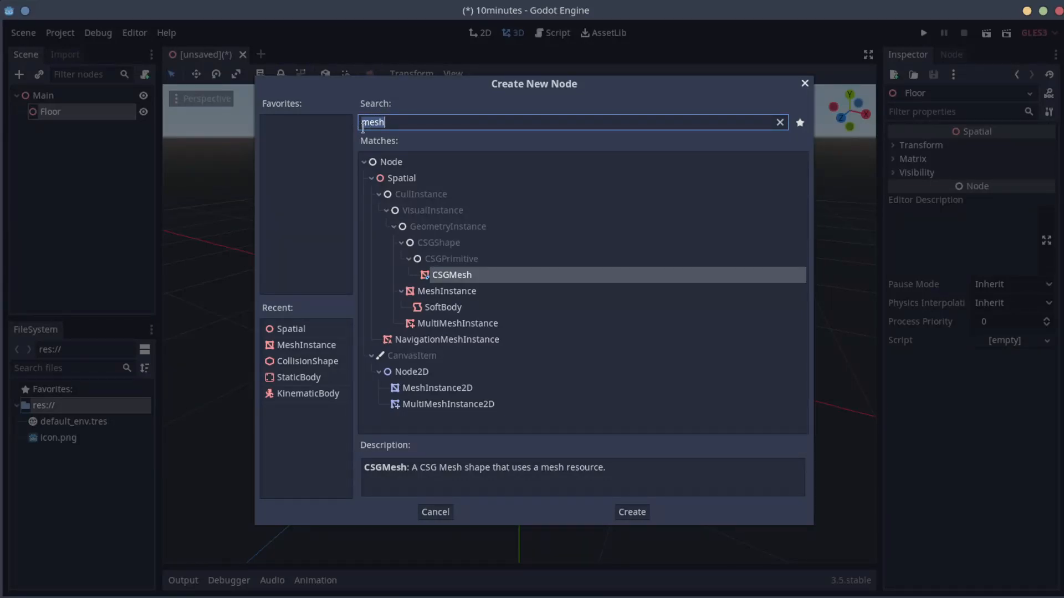
pyautogui.moveTo(428, 300)
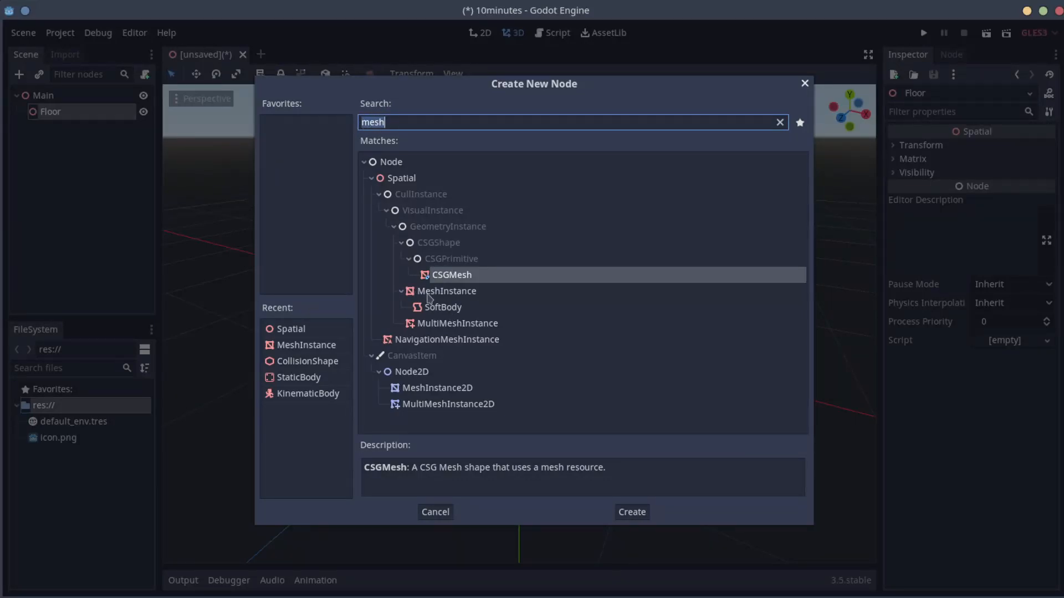
pyautogui.click(446, 290)
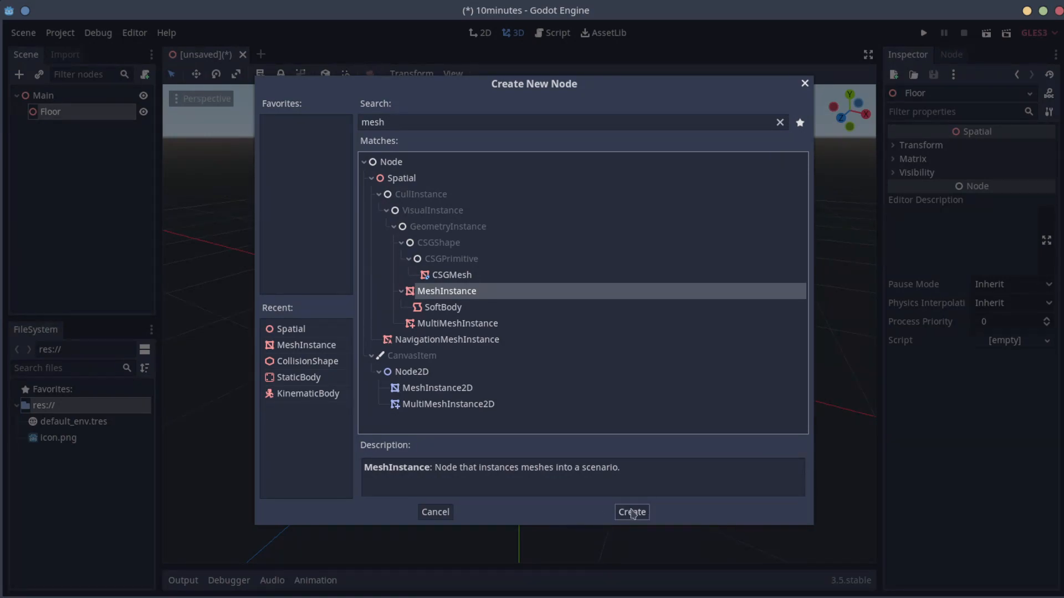
pyautogui.click(630, 512)
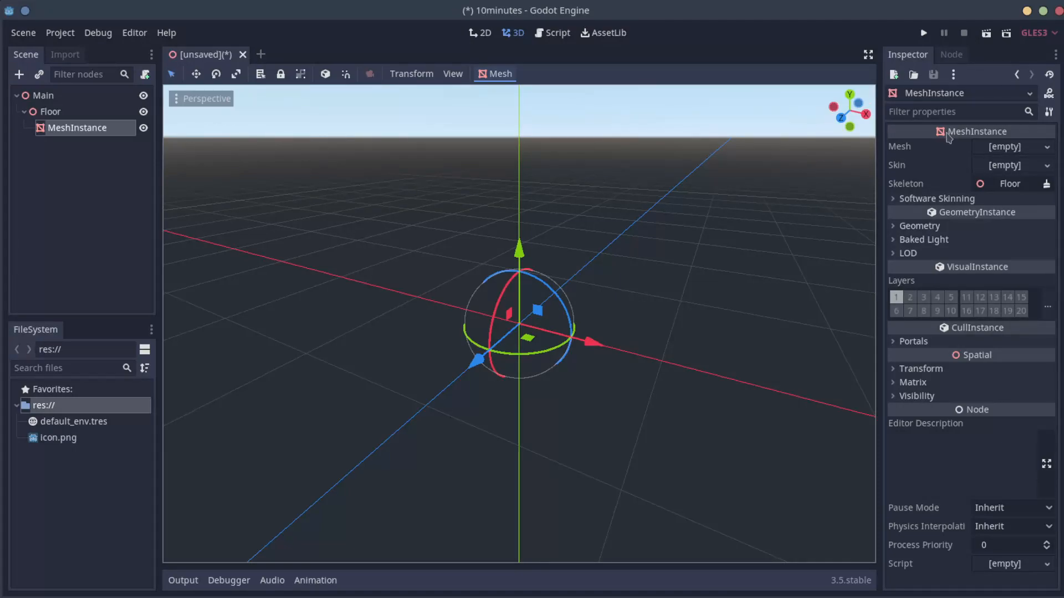
pyautogui.moveTo(965, 239)
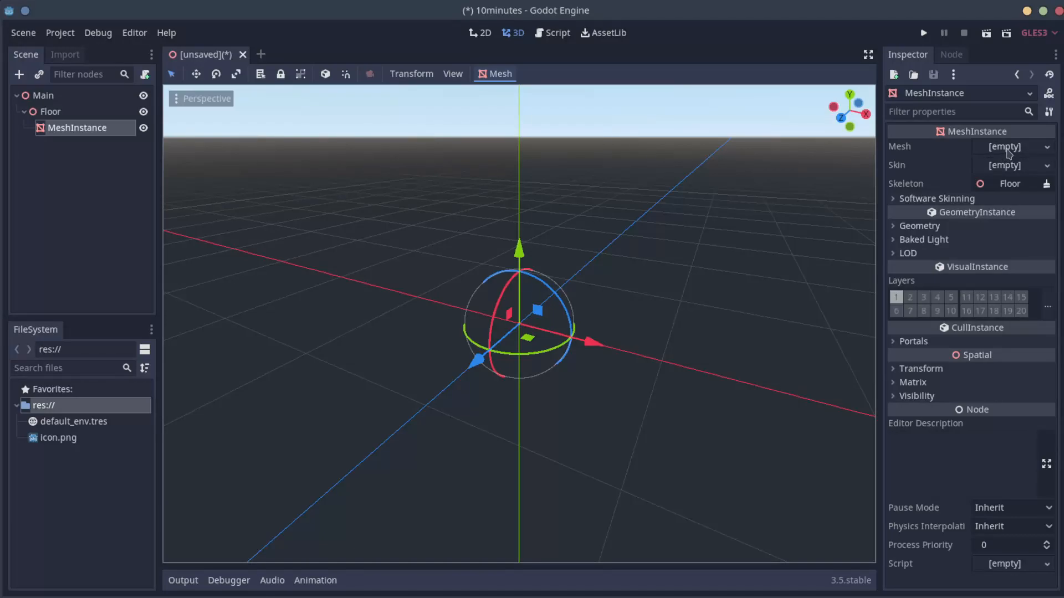
# Assign a New PlaneMesh to the MeshInstance and set its Transform scale to 10
pyautogui.click(1008, 146)
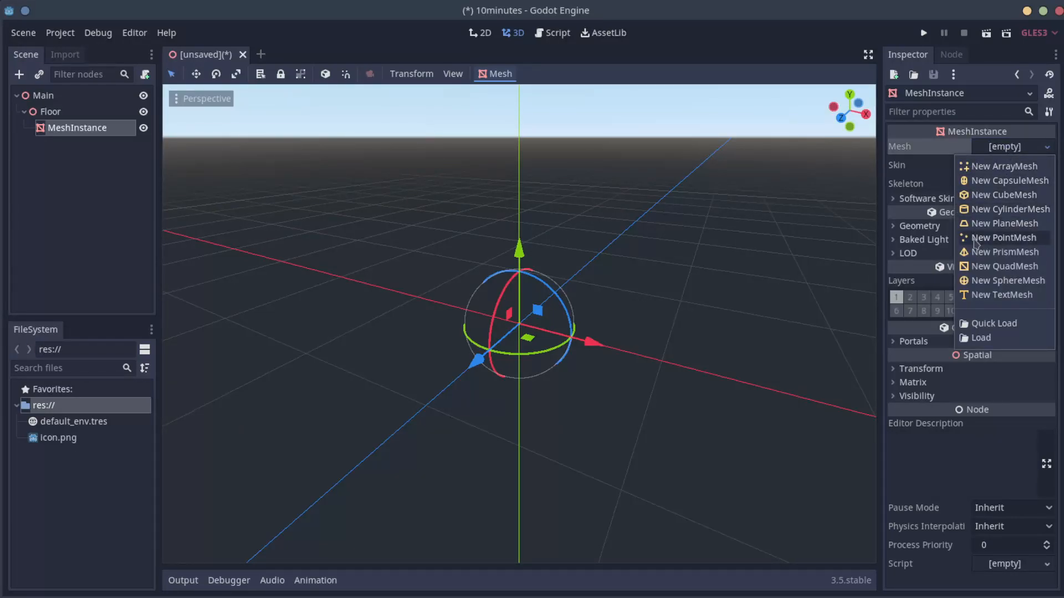
pyautogui.click(1005, 222)
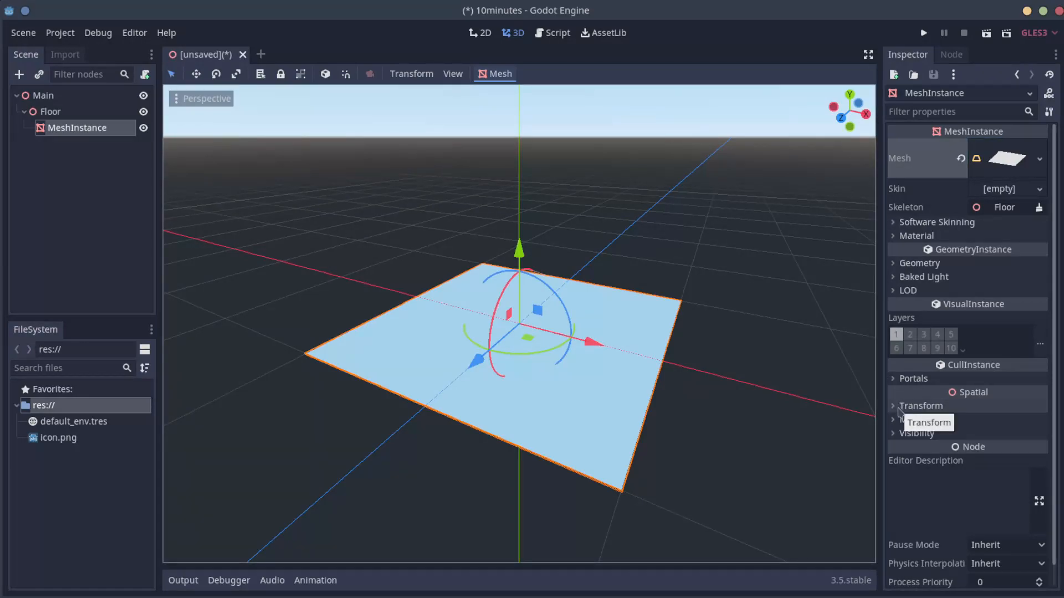
pyautogui.click(920, 405)
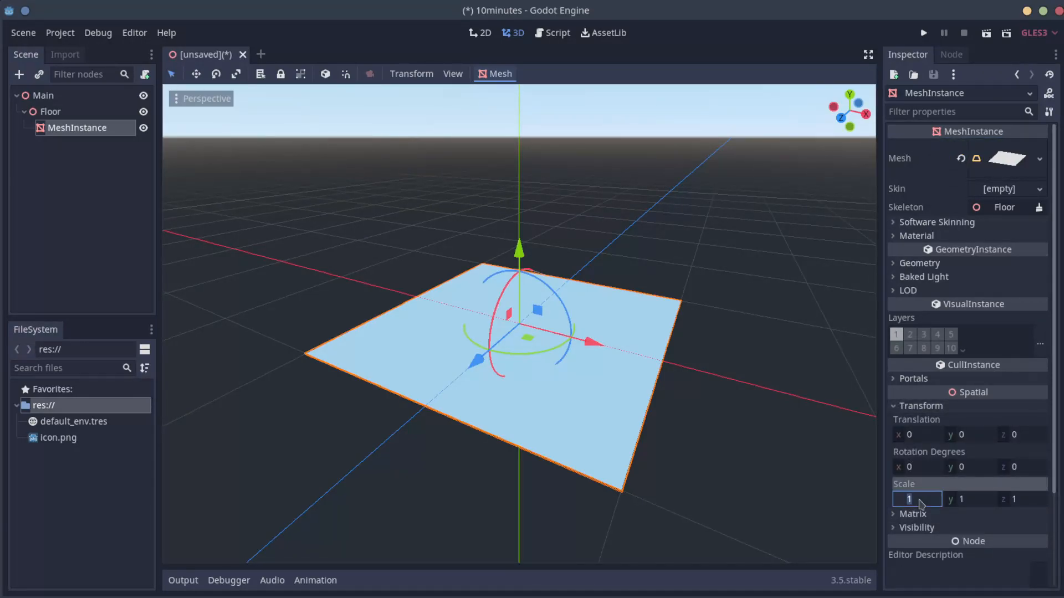
pyautogui.write('10')
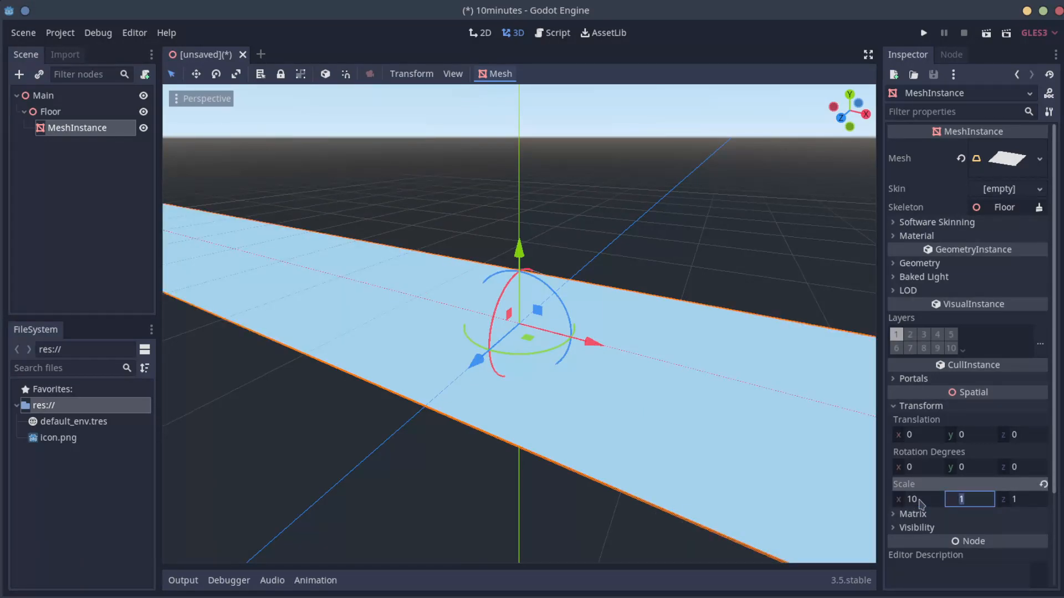
pyautogui.write('10')
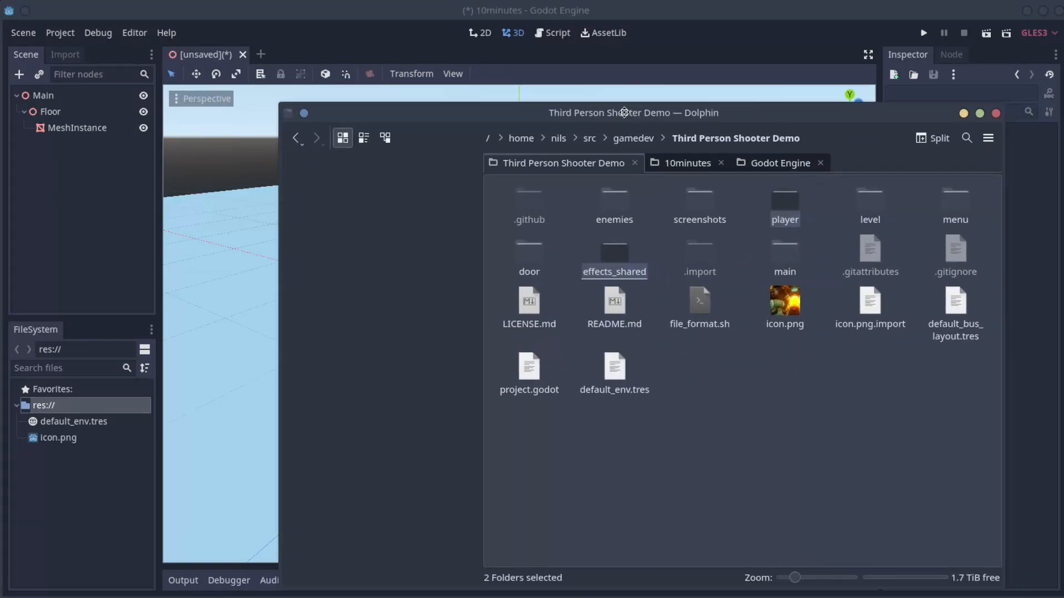
# Cut the player and effects_shared folders and paste them into the 10minutes project folder
pyautogui.moveTo(623, 113); pyautogui.dragTo(563, 85)
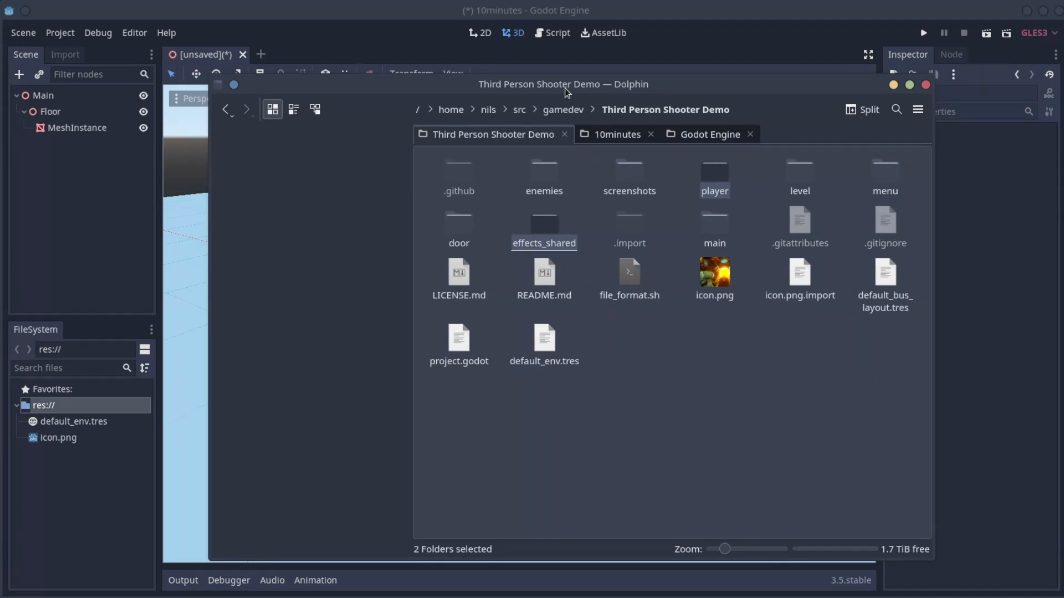
pyautogui.moveTo(583, 199)
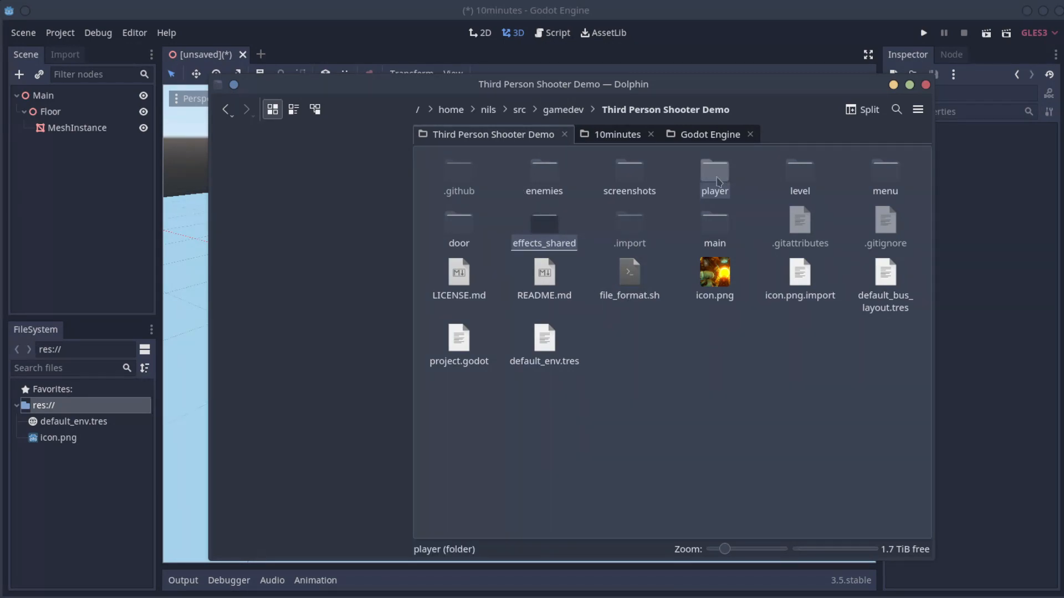
pyautogui.rightClick(712, 176)
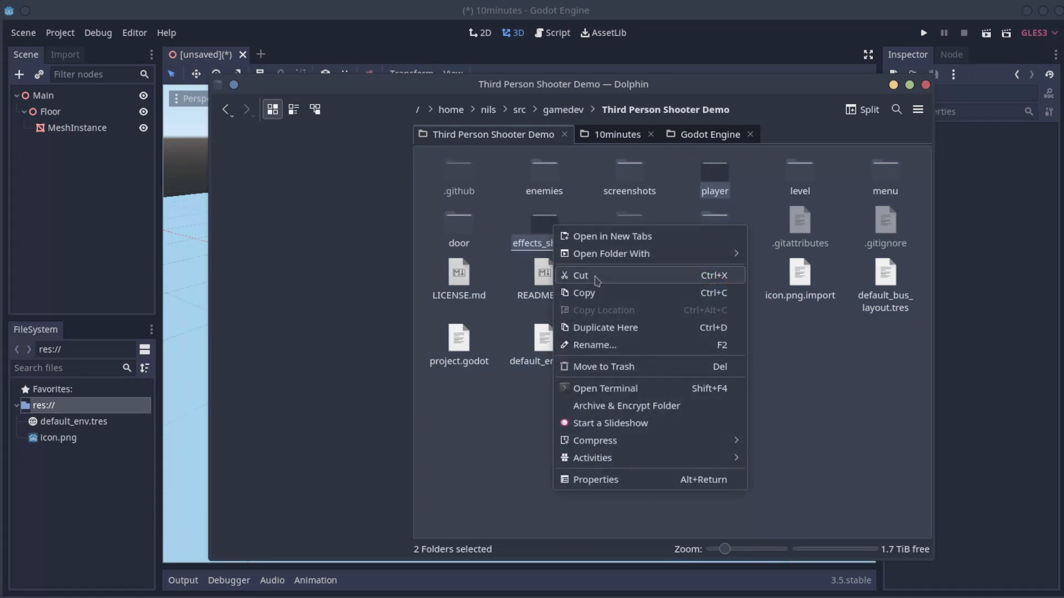
pyautogui.click(616, 134)
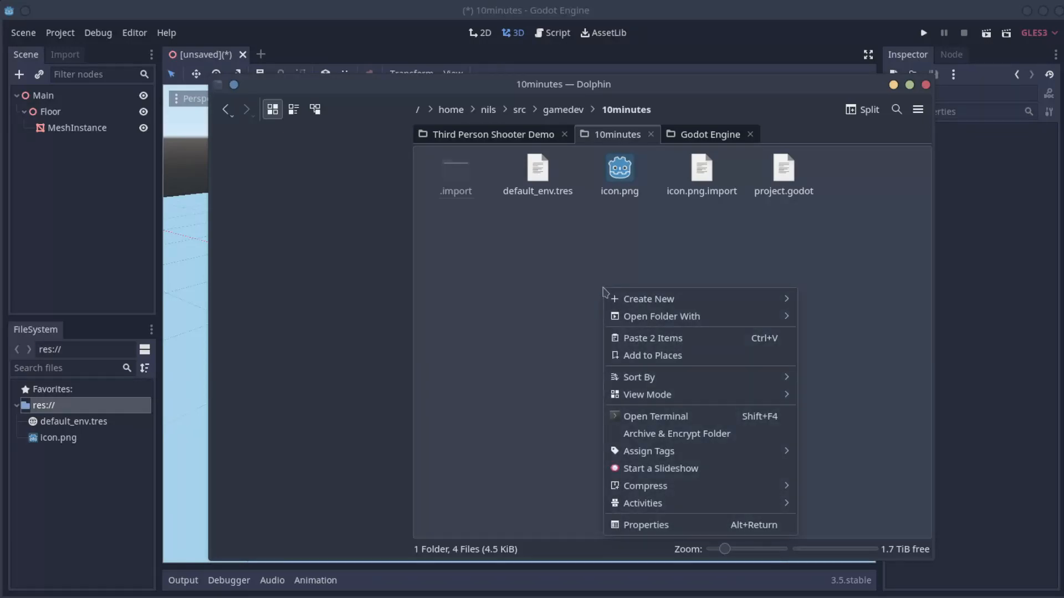
pyautogui.click(652, 338)
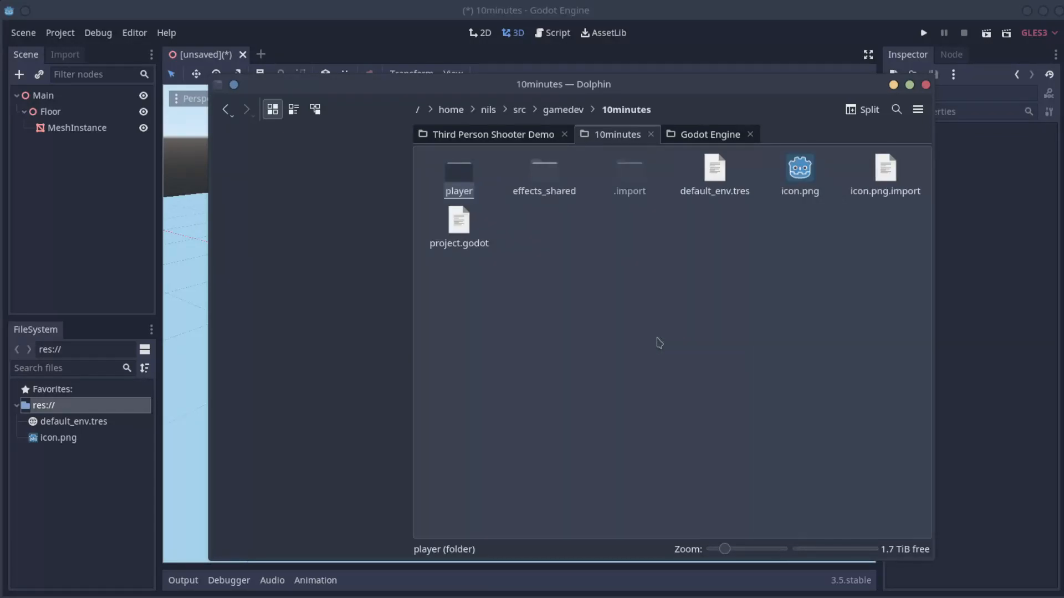
pyautogui.moveTo(676, 315)
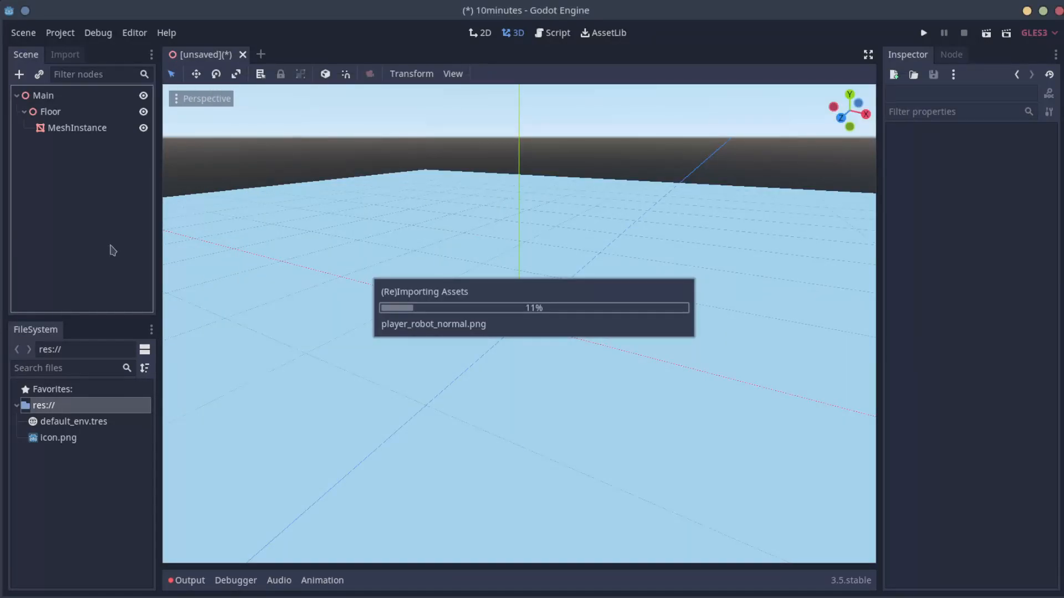
pyautogui.moveTo(585, 371)
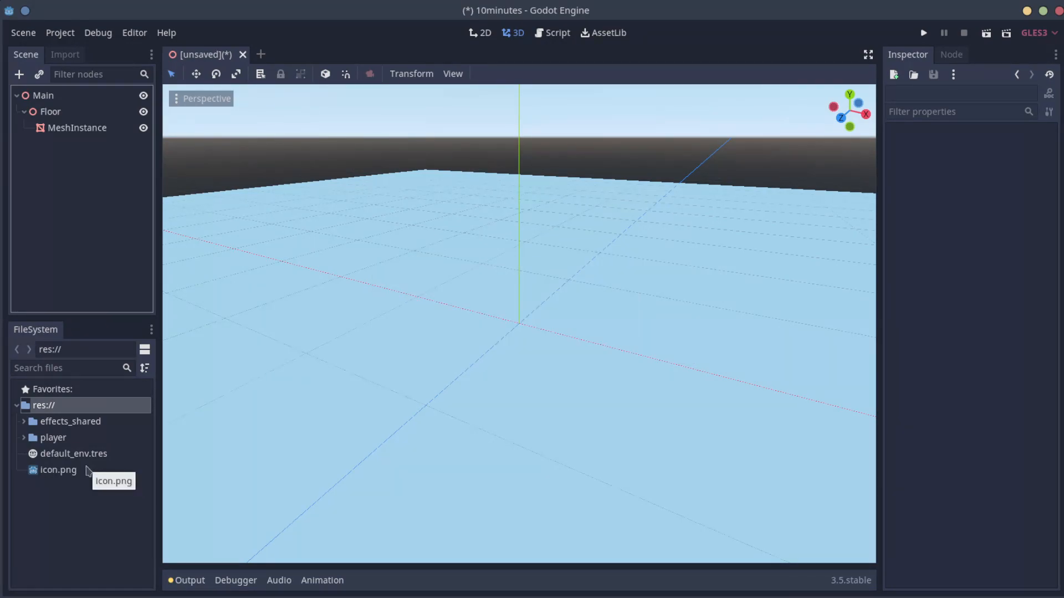
pyautogui.moveTo(74, 453)
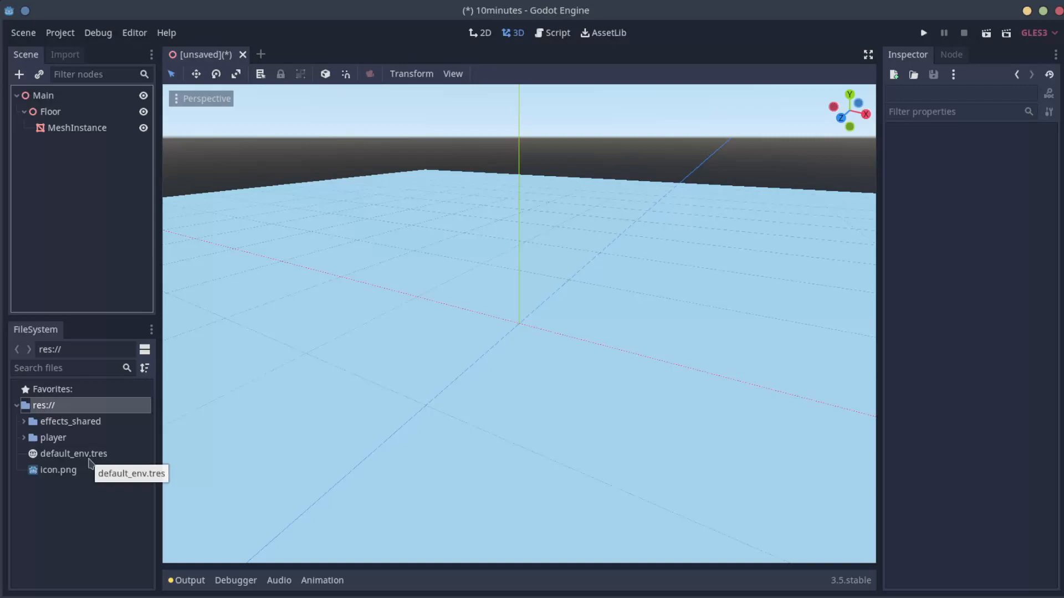
# Expand the imported player folder in FileSystem and select player.tscn
pyautogui.click(52, 421)
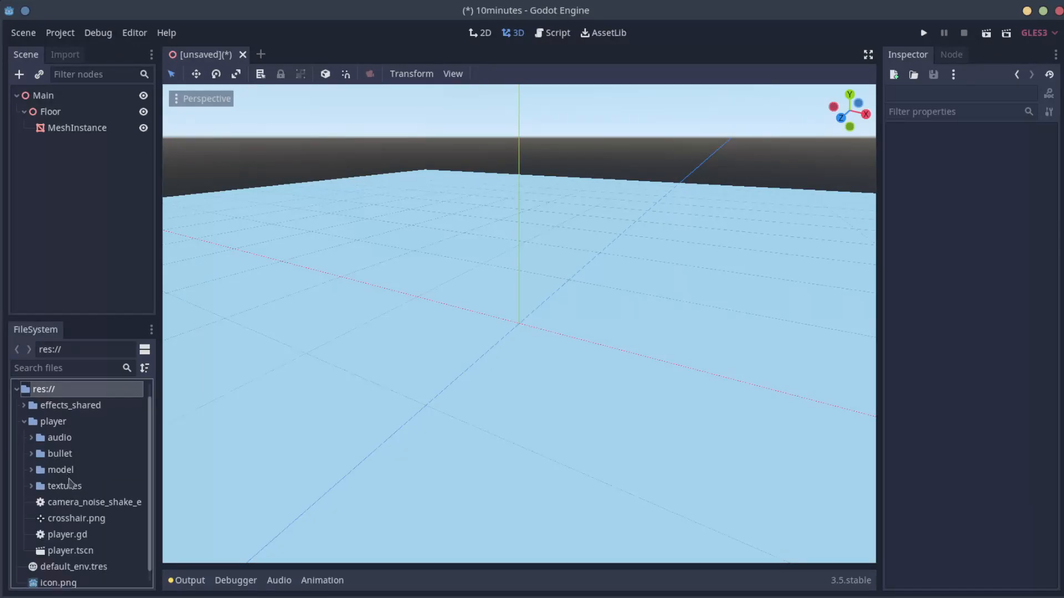
pyautogui.click(71, 551)
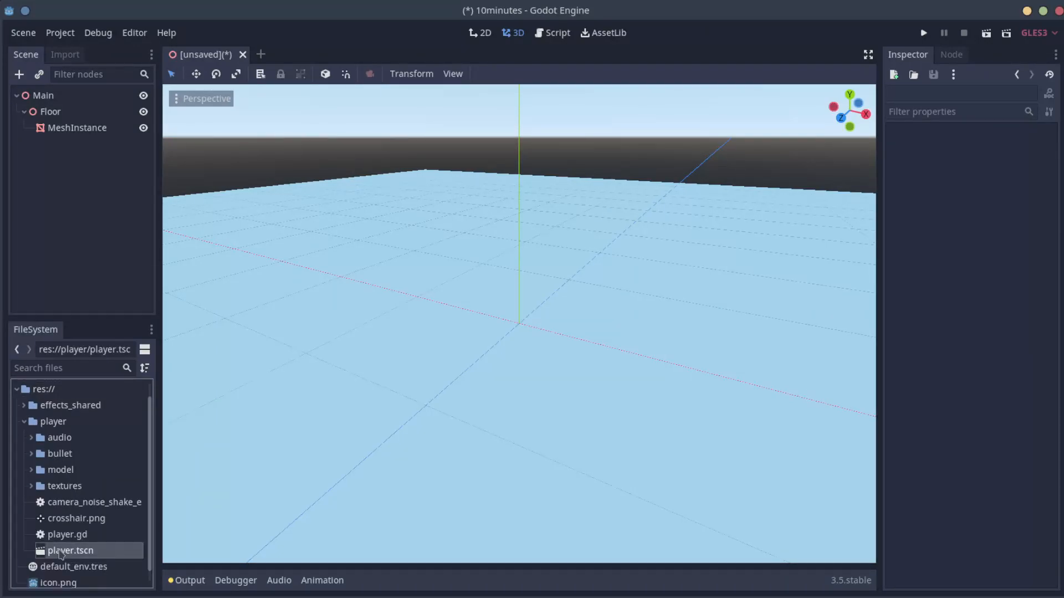
# Open player.tscn, then return to the unsaved main scene to instance the robot
pyautogui.doubleClick(70, 551)
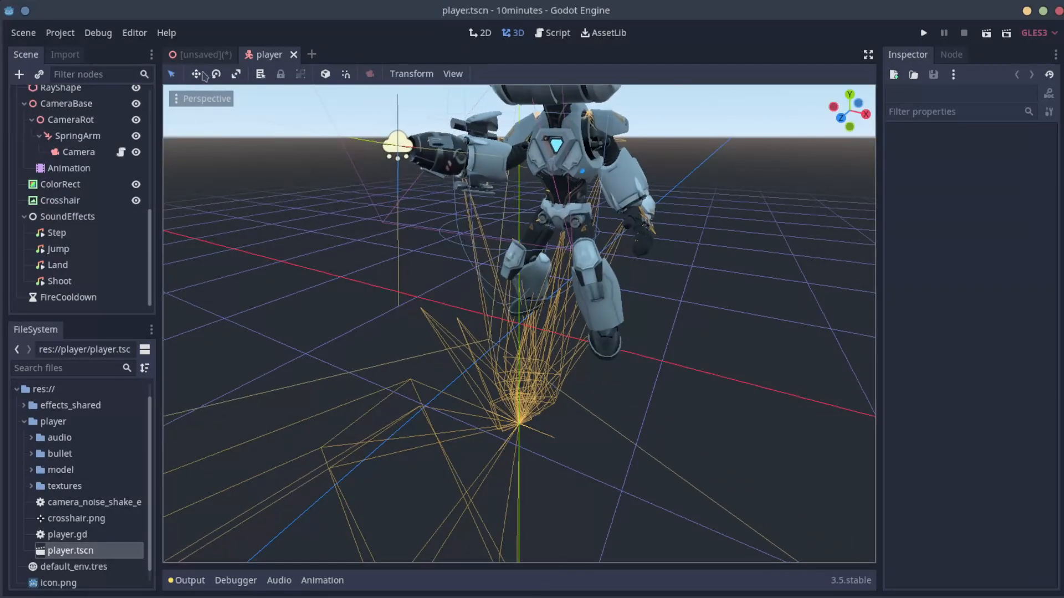
pyautogui.click(201, 54)
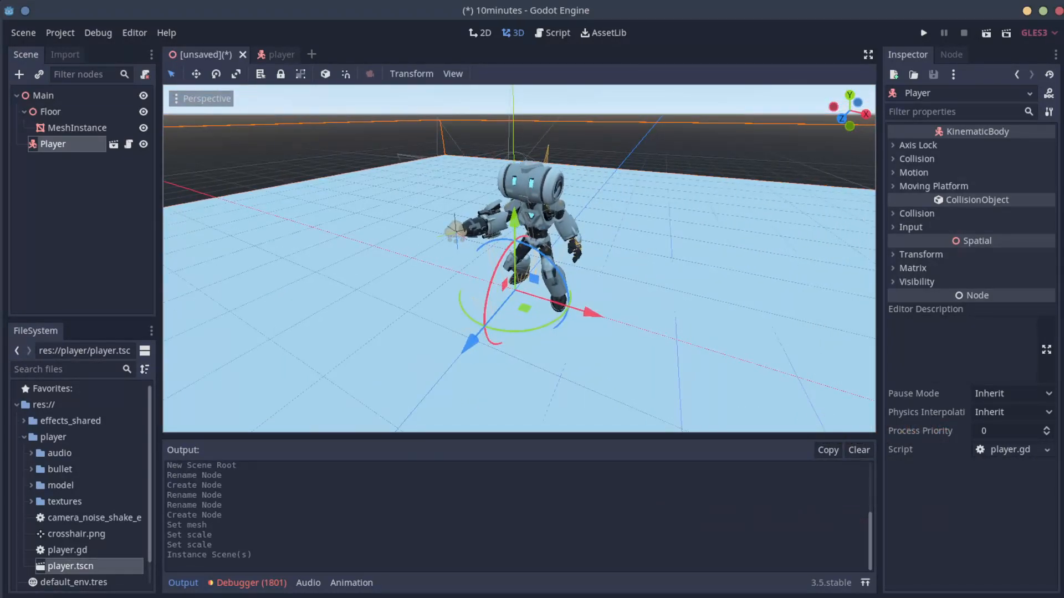
pyautogui.press('shift+f')
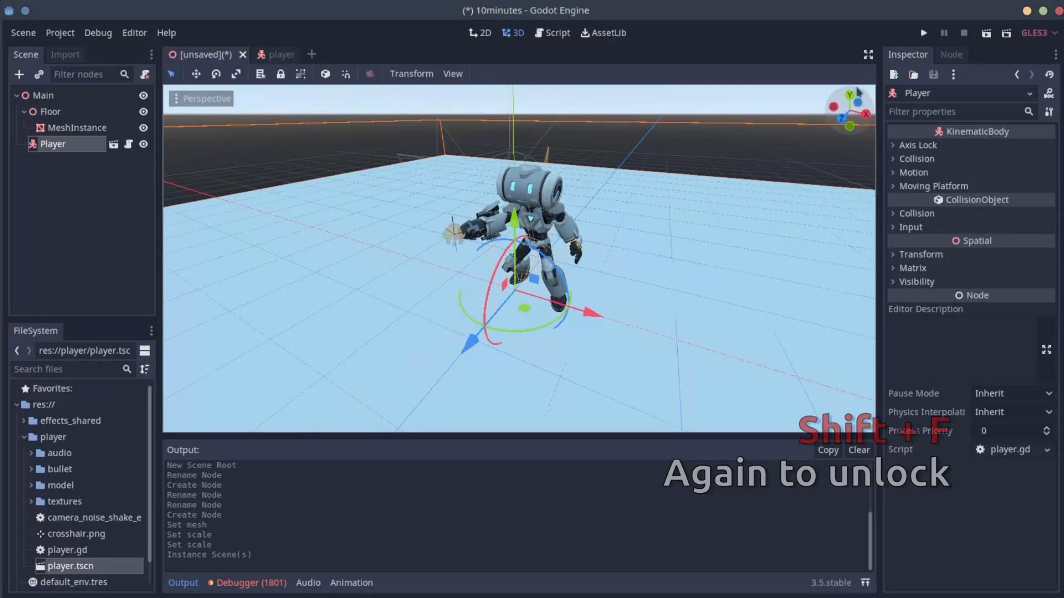
pyautogui.moveTo(923, 32)
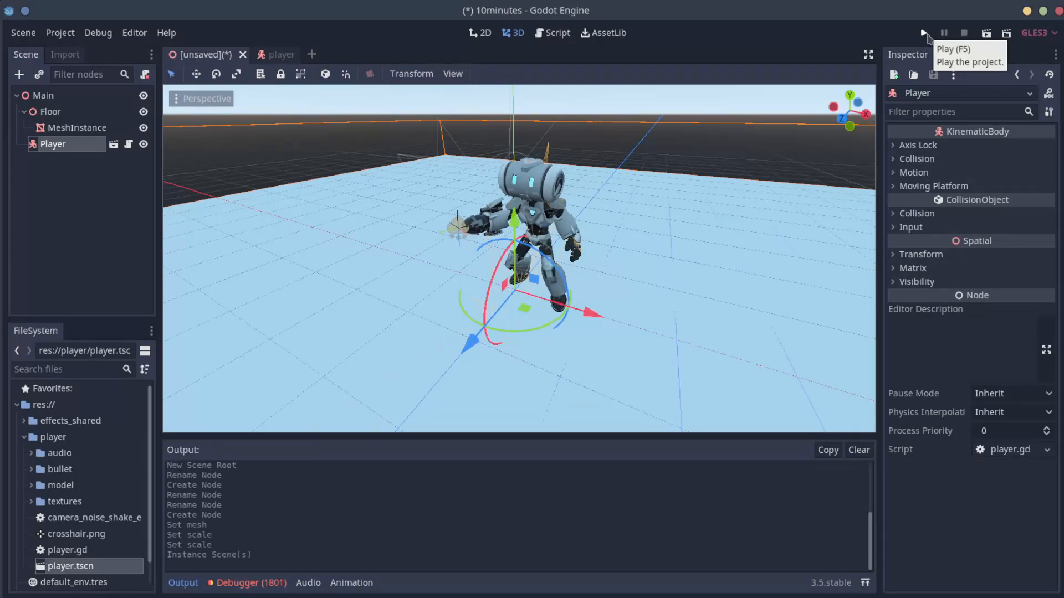
# Run the project, select the current scene as main, and save it as Main.tscn in res://
pyautogui.click(922, 32)
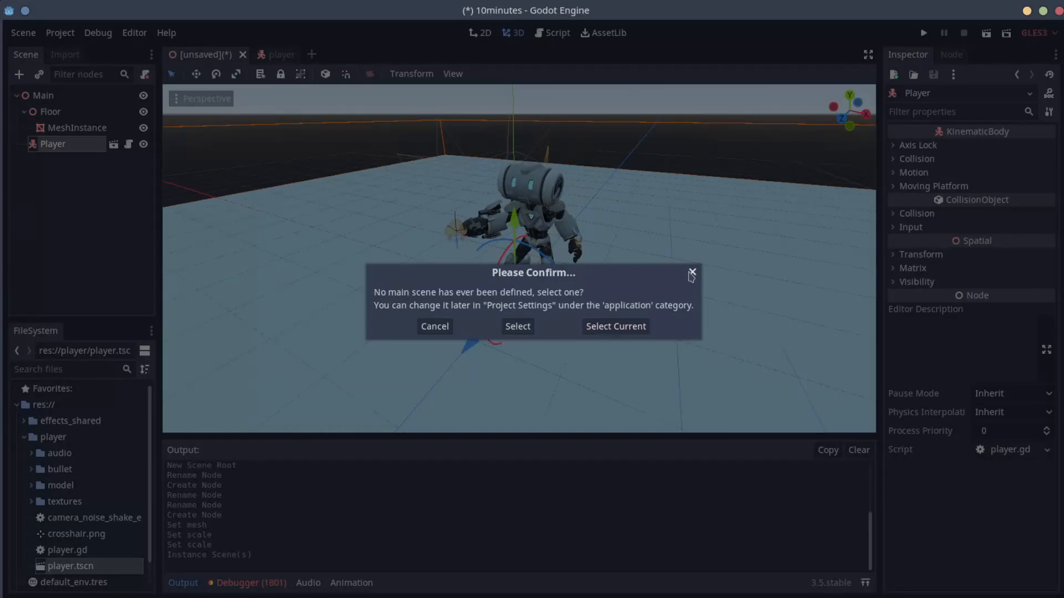
pyautogui.click(692, 272)
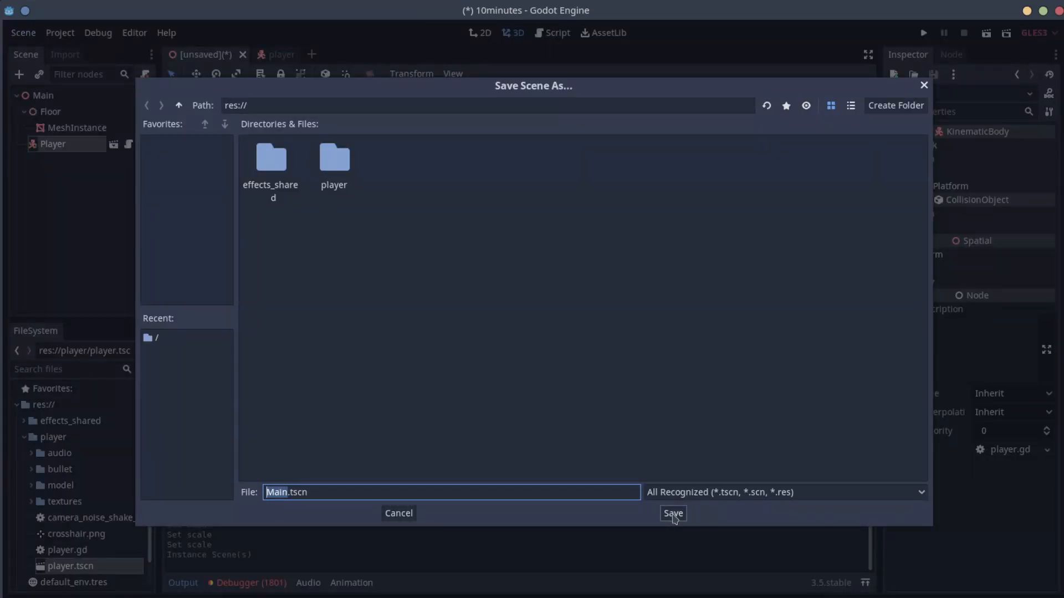
pyautogui.click(673, 513)
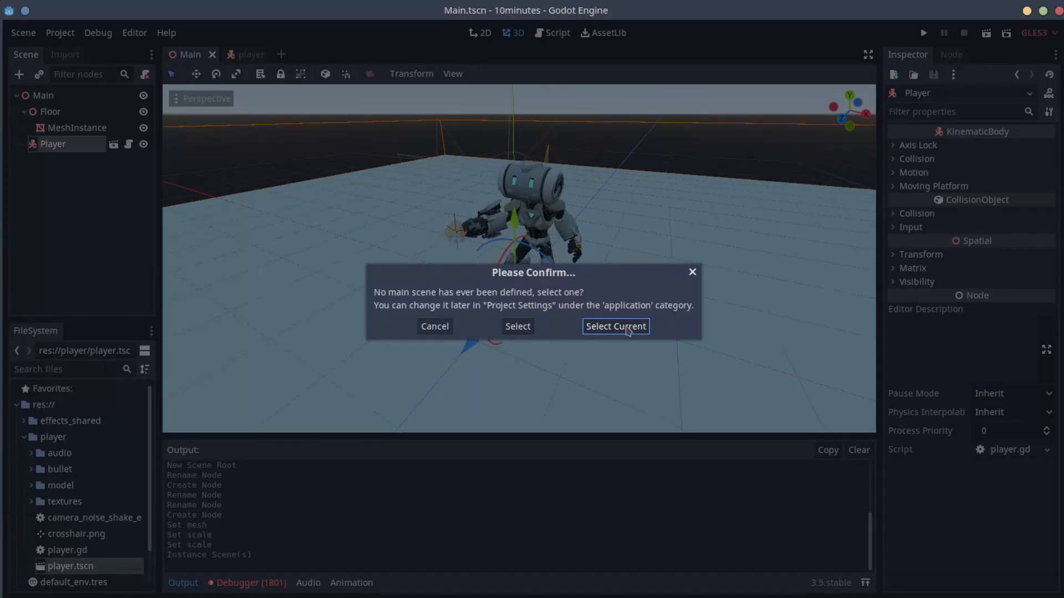
# Set Main.tscn as the main scene, let the game run briefly, then stop it
pyautogui.click(615, 326)
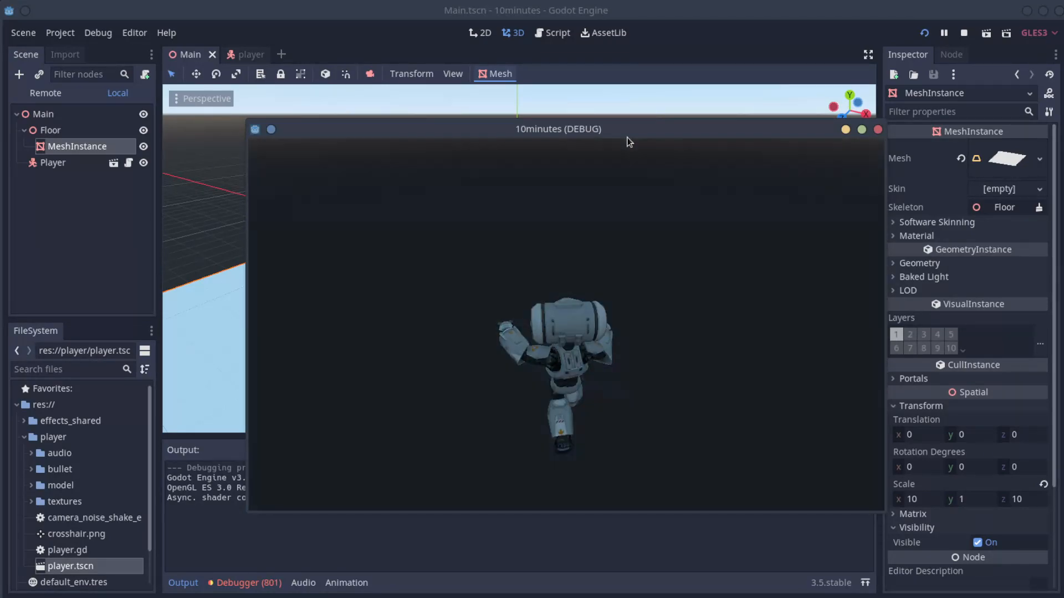
pyautogui.click(963, 32)
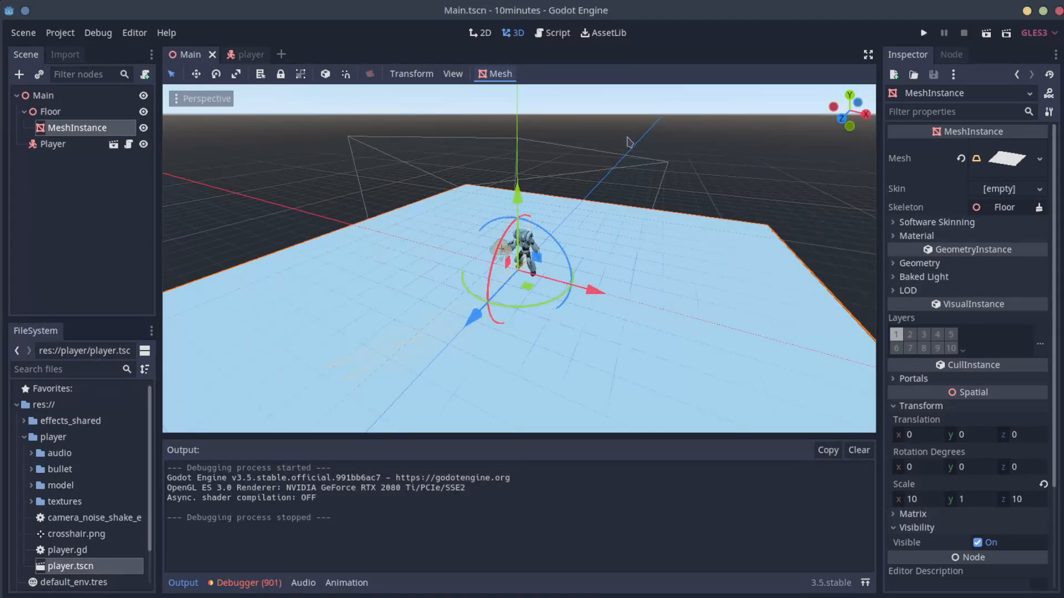
pyautogui.click(239, 54)
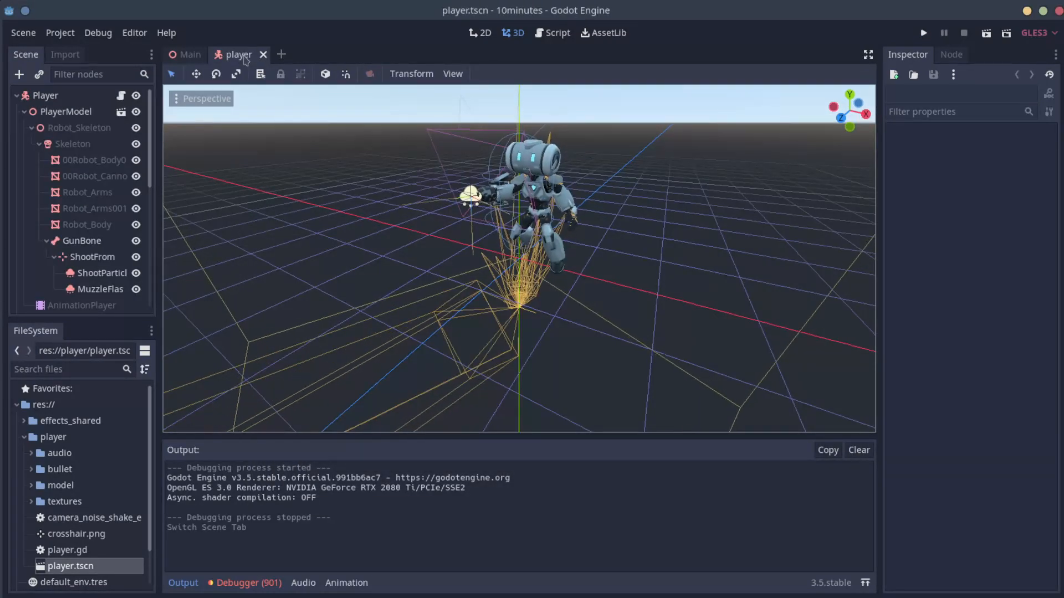
pyautogui.click(190, 54)
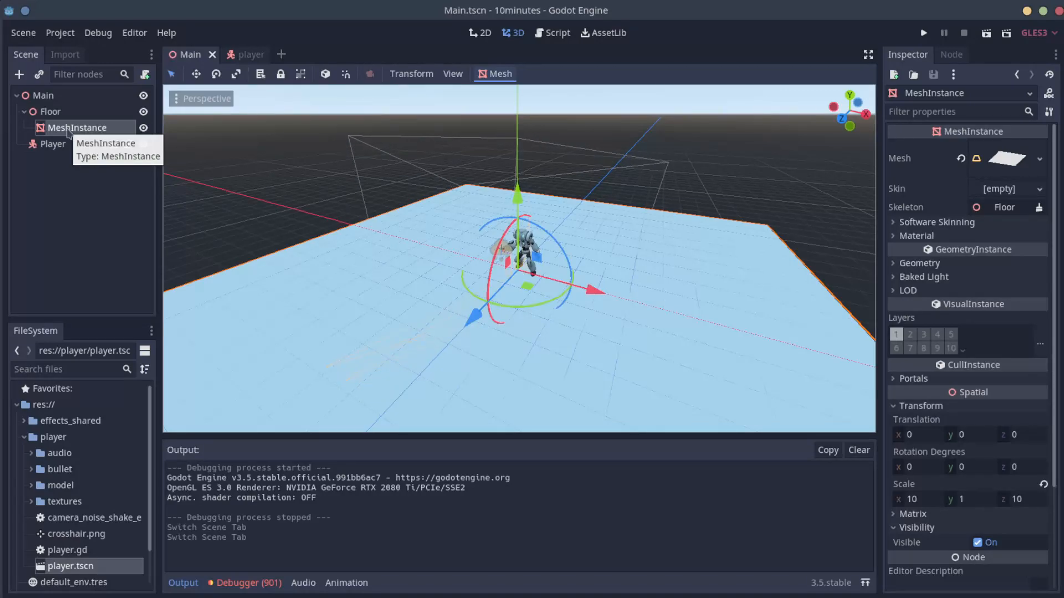
# Add a StaticBody child node under the floor MeshInstance
pyautogui.rightClick(79, 127)
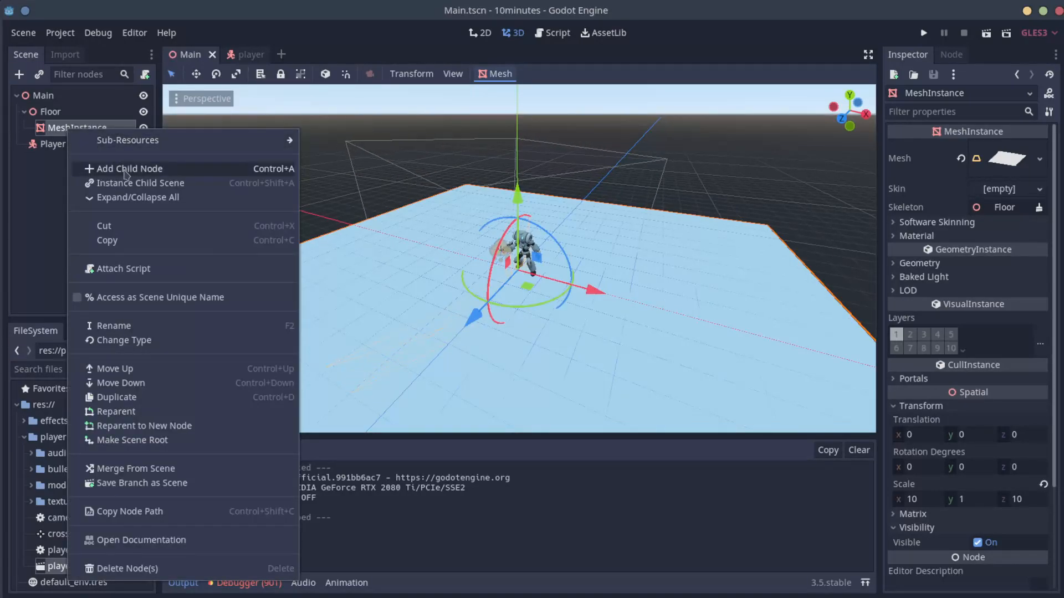
pyautogui.click(129, 168)
pyautogui.write('stai')
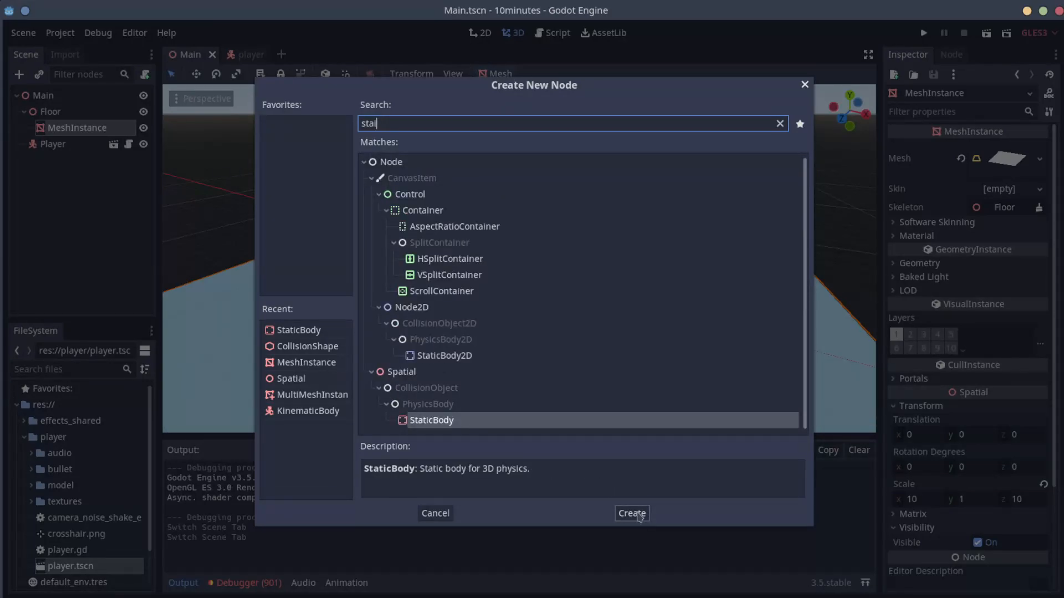
pyautogui.click(631, 513)
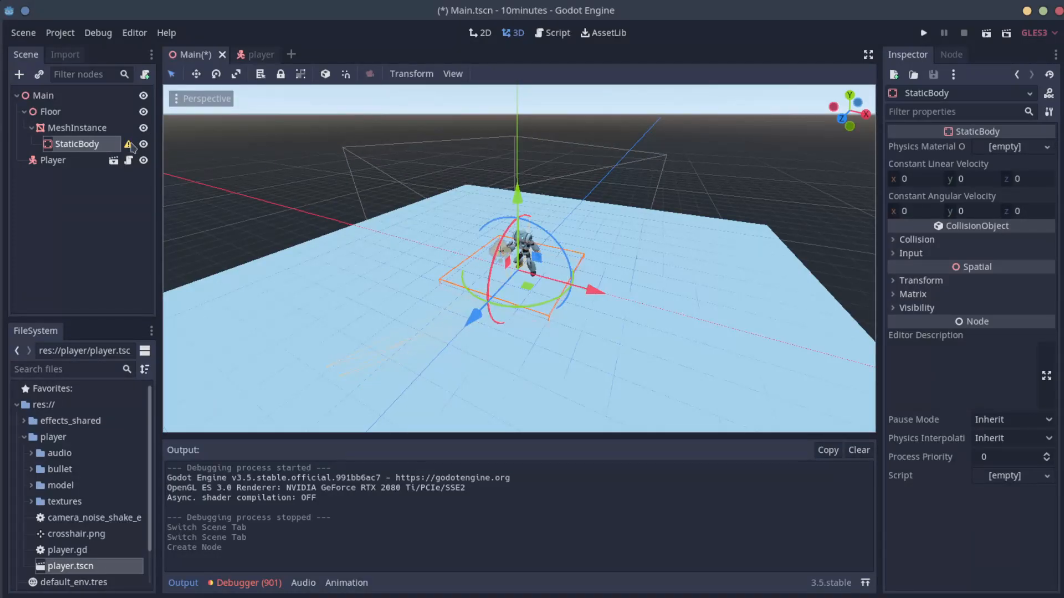
pyautogui.moveTo(129, 144)
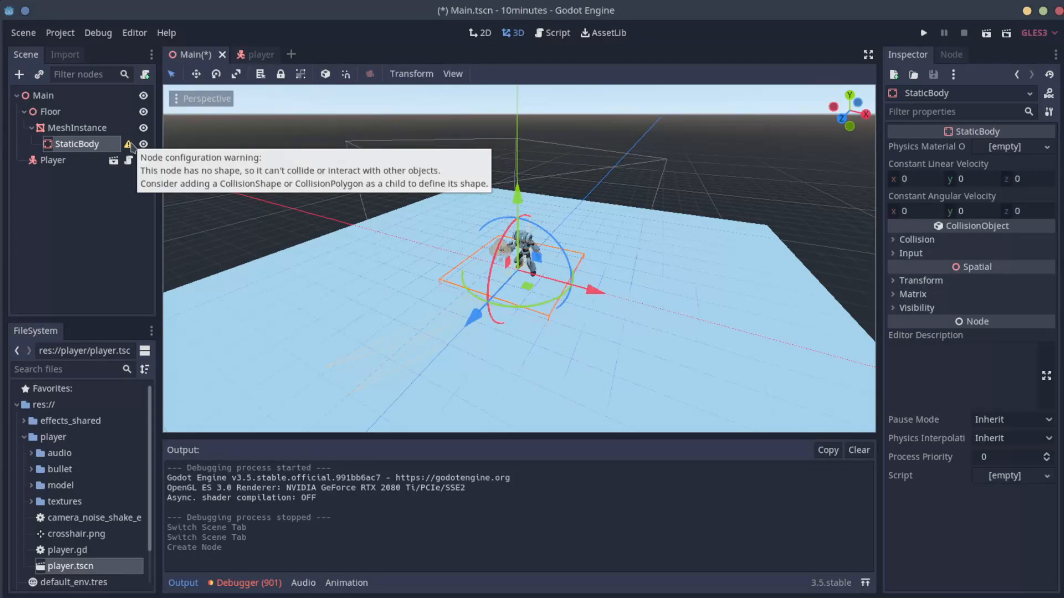
# Add a CollisionShape child under the StaticBody, found by searching 'coll'
pyautogui.rightClick(78, 144)
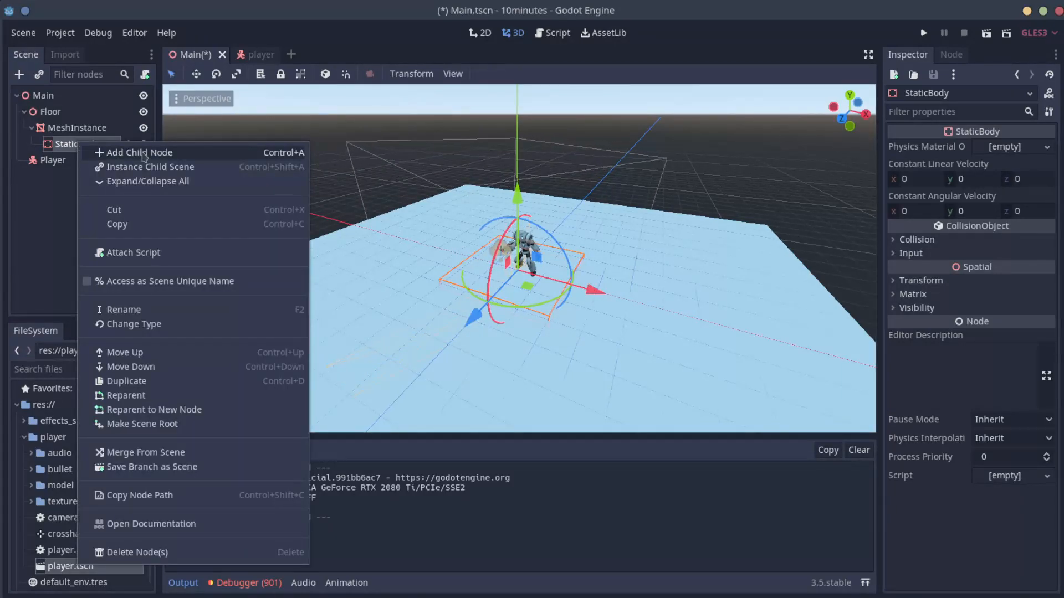
pyautogui.click(137, 152)
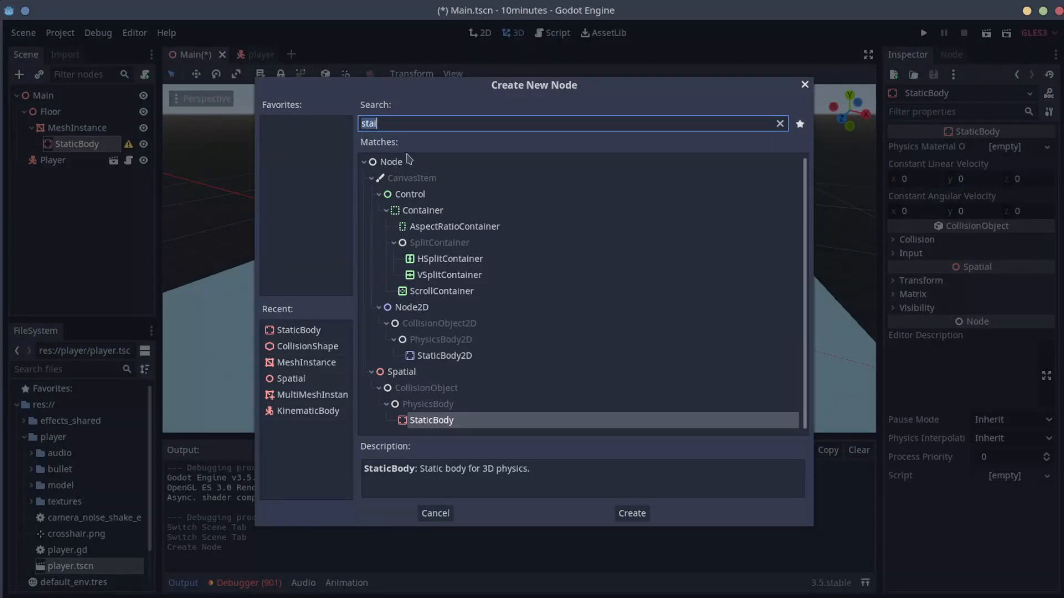
pyautogui.write('coll')
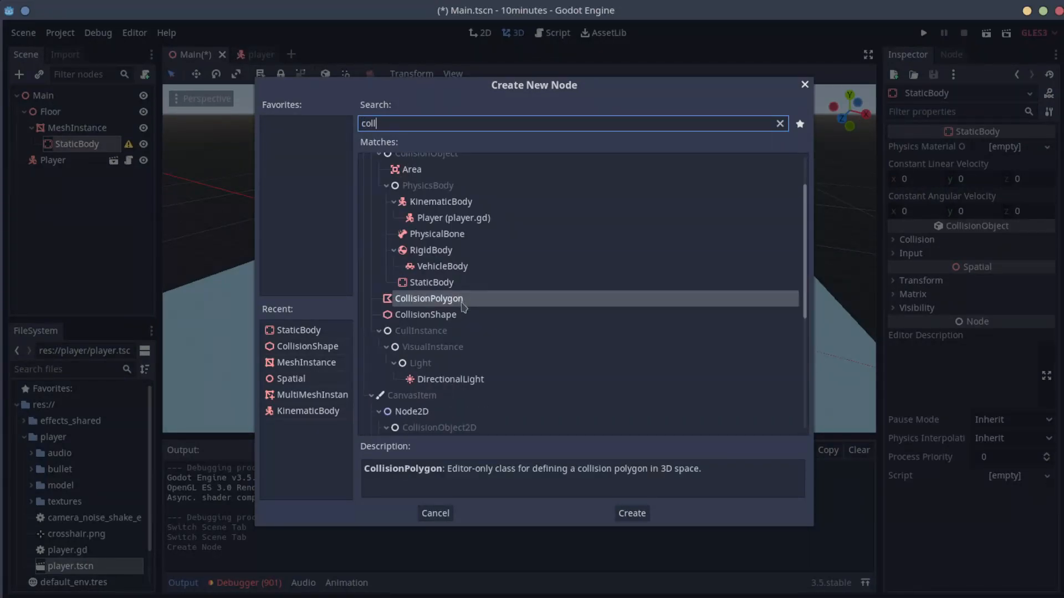
pyautogui.click(425, 313)
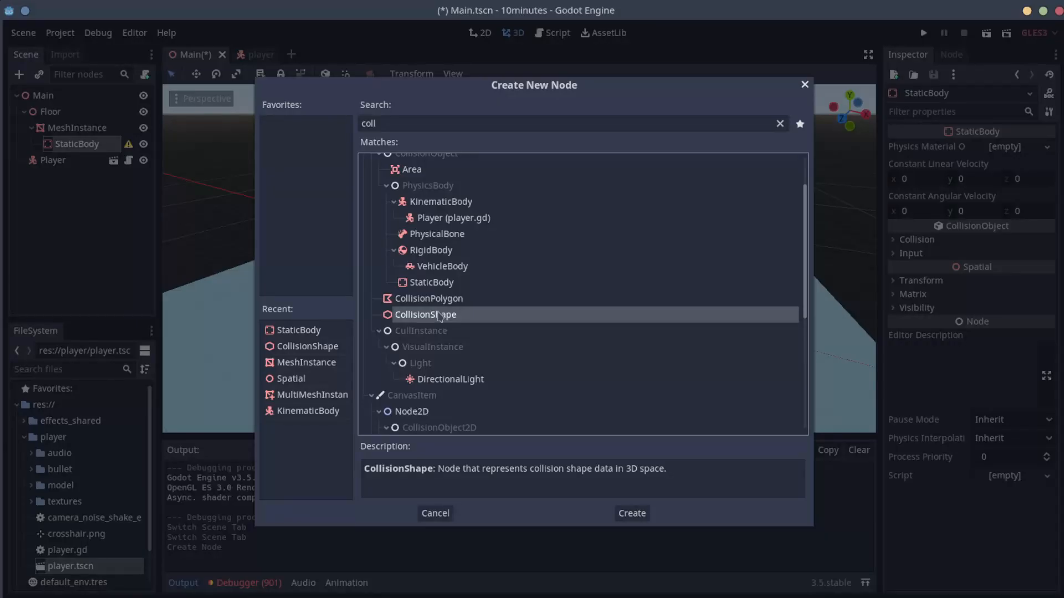
pyautogui.click(631, 513)
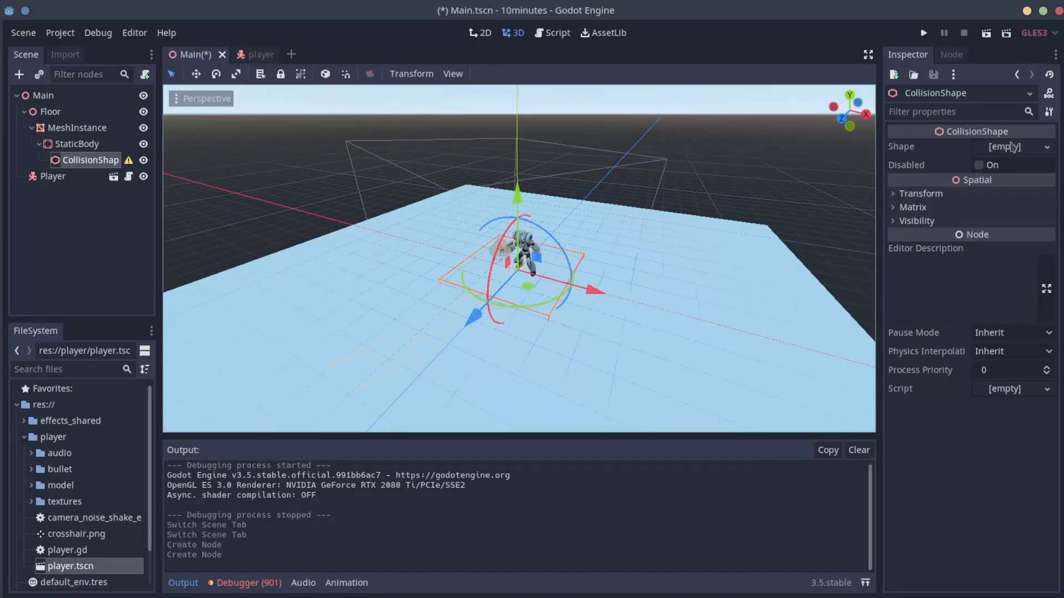
# Assign a PlaneShape to the floor CollisionShape, replace it with a BoxShape, and run the game
pyautogui.click(1005, 146)
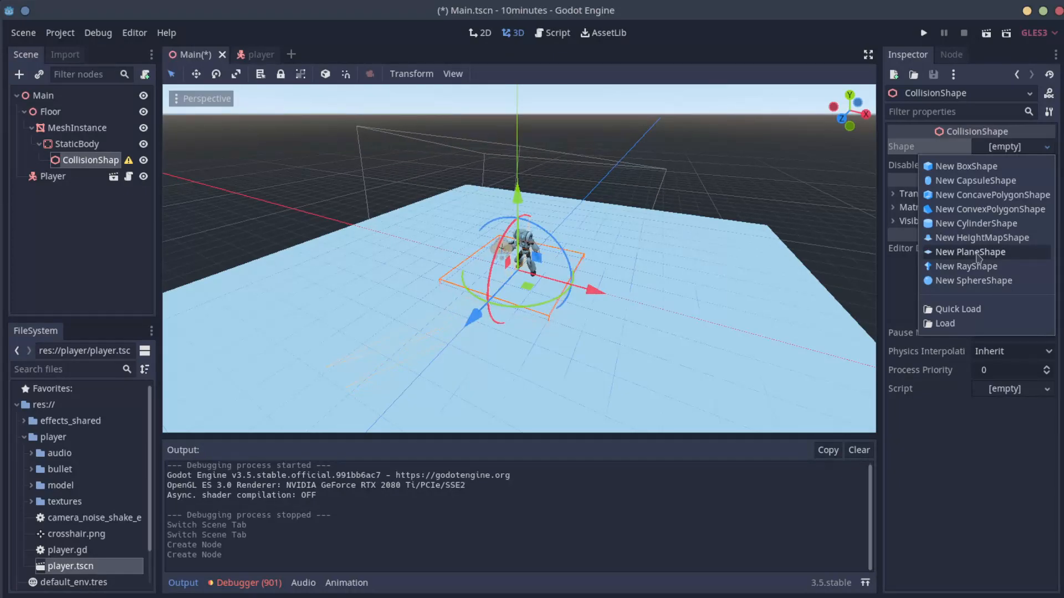
pyautogui.click(970, 251)
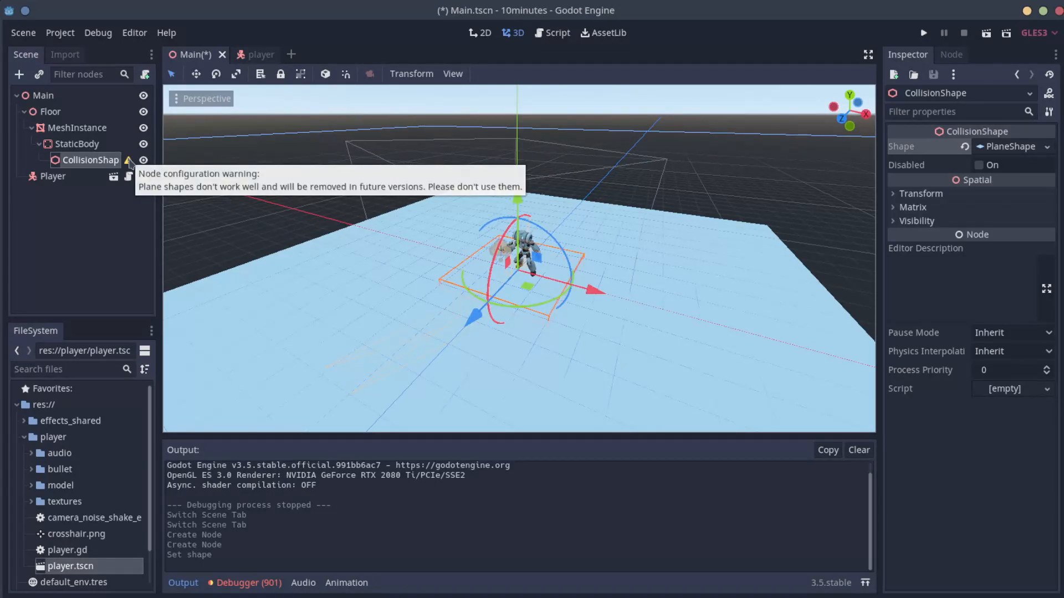
pyautogui.moveTo(1047, 153)
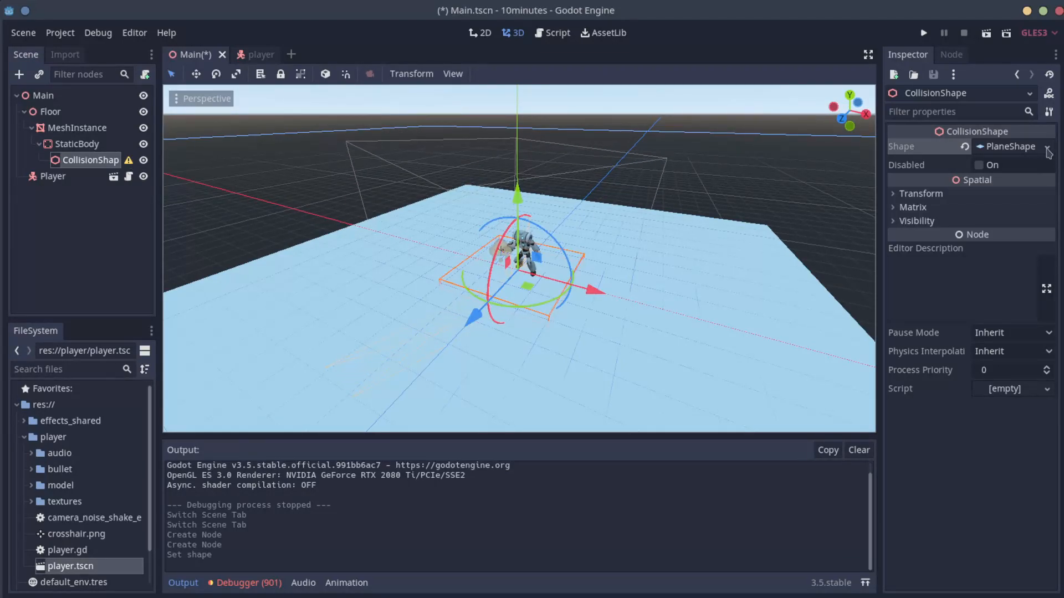
pyautogui.click(1048, 146)
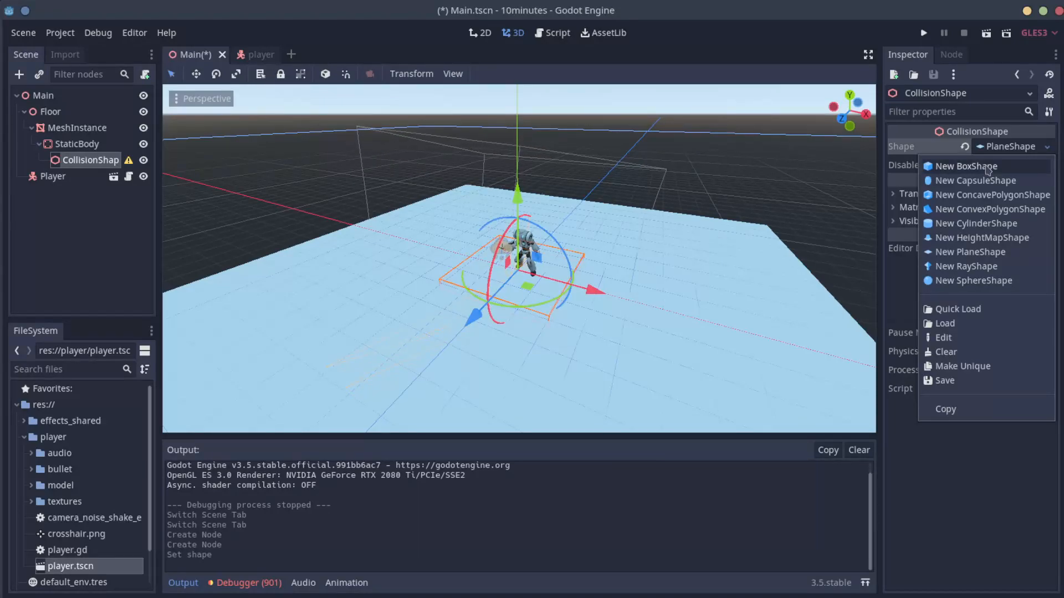
pyautogui.click(964, 165)
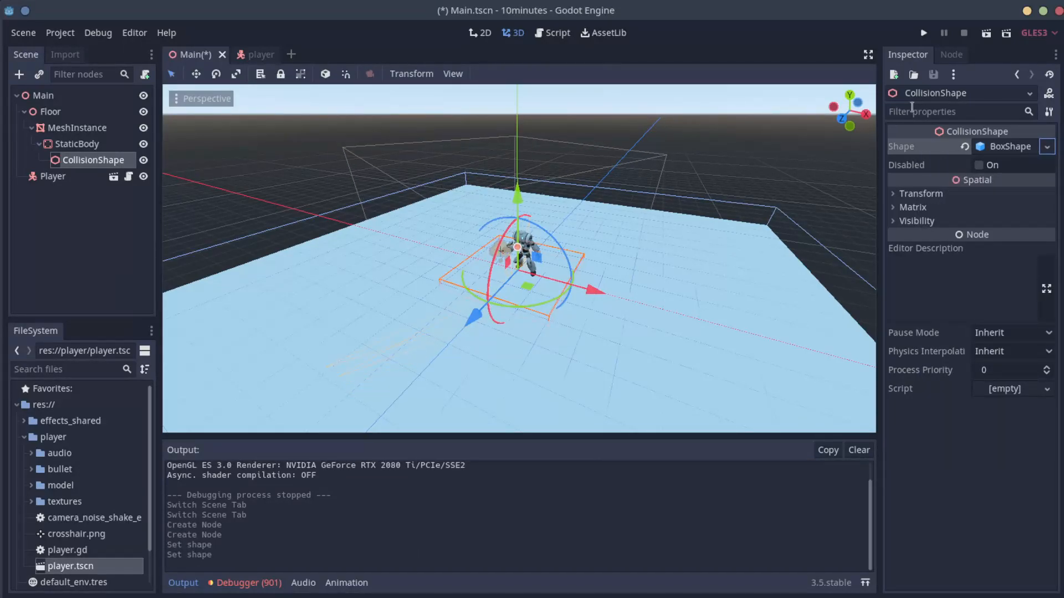
pyautogui.click(923, 32)
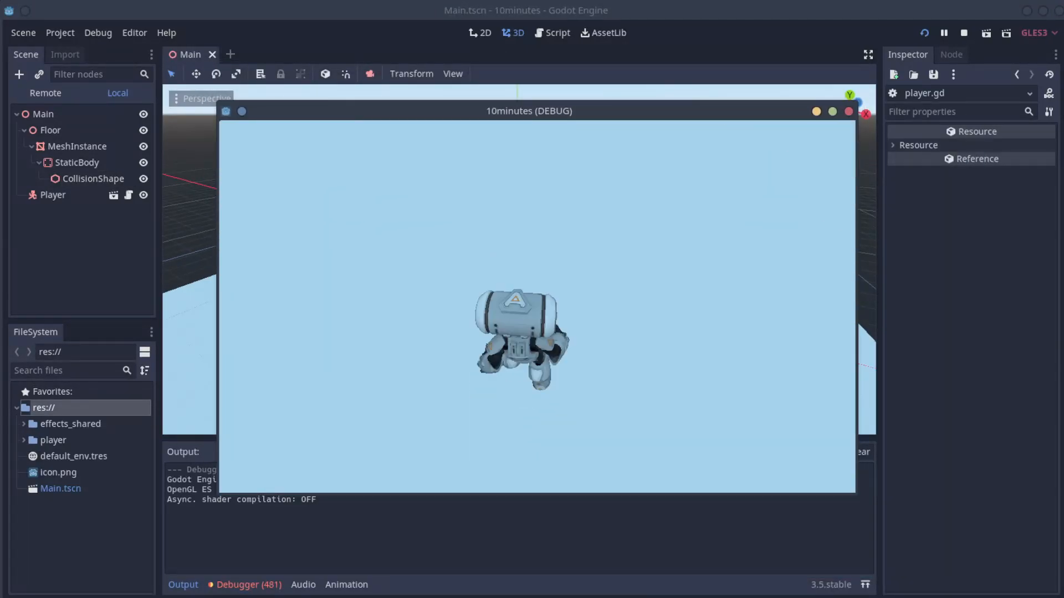
# Stop the running game to read the missing InputMap action errors
pyautogui.click(963, 32)
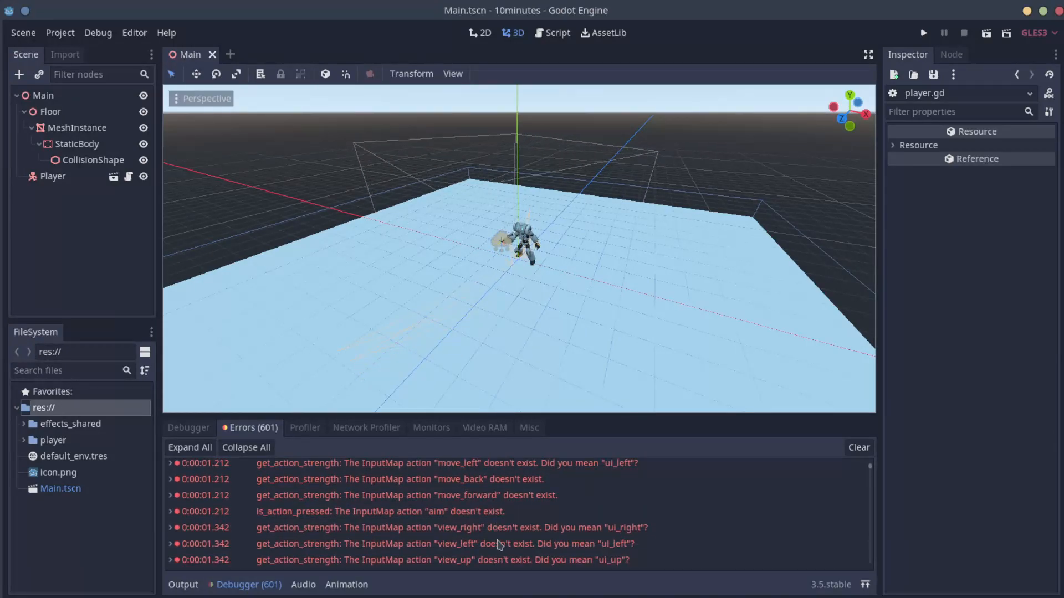
pyautogui.moveTo(502, 494)
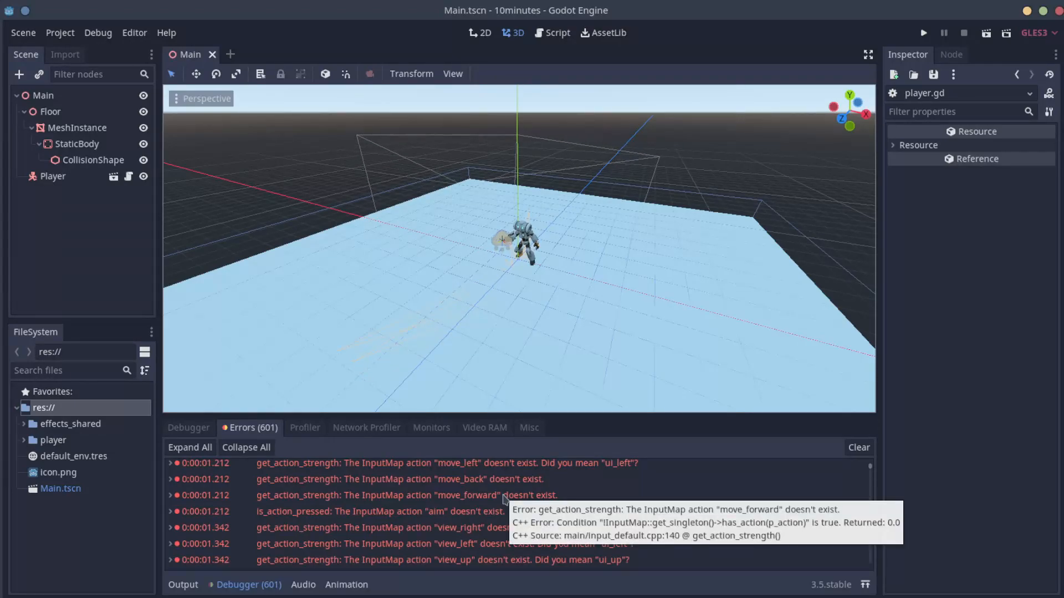
pyautogui.moveTo(441, 311)
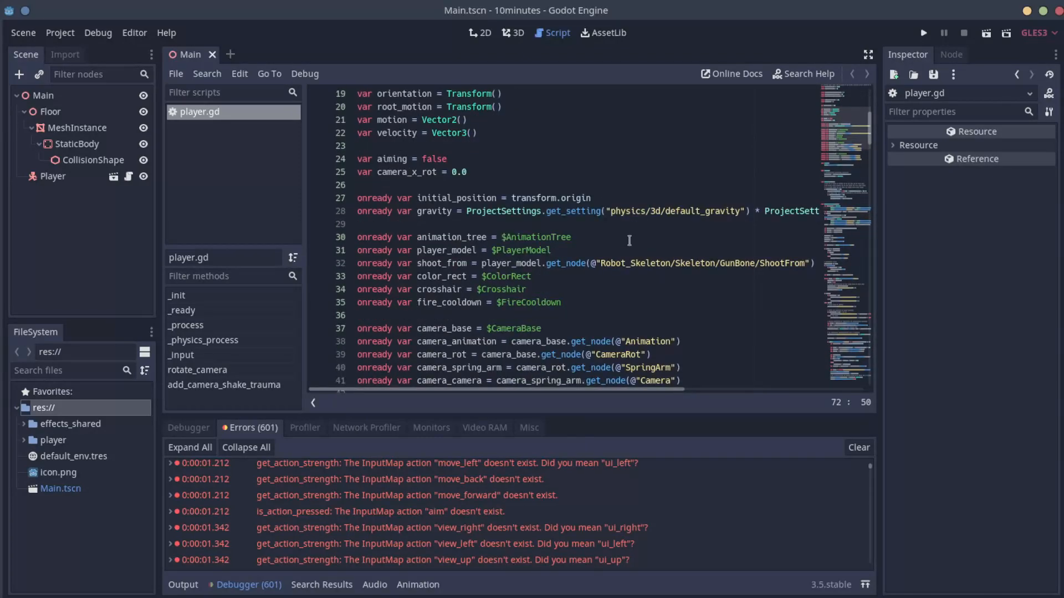
# Scroll through the error list and bring up the Project menu
pyautogui.scroll(-3)
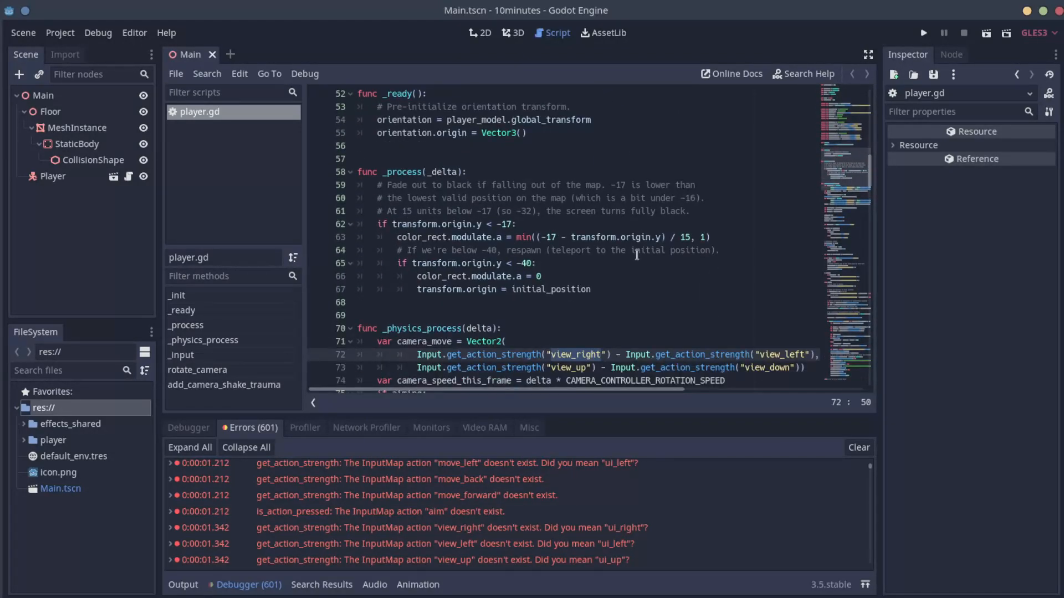
pyautogui.scroll(-3)
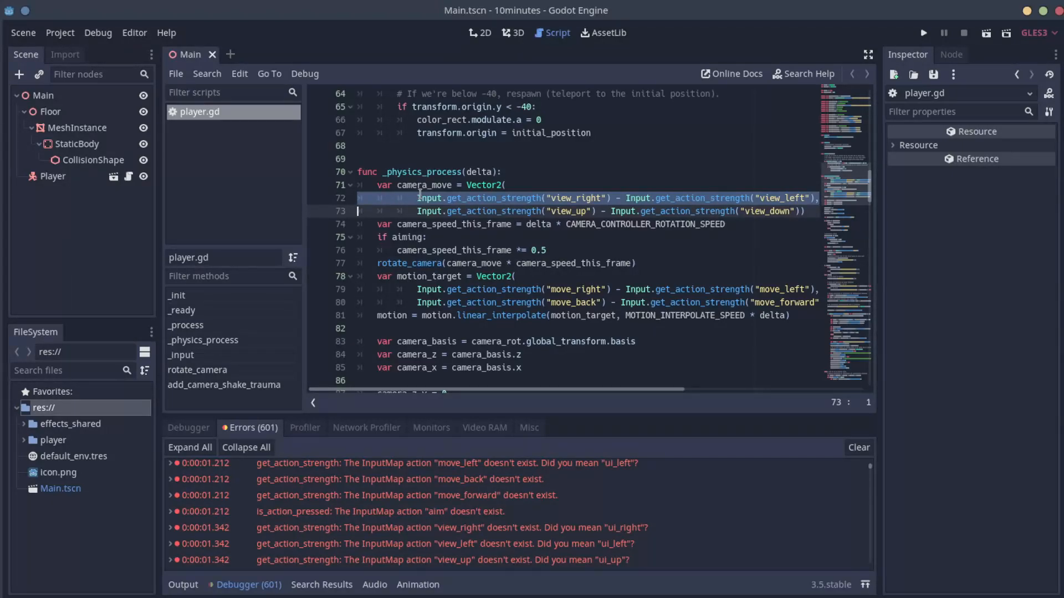
pyautogui.click(60, 32)
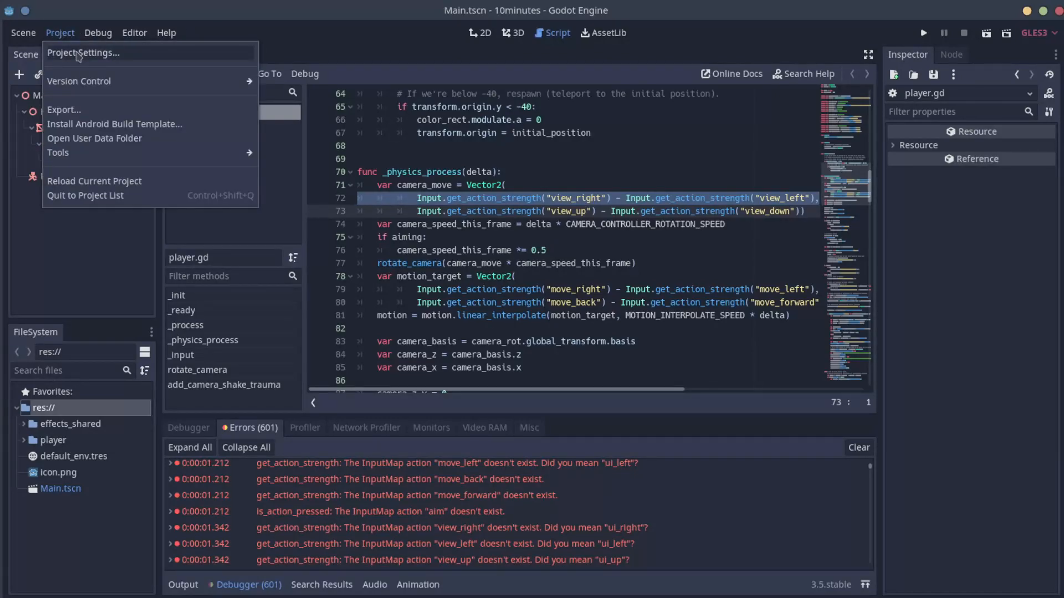
# In Project Settings' Input Map, add a new action named move_left
pyautogui.click(84, 52)
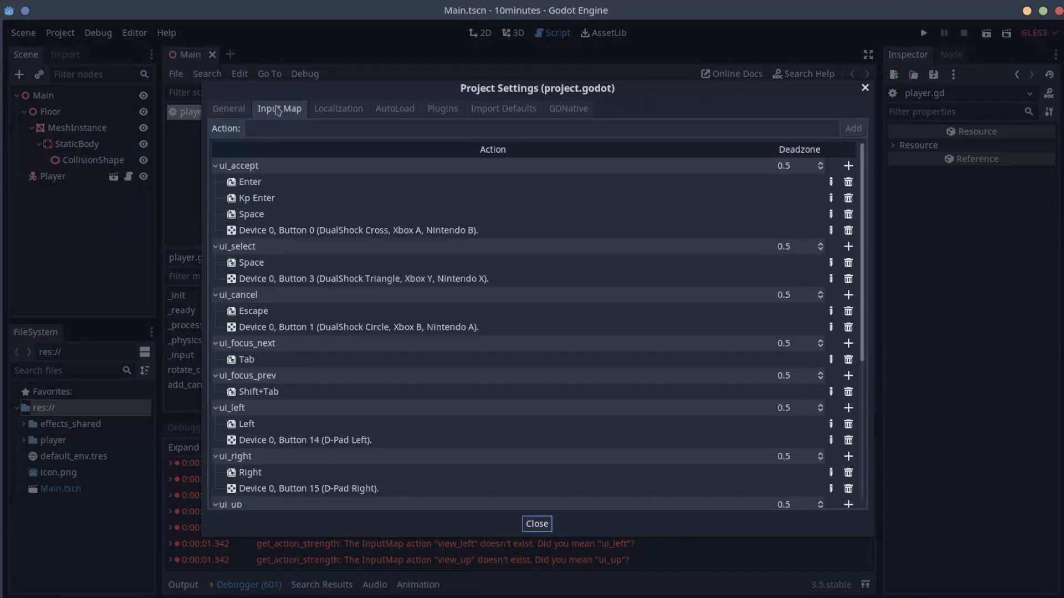
pyautogui.scroll(-3)
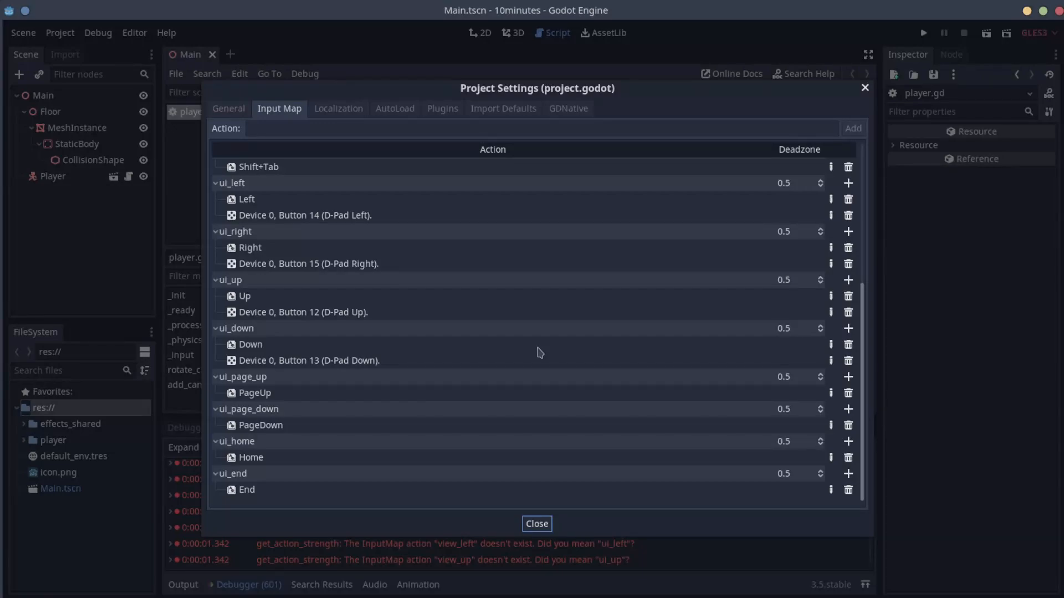
pyautogui.moveTo(537, 352)
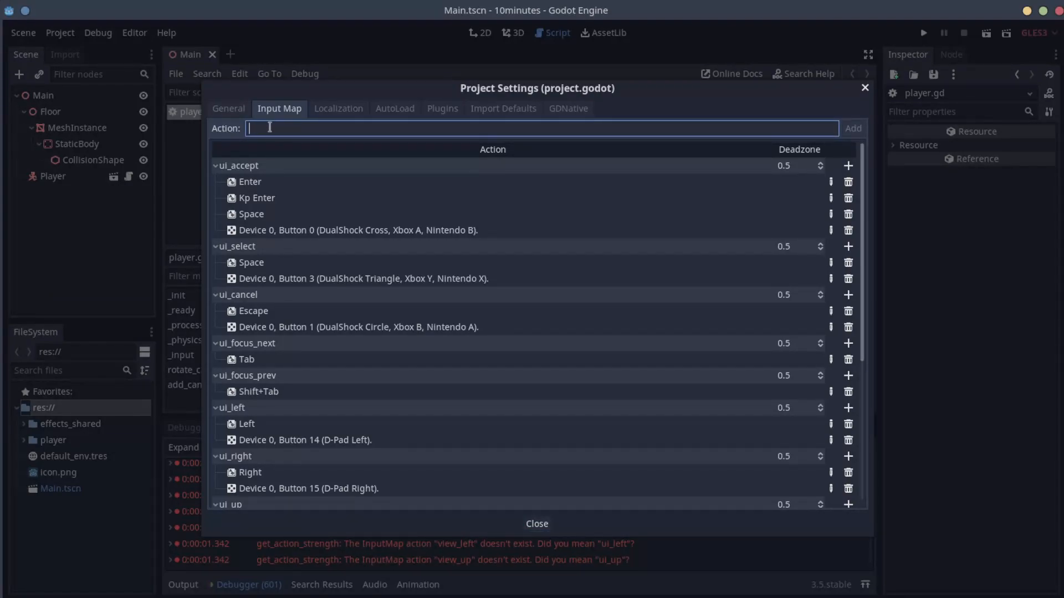
pyautogui.write('move_le')
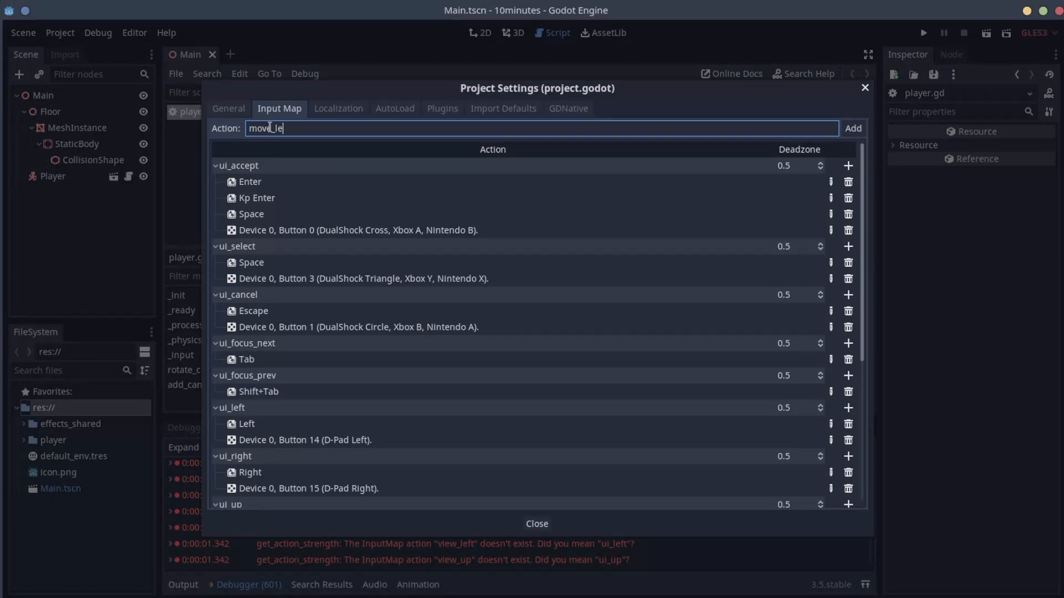
pyautogui.click(853, 128)
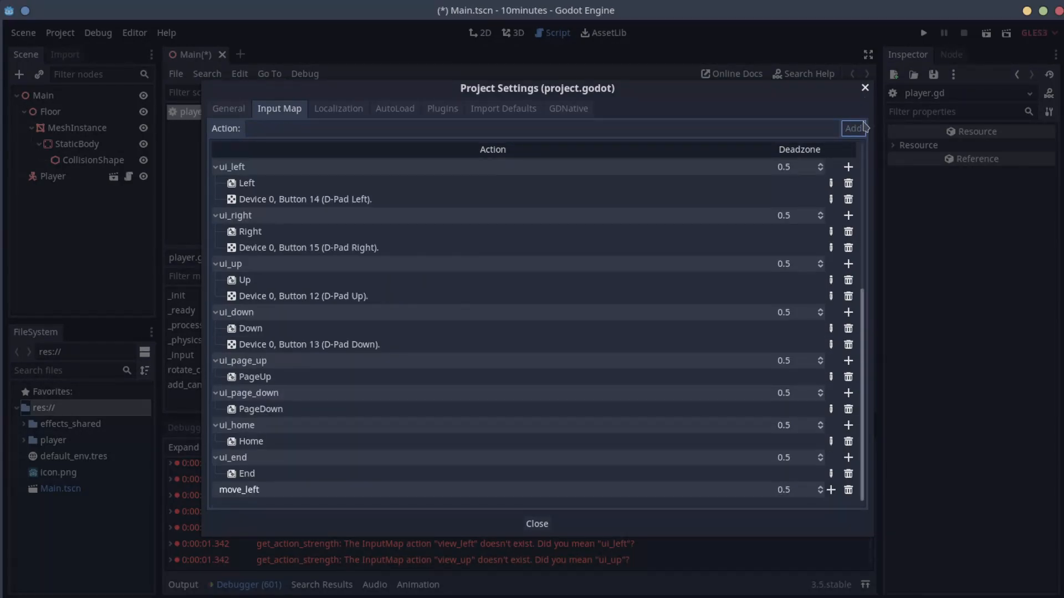
pyautogui.moveTo(725, 434)
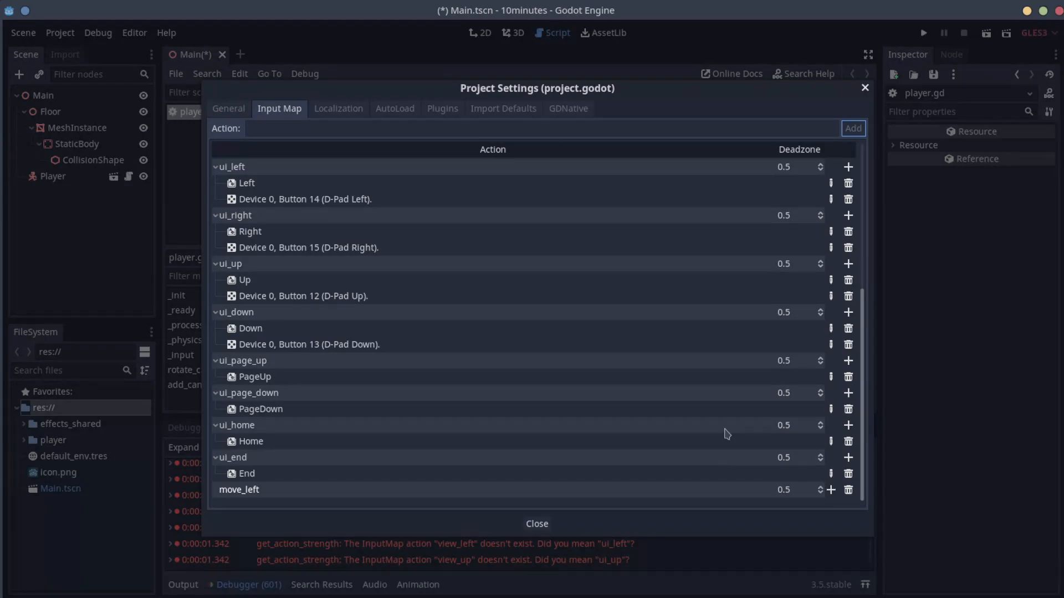
pyautogui.moveTo(830, 496)
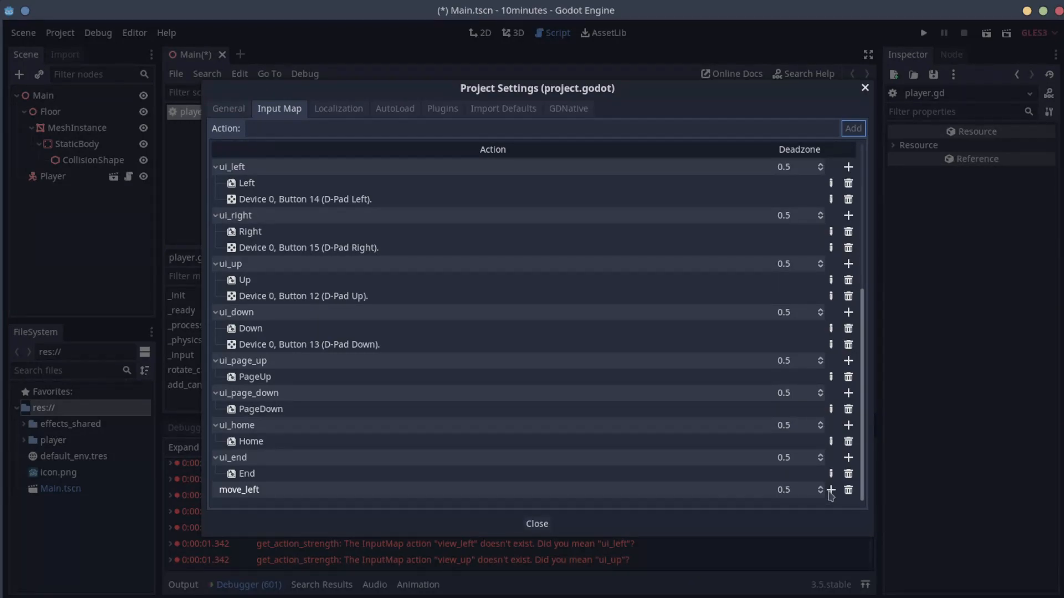
# Bind the physical A key to move_left and start adding another key binding
pyautogui.click(848, 489)
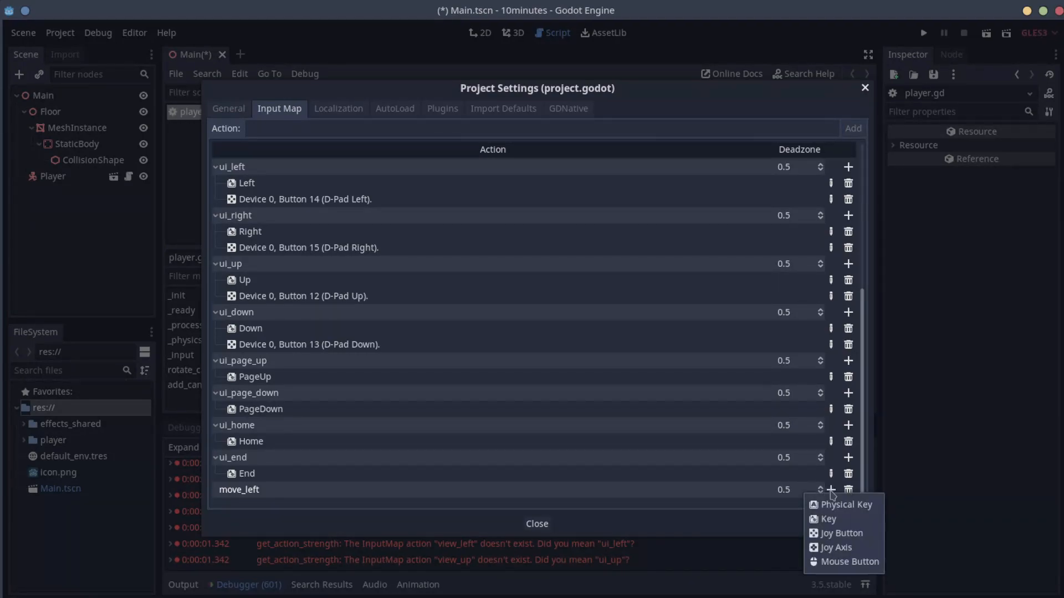
pyautogui.click(827, 519)
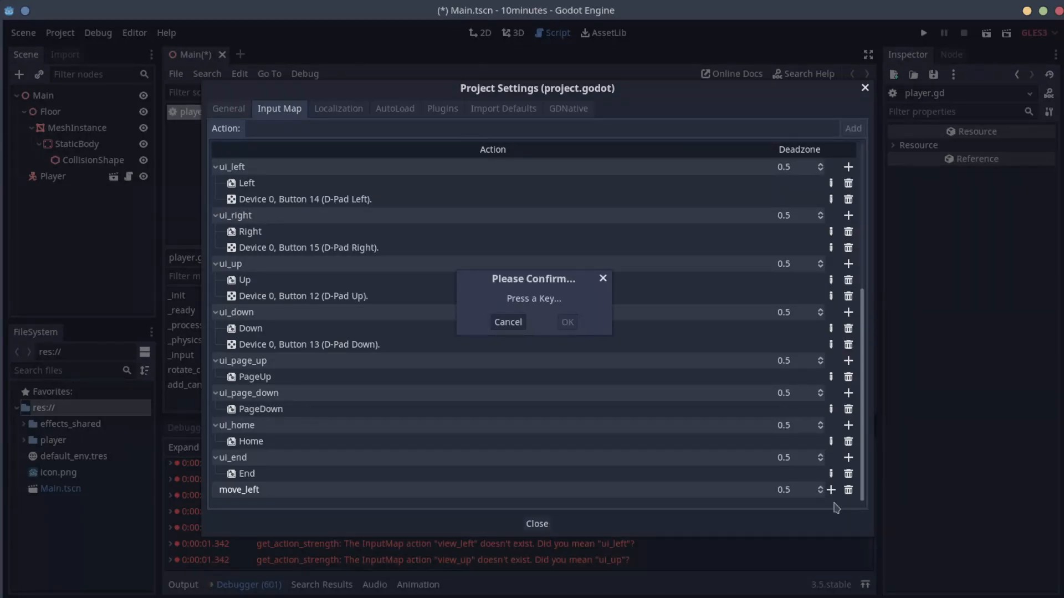
pyautogui.press('a')
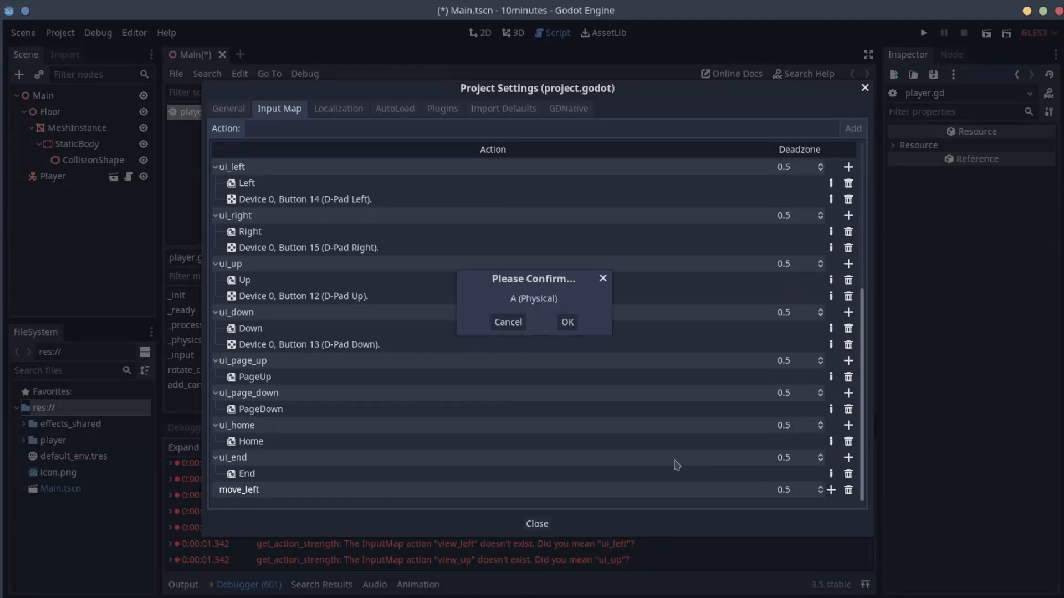
pyautogui.click(568, 321)
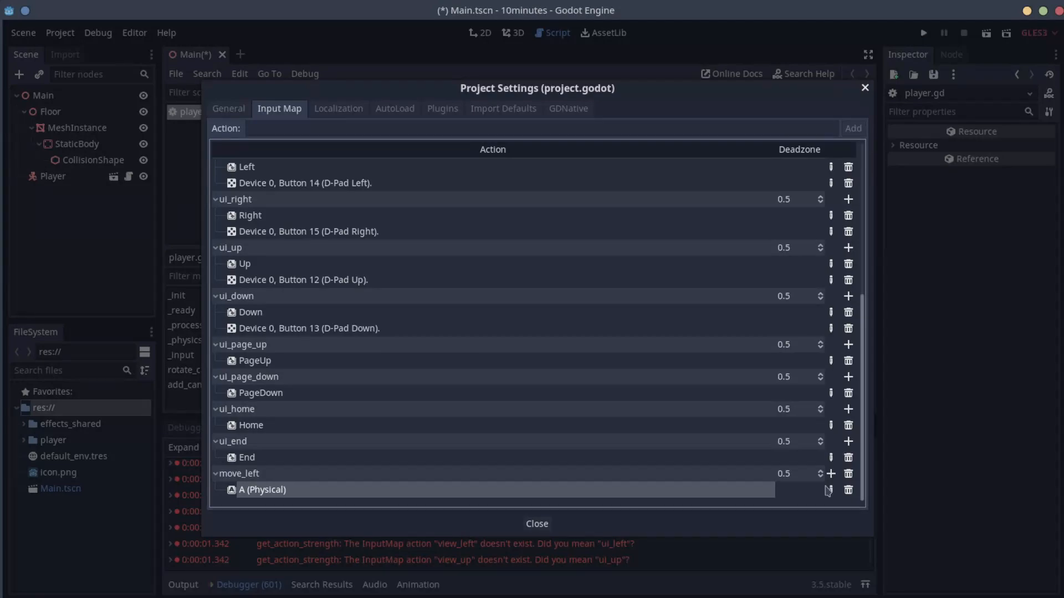
pyautogui.click(830, 474)
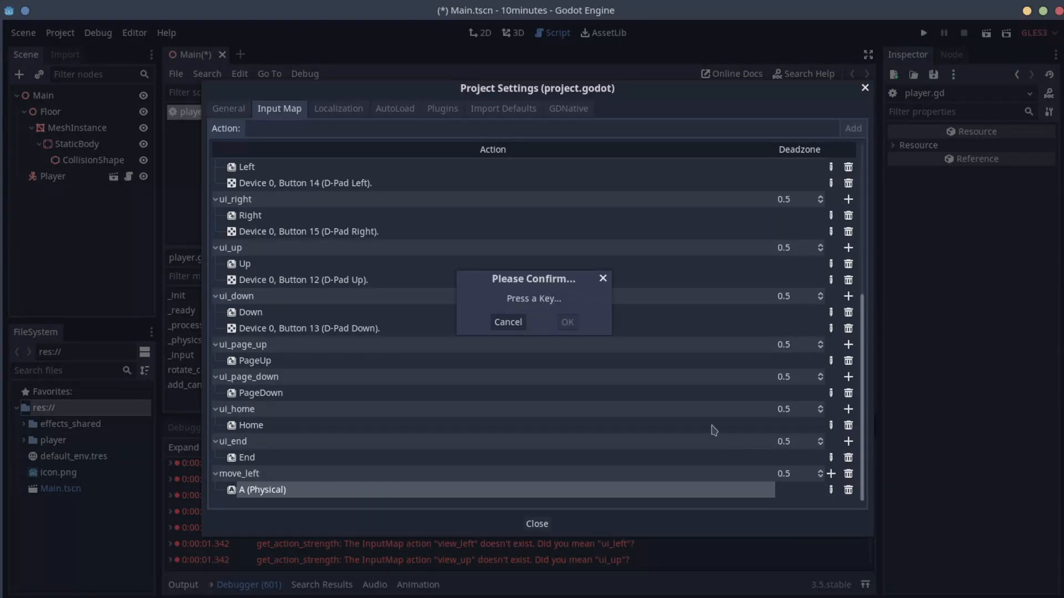
pyautogui.moveTo(703, 422)
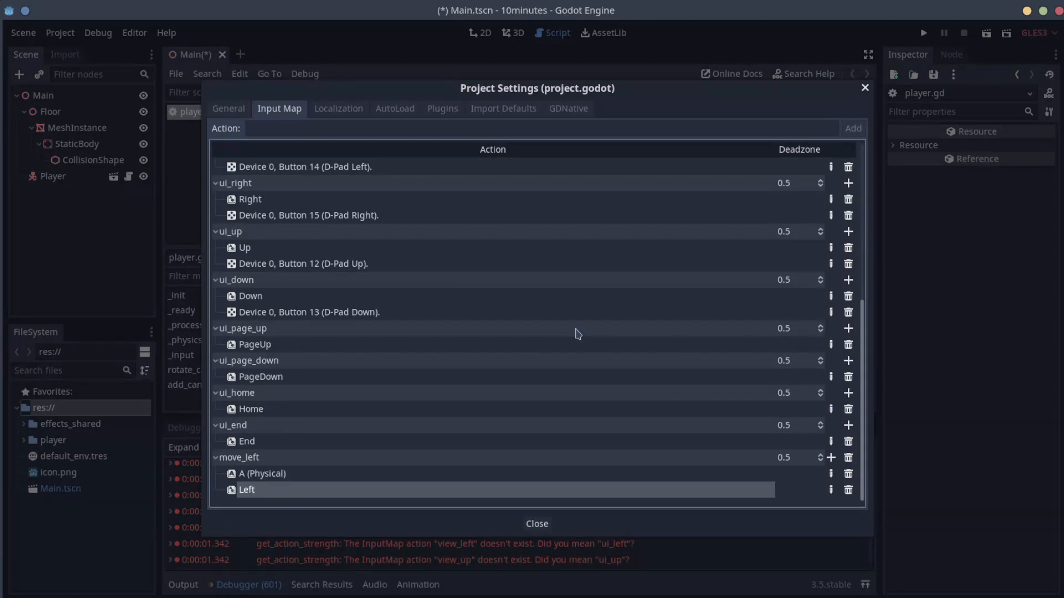
# Bind the joypad button 14: D-Pad Left to move_left
pyautogui.click(848, 458)
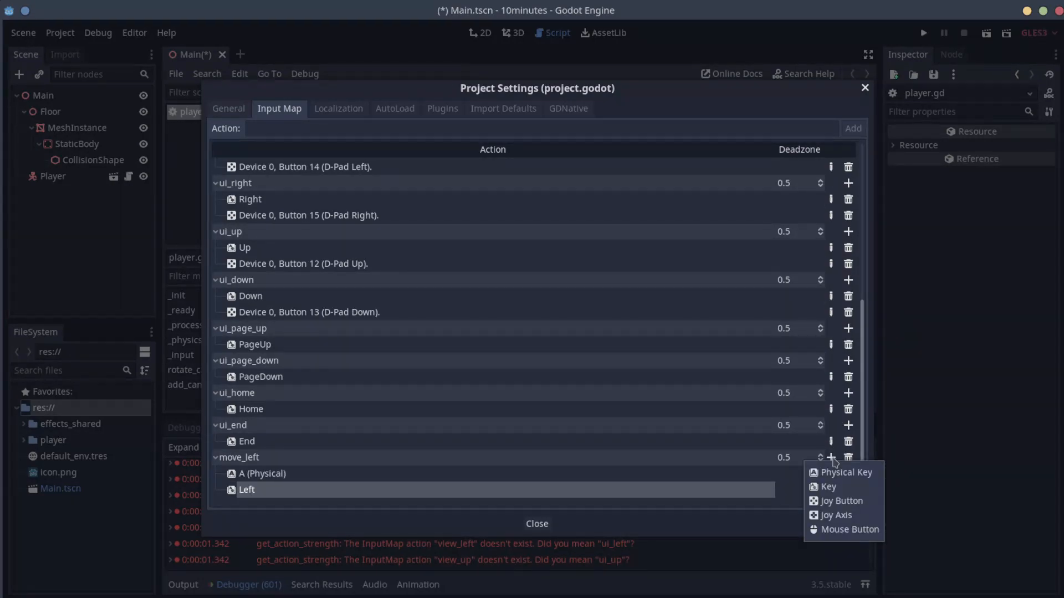
pyautogui.moveTo(839, 501)
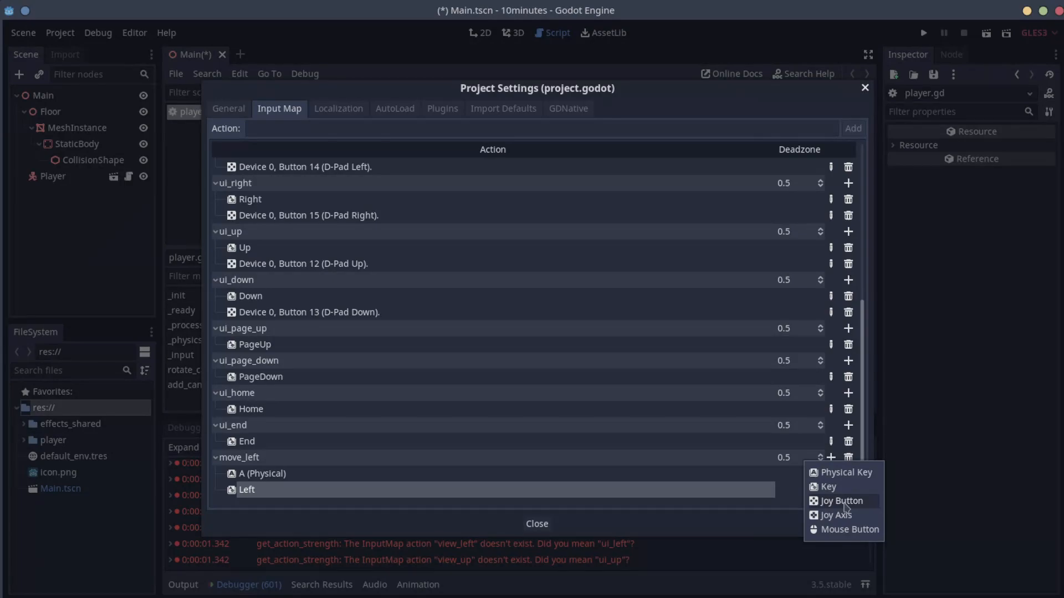
pyautogui.click(841, 501)
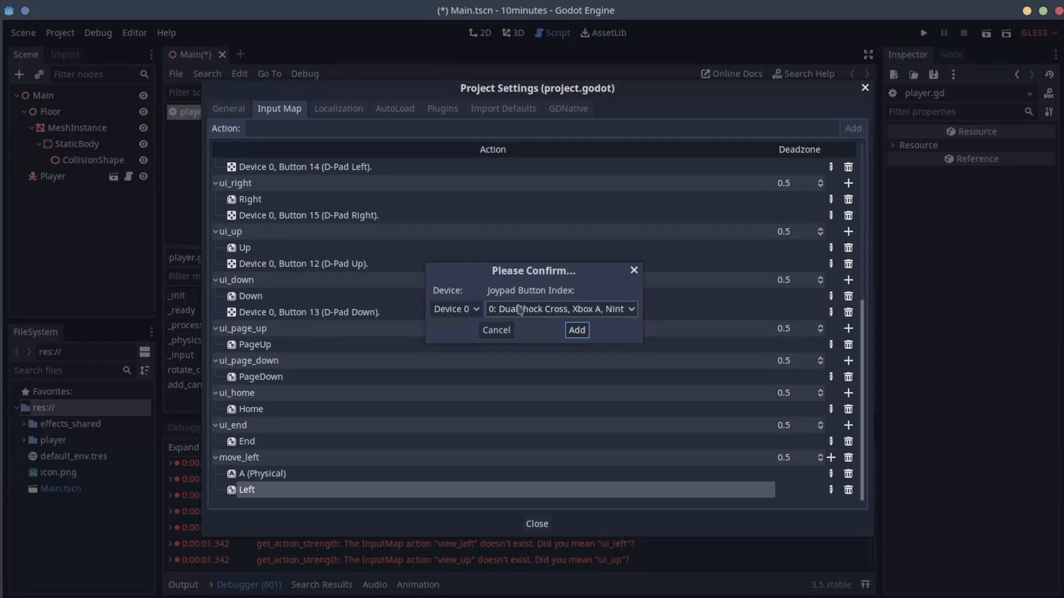
pyautogui.click(560, 309)
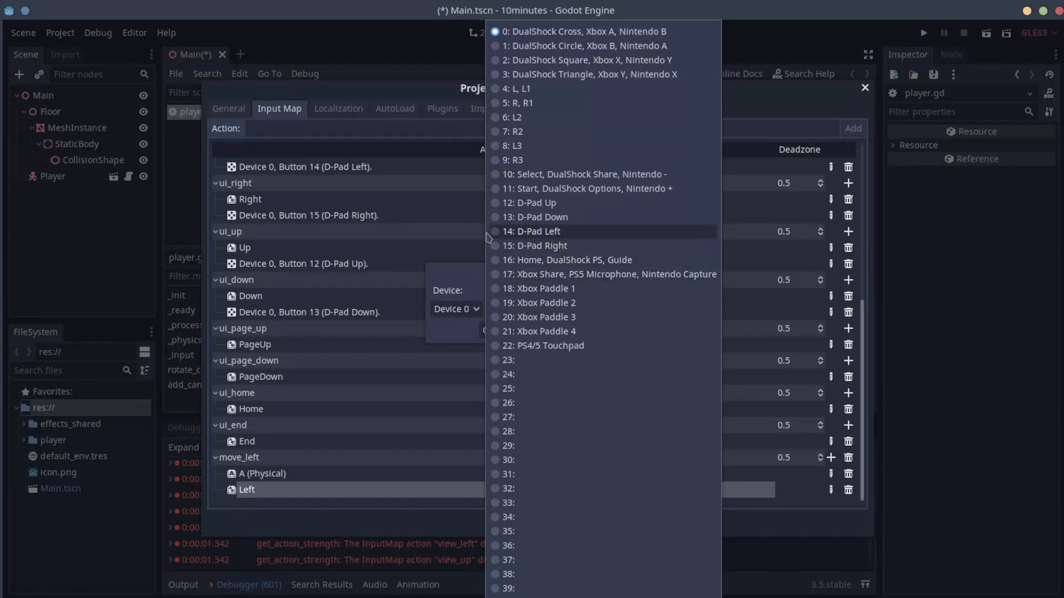
pyautogui.click(536, 232)
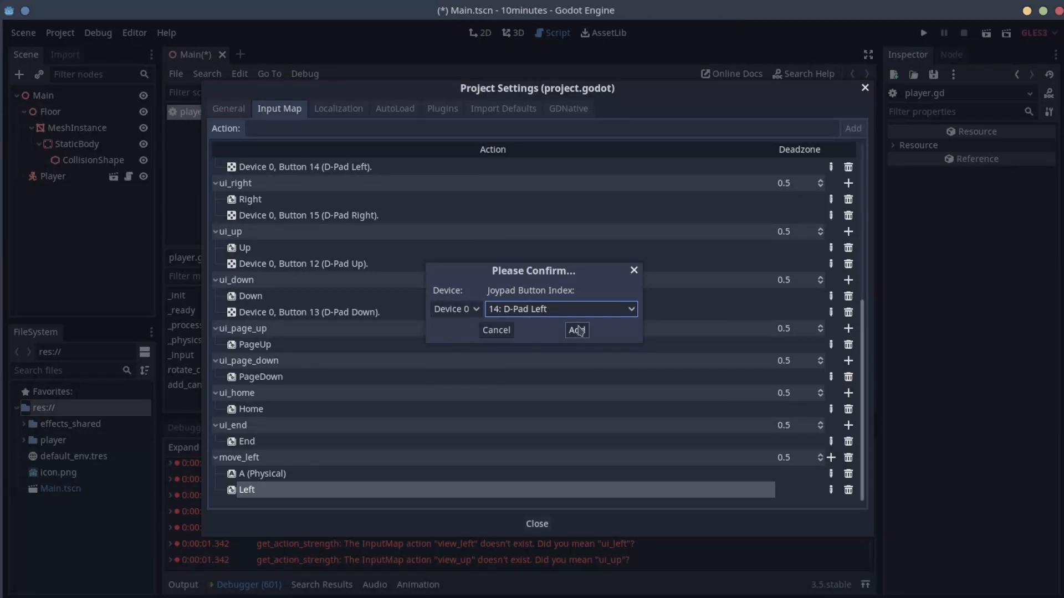
pyautogui.click(575, 330)
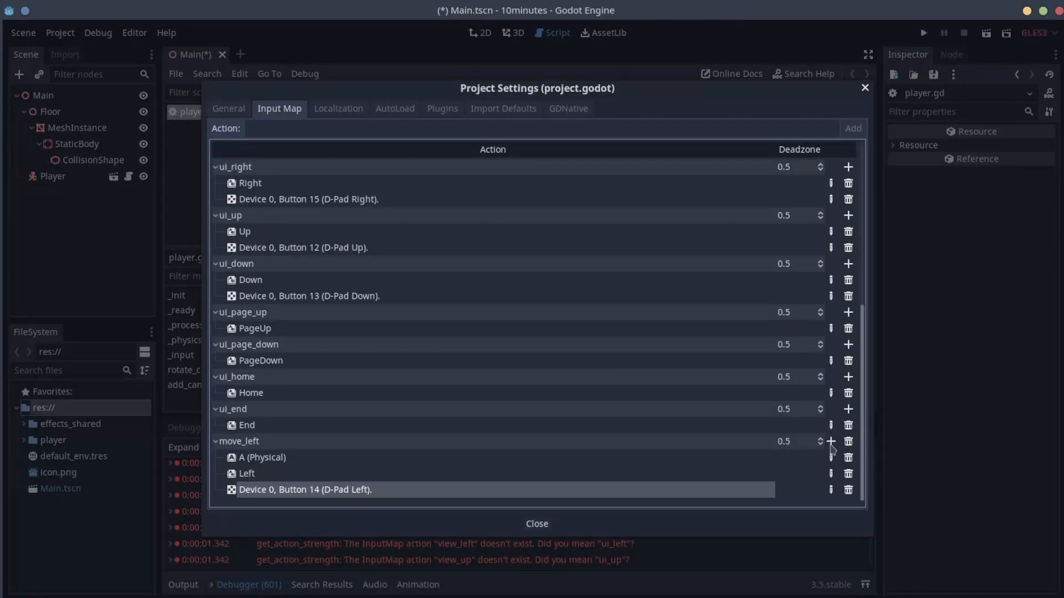
pyautogui.click(848, 441)
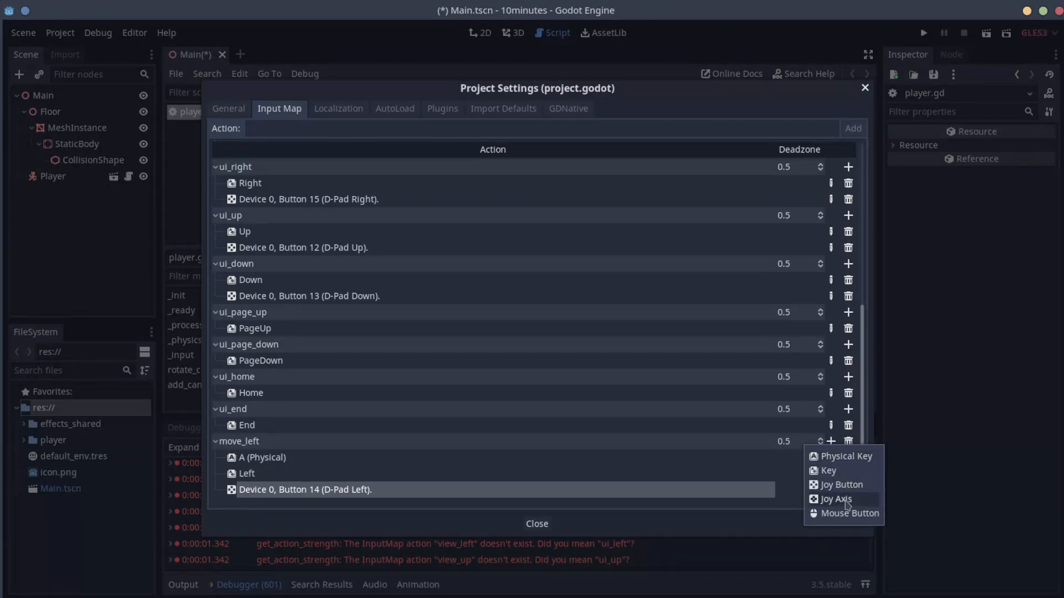
# Bind Joy Axis 0 - (Left Stick Left) to move_left and select the input definitions in project.godot
pyautogui.click(834, 499)
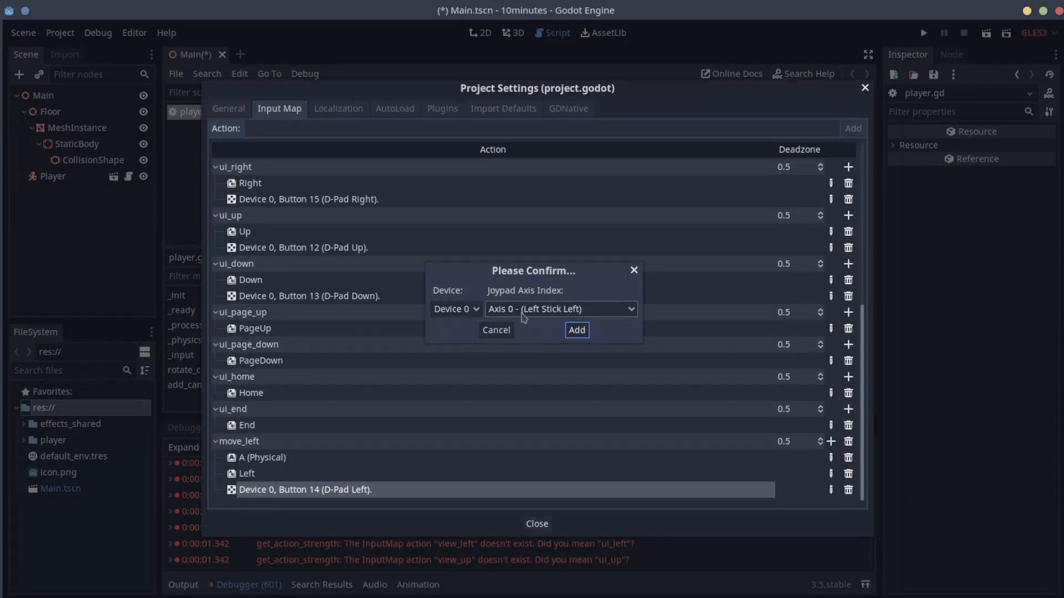
pyautogui.click(576, 330)
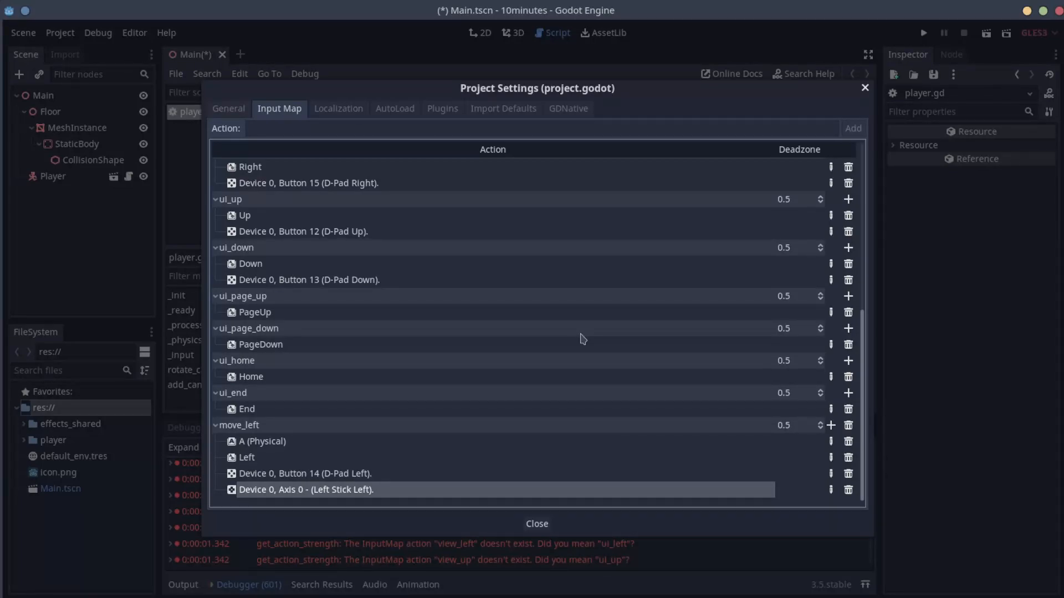
pyautogui.moveTo(530, 441)
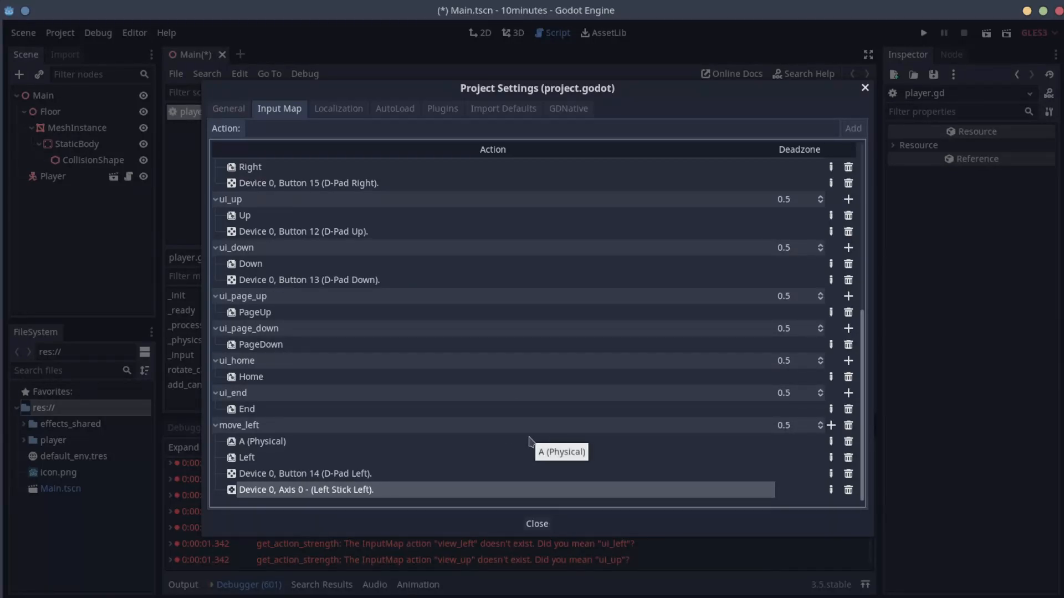
pyautogui.moveTo(597, 385)
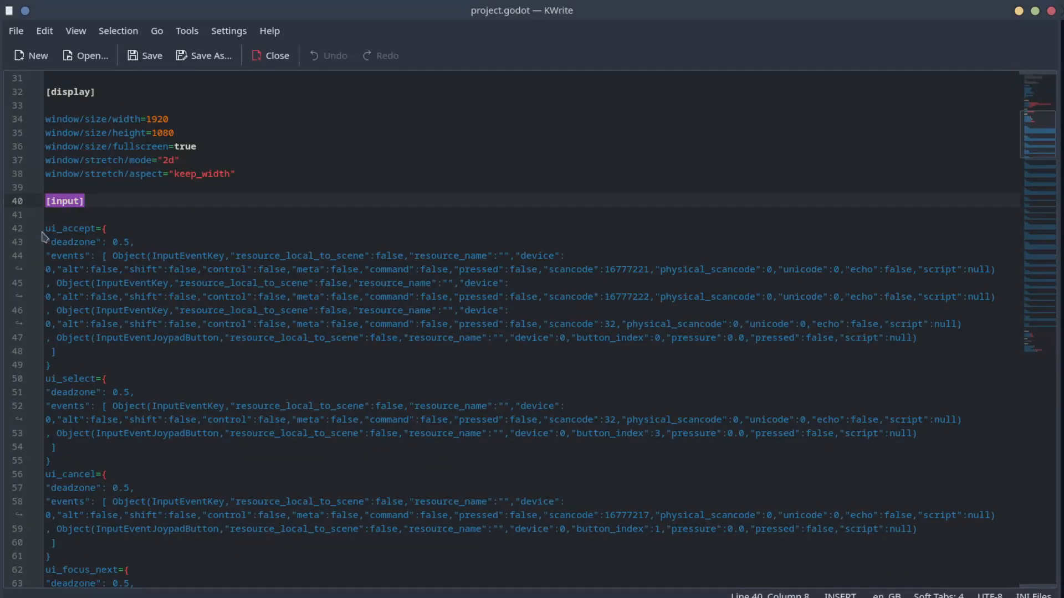
pyautogui.moveTo(41, 234); pyautogui.dragTo(214, 576)
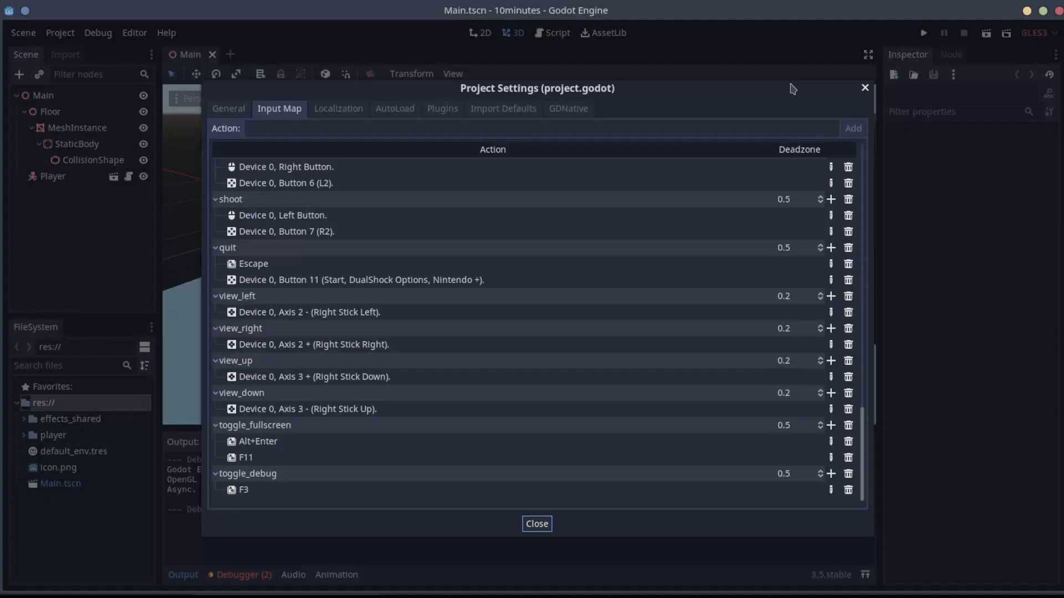
# Close Project Settings, run the scene to check the robot on the floor, then return to the Project menu
pyautogui.click(536, 524)
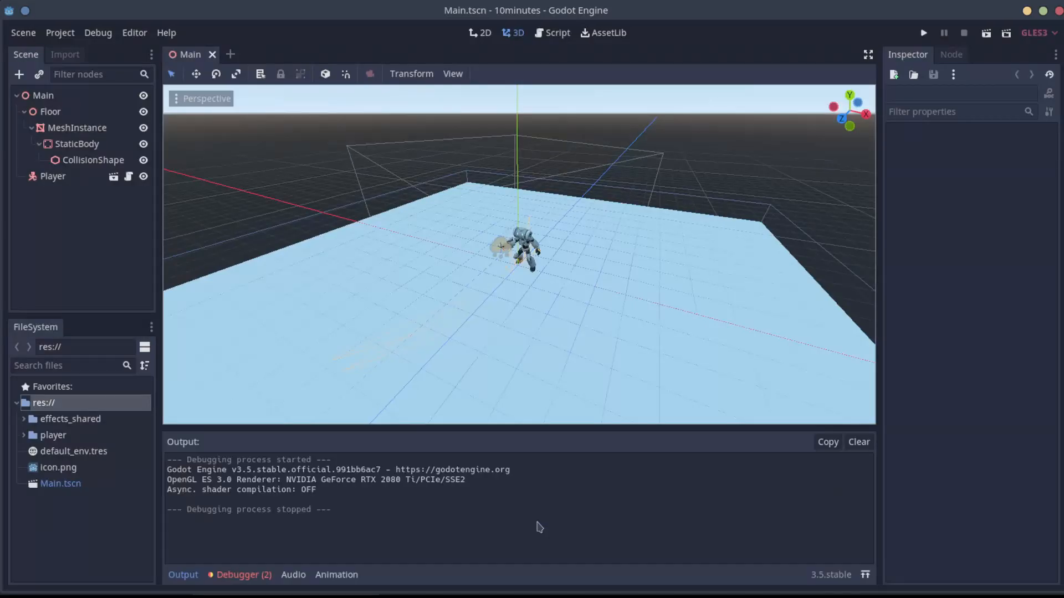
pyautogui.click(922, 32)
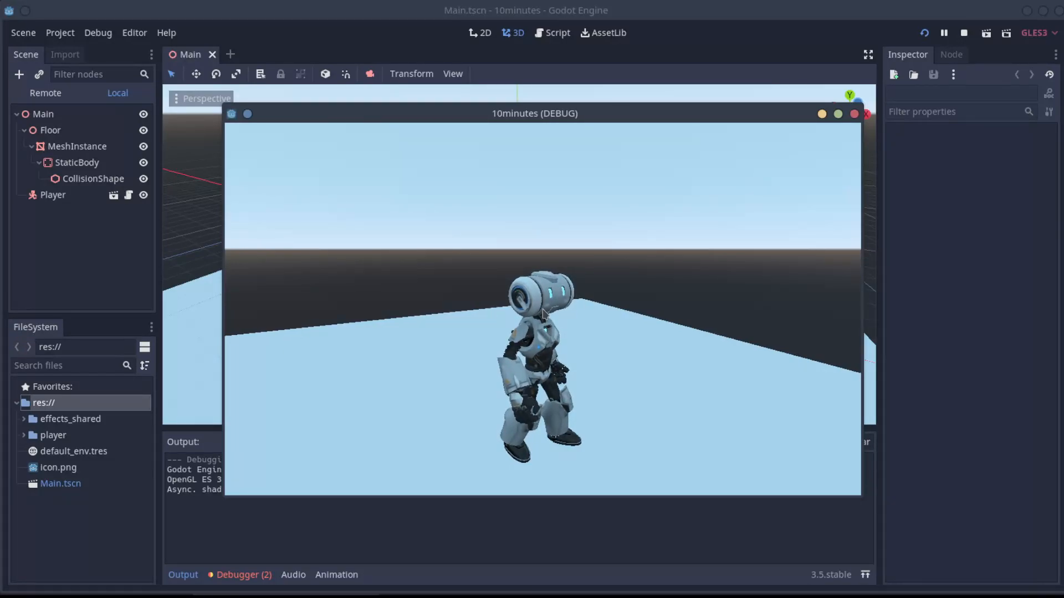
pyautogui.click(60, 32)
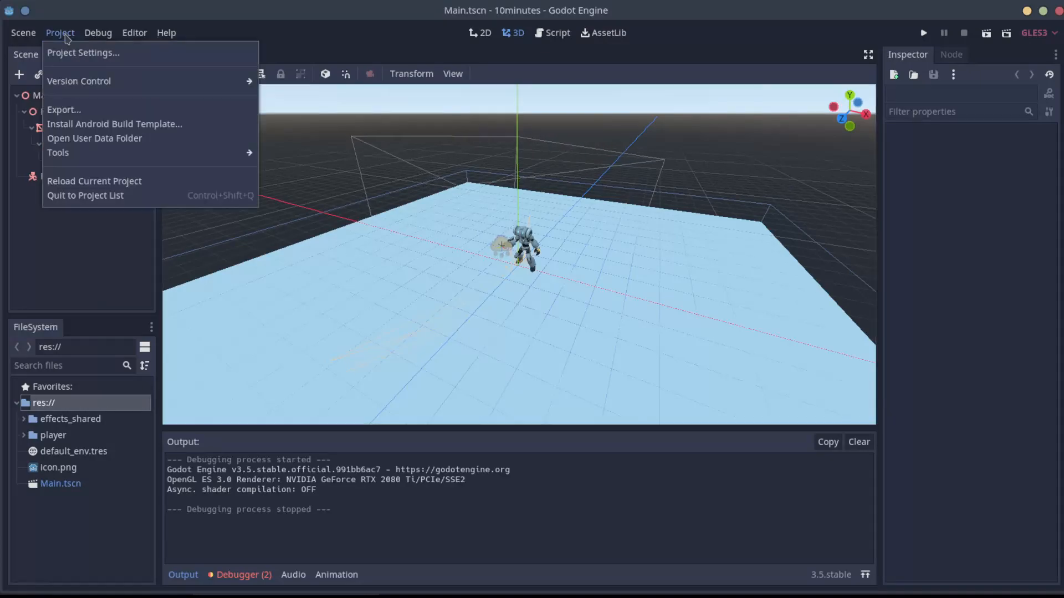
# Add a second Linux/X11 export preset alongside the runnable one
pyautogui.click(64, 109)
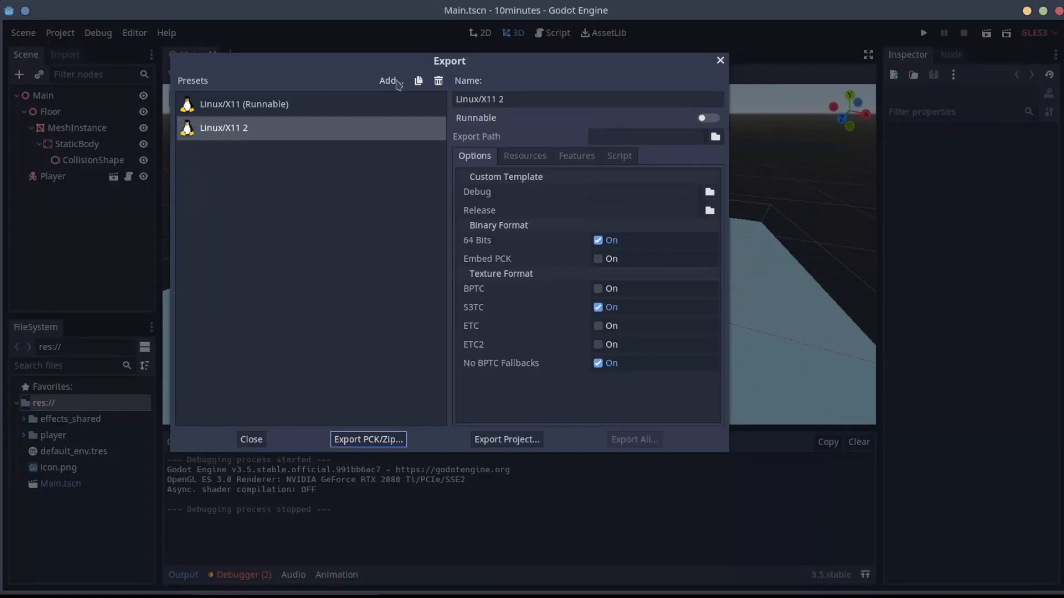
pyautogui.moveTo(389, 332)
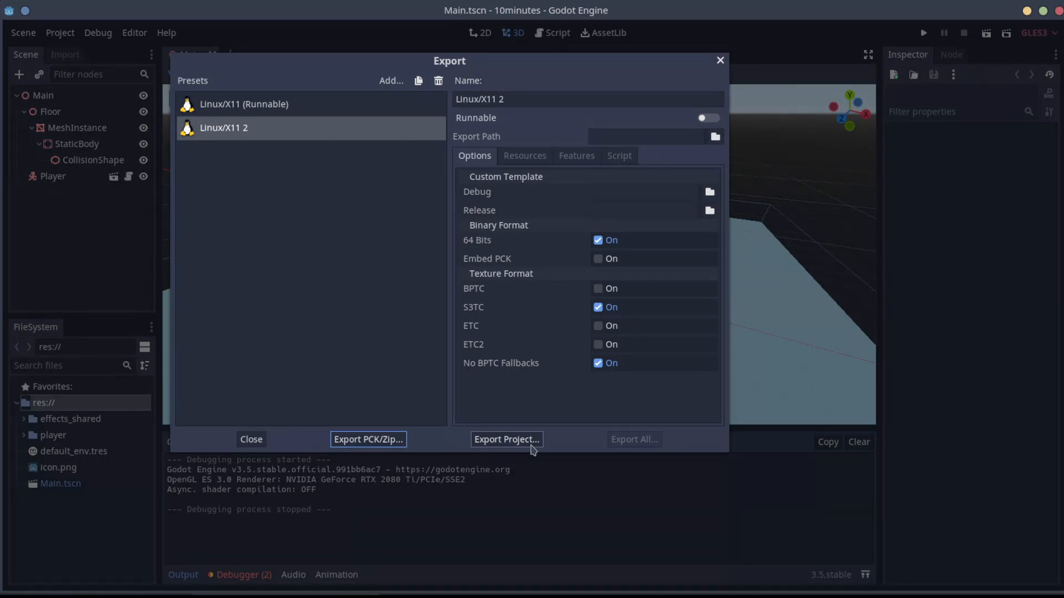
pyautogui.moveTo(512, 447)
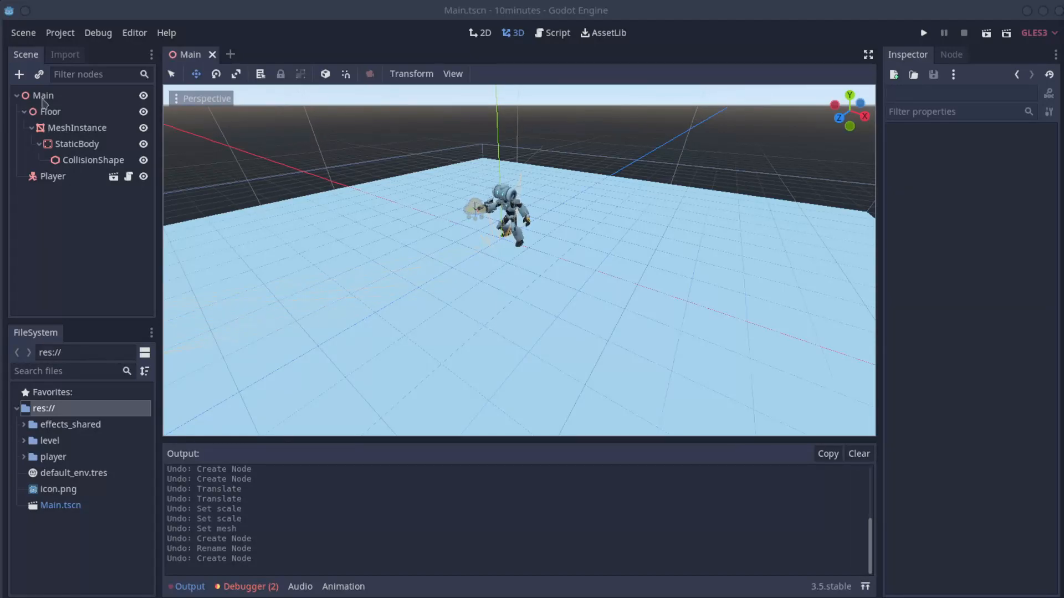
# Add a Spatial Wall node under Main holding a MeshInstance with a new CubeMesh
pyautogui.rightClick(44, 95)
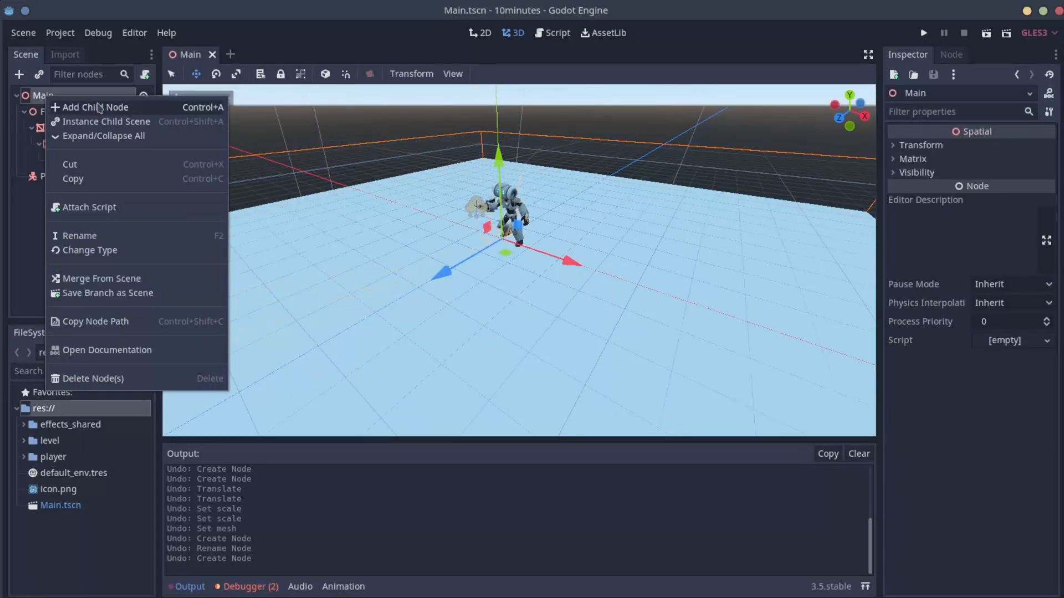
pyautogui.click(93, 107)
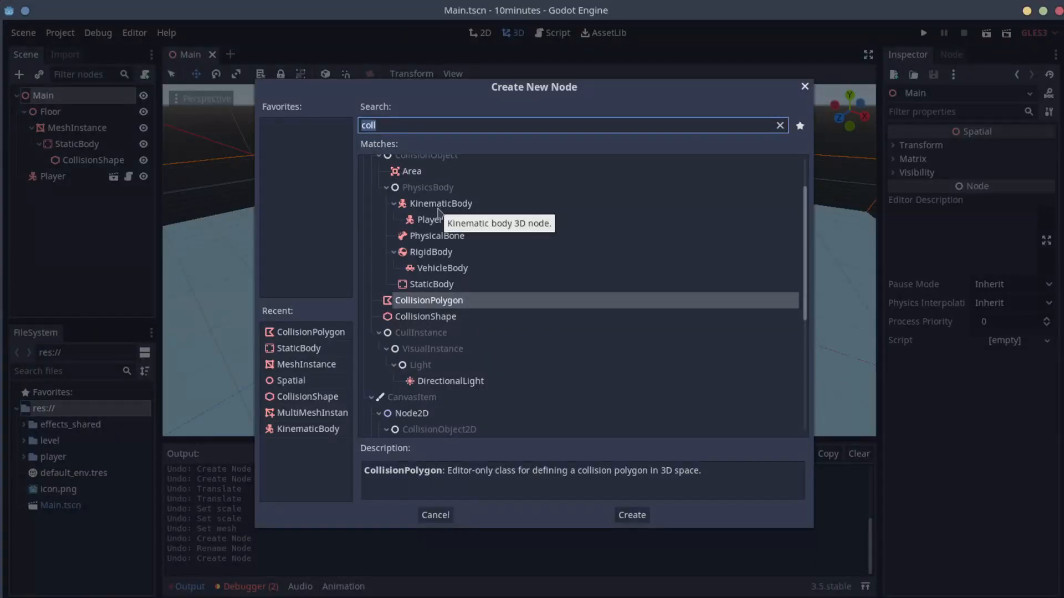
pyautogui.click(630, 515)
pyautogui.write('Wall')
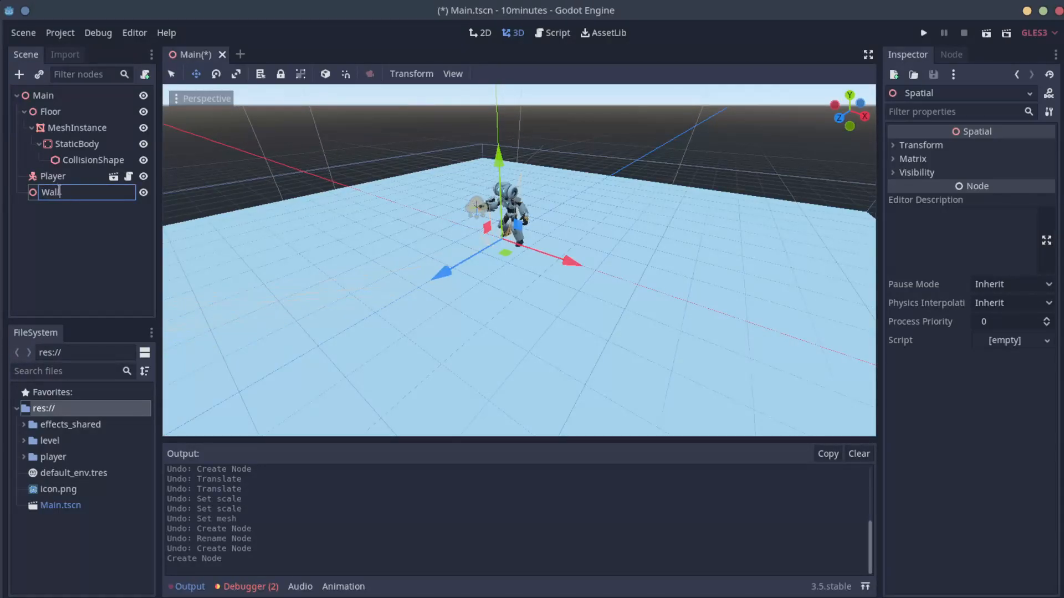
pyautogui.rightClick(49, 192)
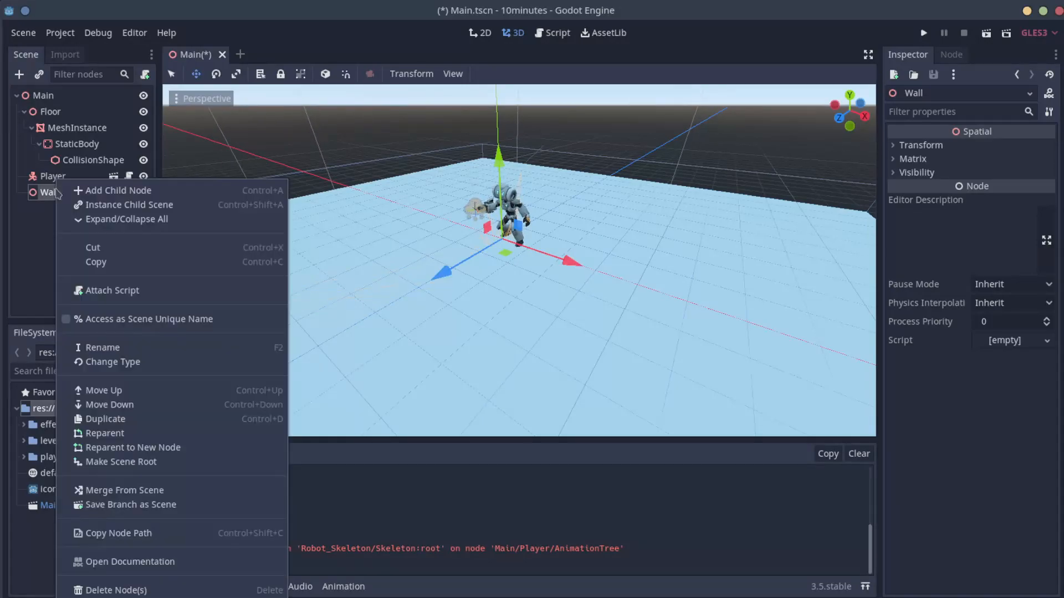
pyautogui.click(119, 190)
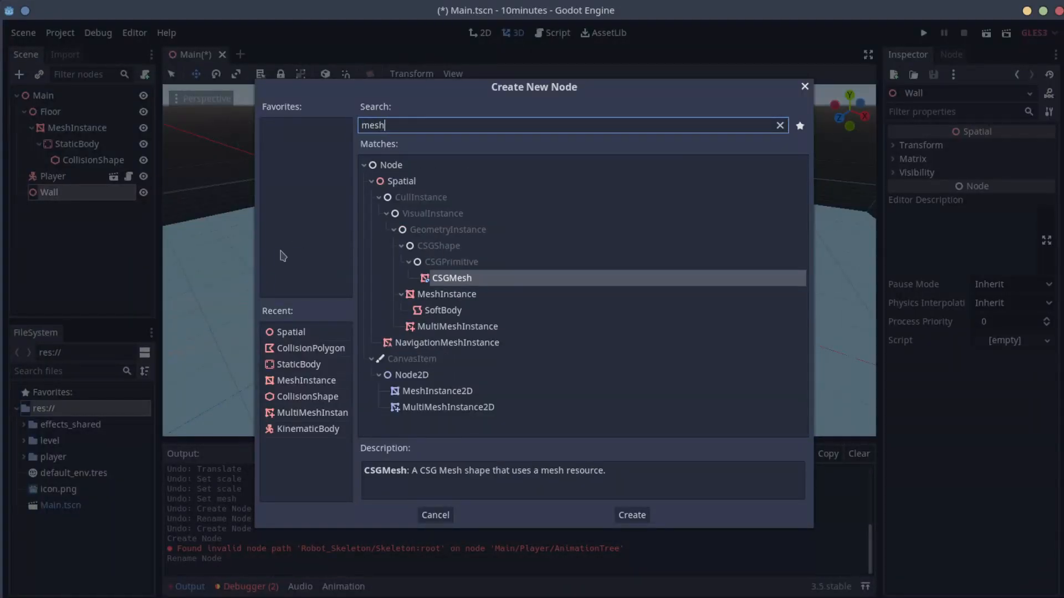
pyautogui.click(630, 514)
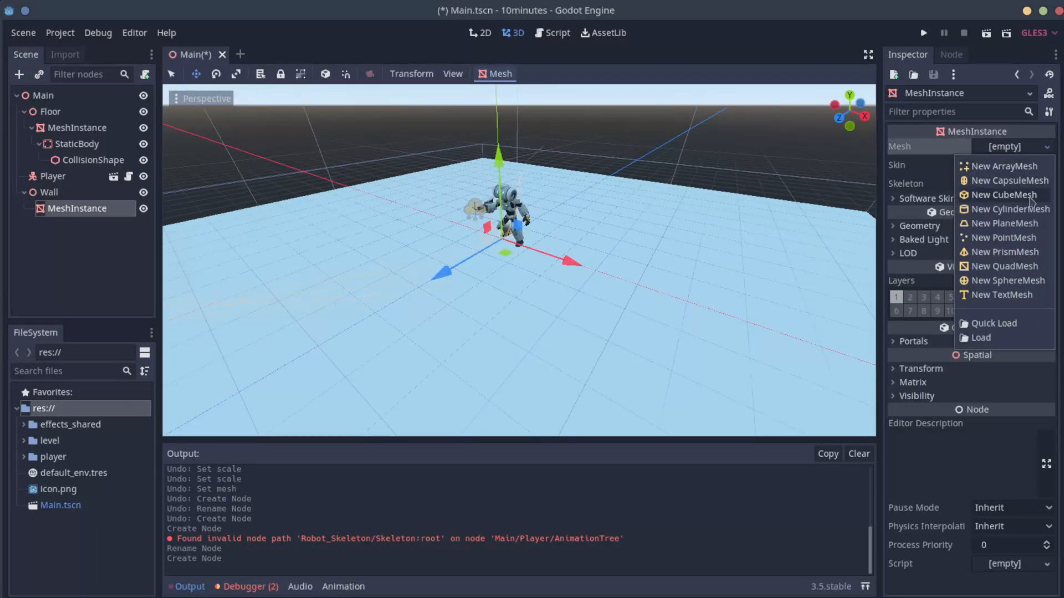
pyautogui.click(1000, 195)
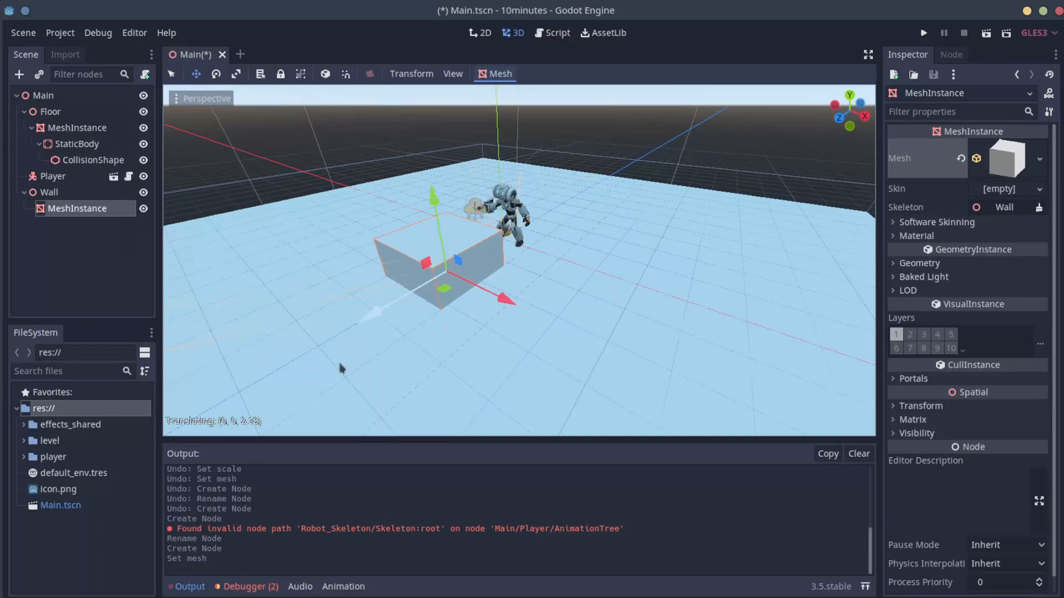
# Move the cube away from the player along Z and scale it to 5, 3, 1
pyautogui.moveTo(444, 275); pyautogui.dragTo(444, 285)
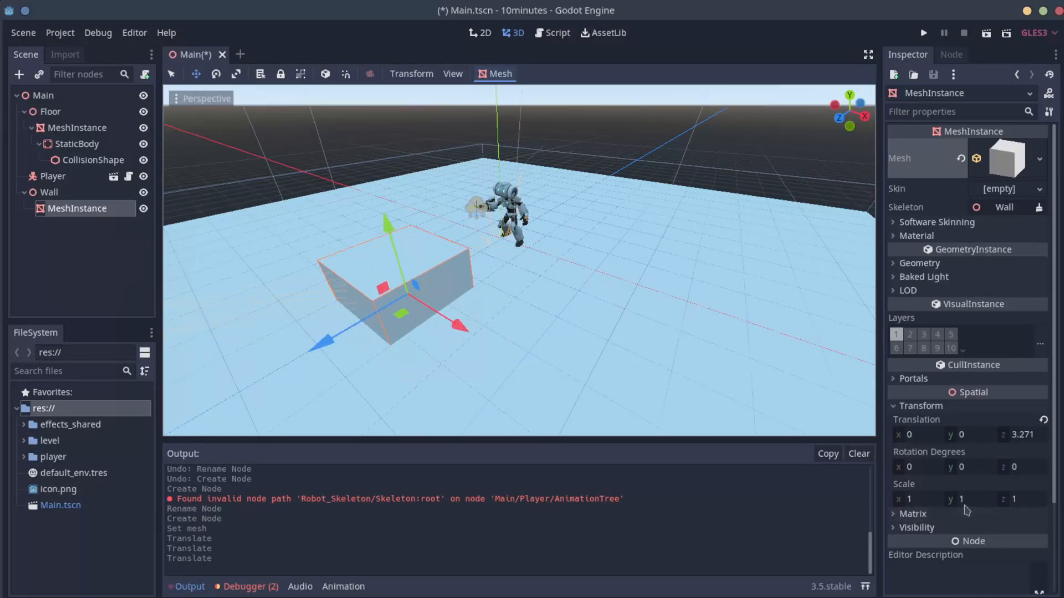
pyautogui.write('3')
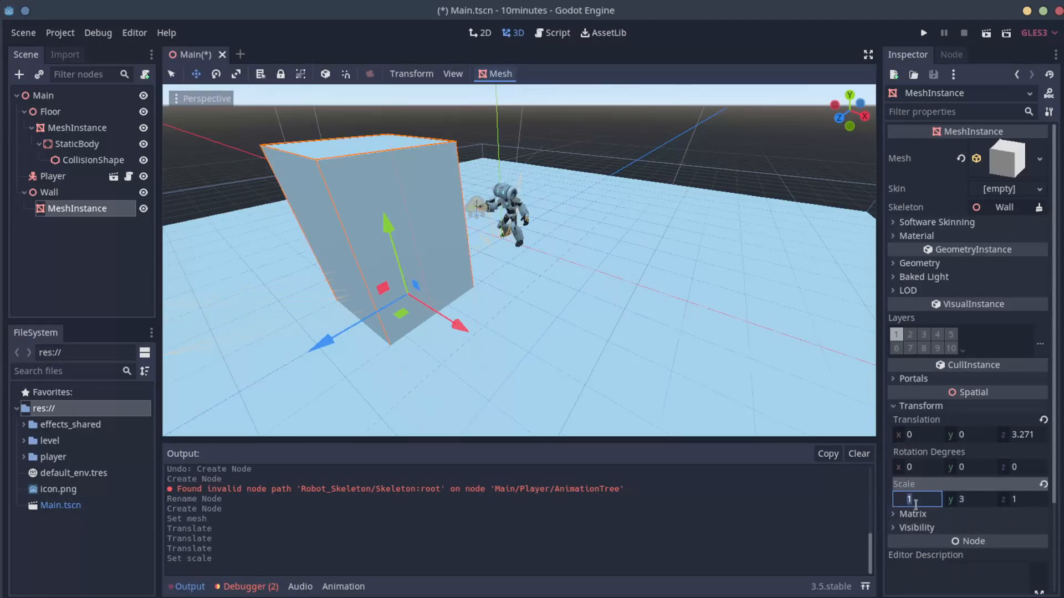
pyautogui.write('5')
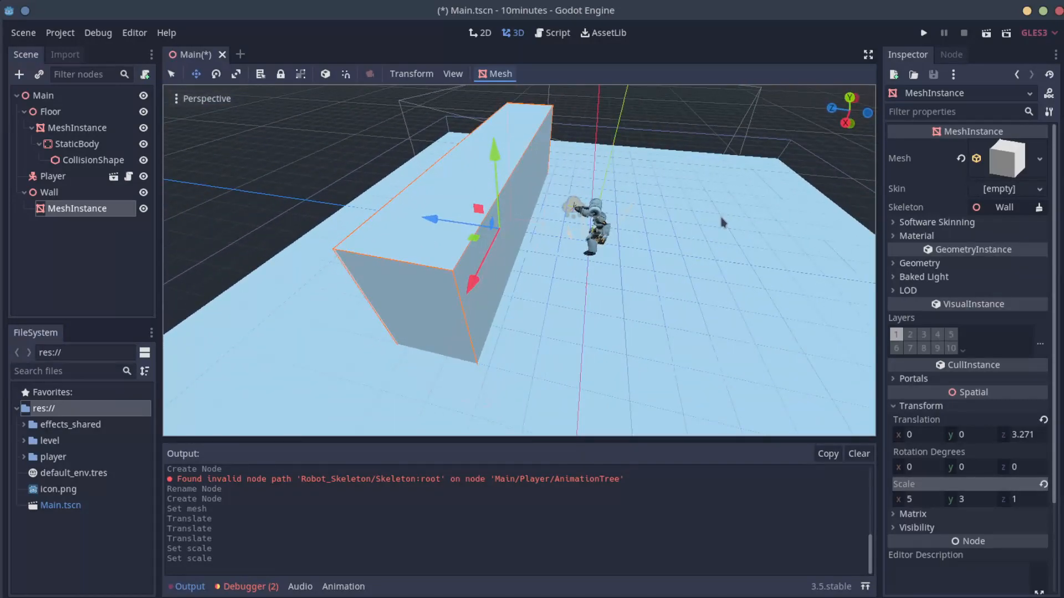
# Add a StaticBody child under the wall's MeshInstance
pyautogui.rightClick(77, 209)
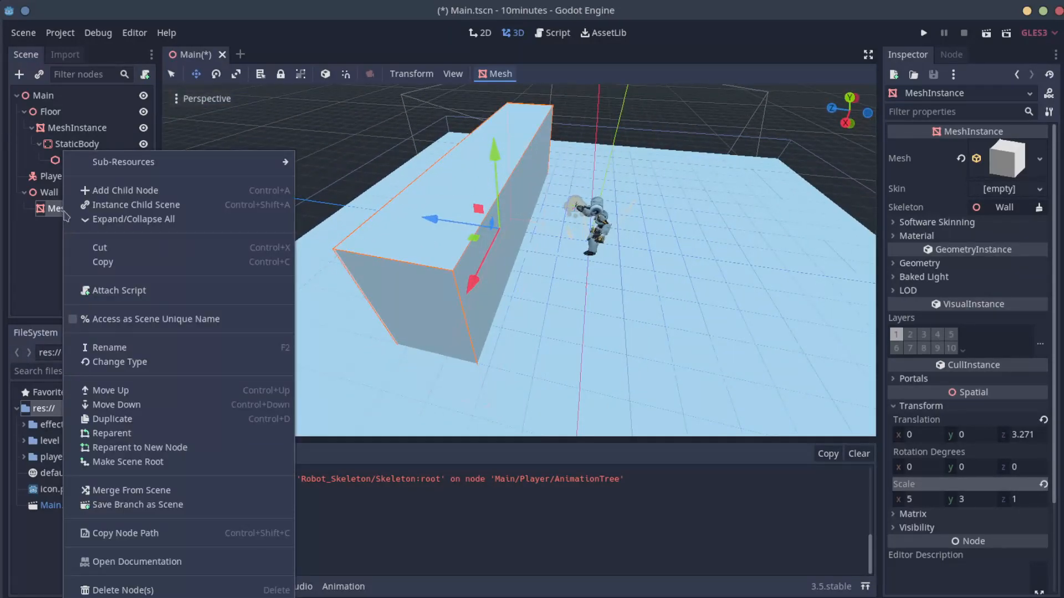
pyautogui.click(125, 189)
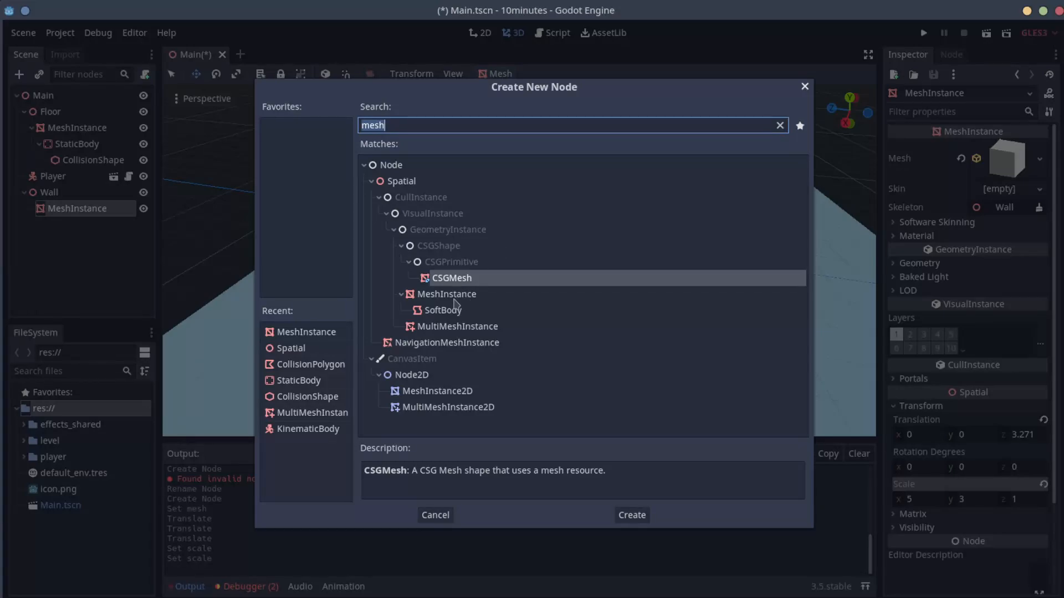
pyautogui.write('stya')
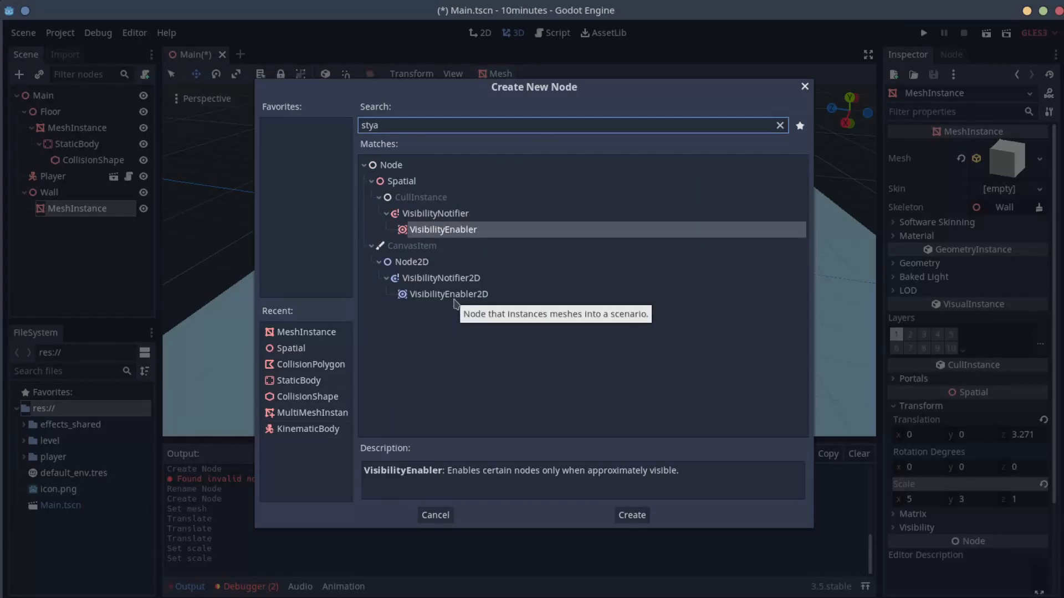
pyautogui.write('stat')
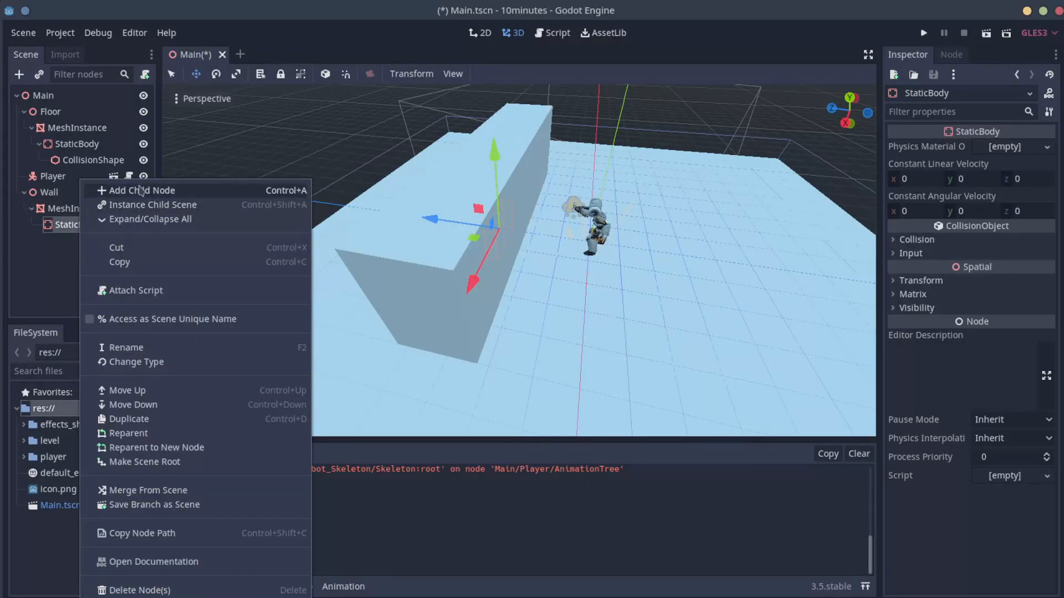
# Add a CollisionShape under the StaticBody and assign it a new BoxShape
pyautogui.click(141, 189)
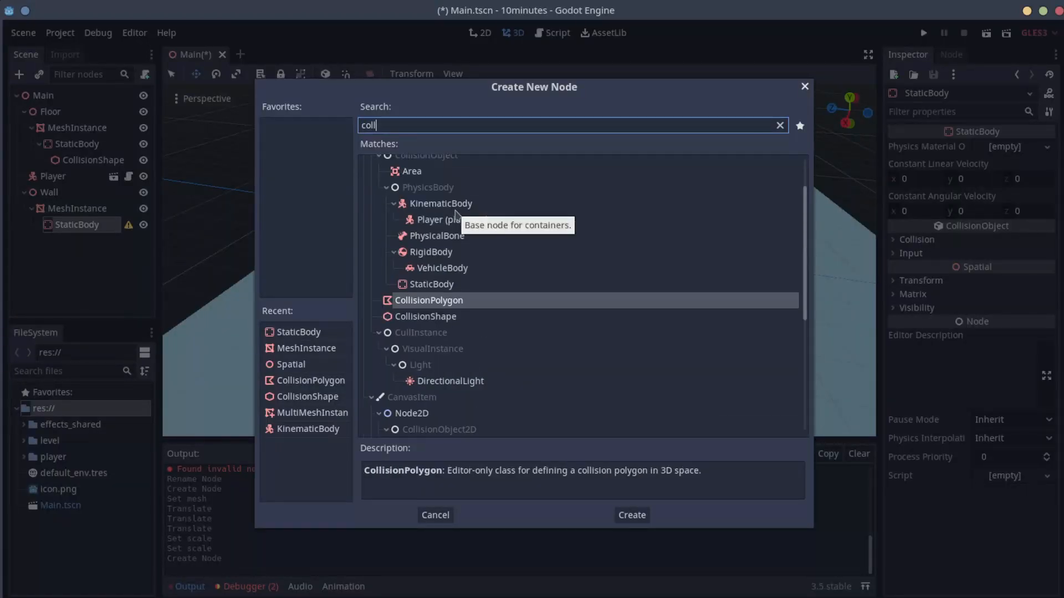
pyautogui.click(629, 515)
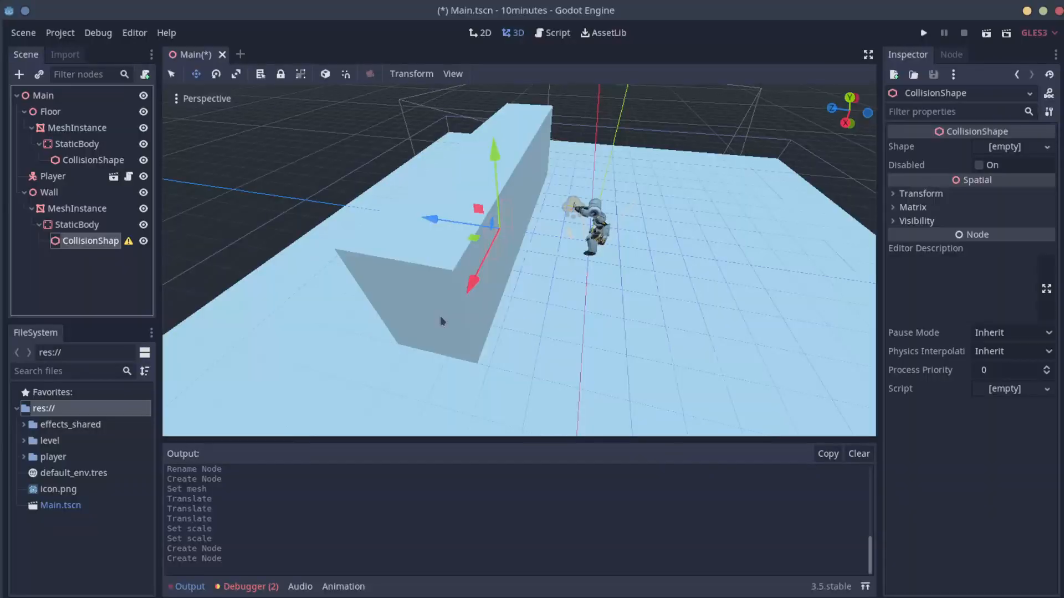
pyautogui.click(1010, 146)
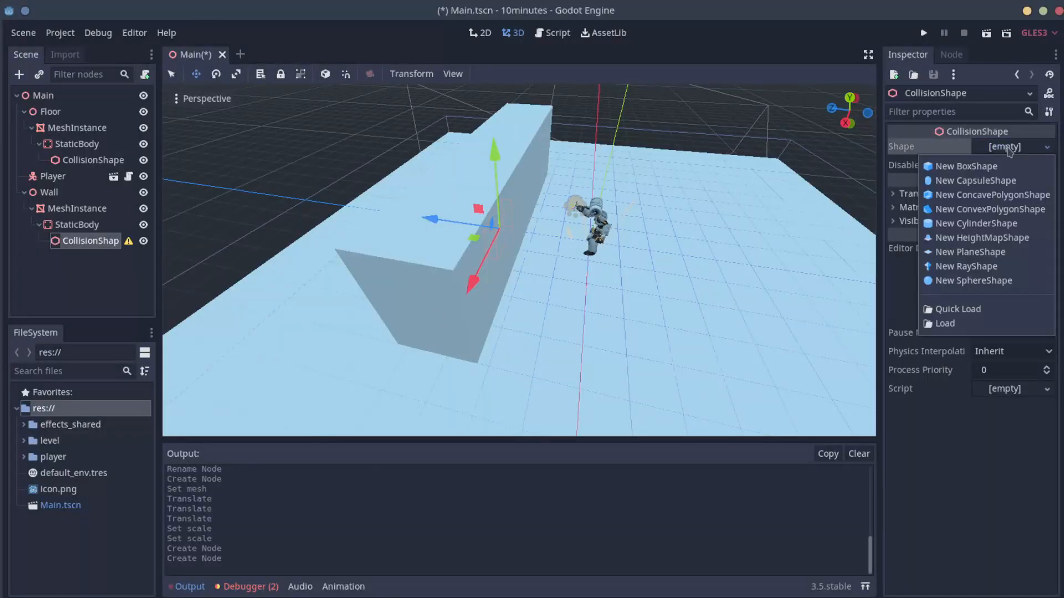
pyautogui.click(967, 165)
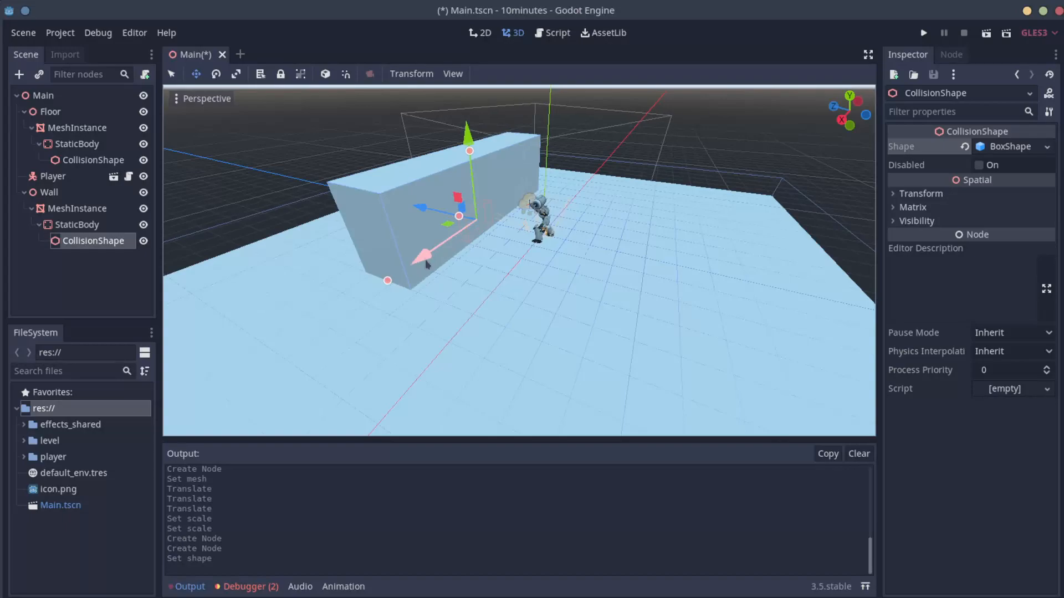
pyautogui.click(77, 208)
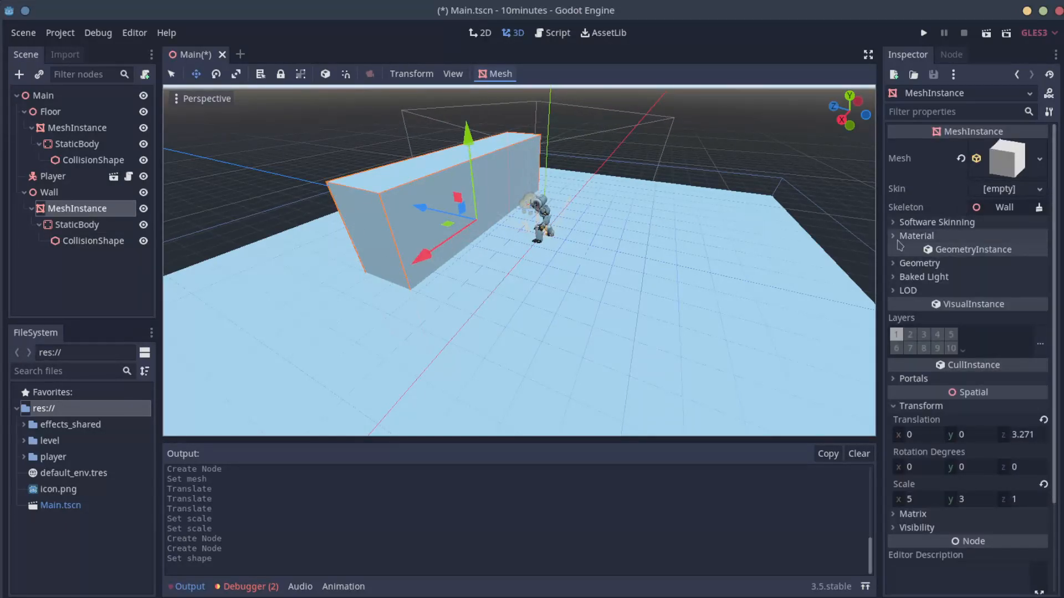
# Give the wall mesh a new SpatialMaterial and set its albedo to dark red
pyautogui.click(914, 235)
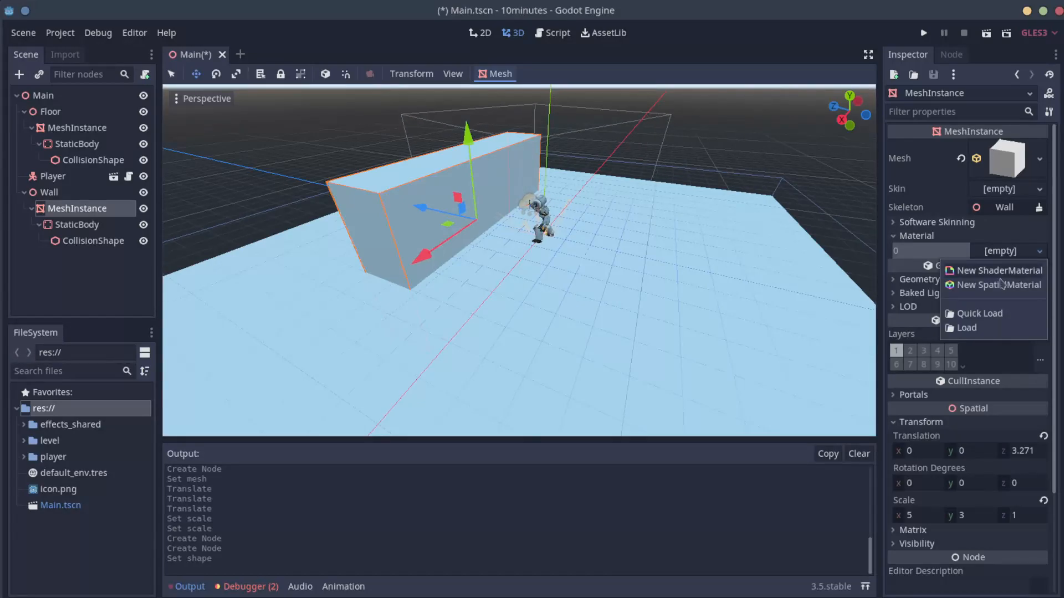
pyautogui.click(998, 284)
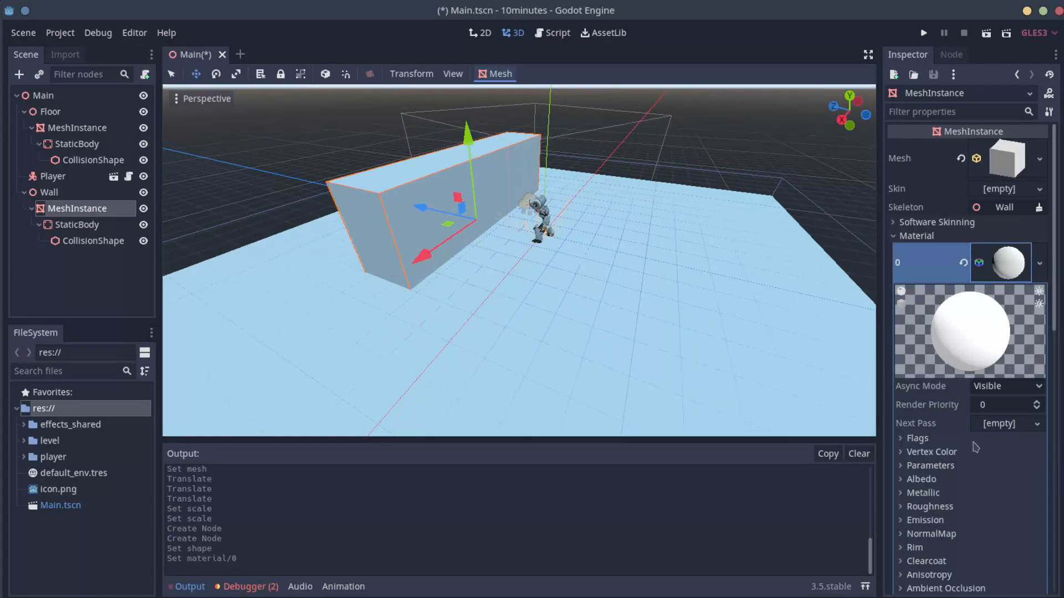
pyautogui.click(921, 478)
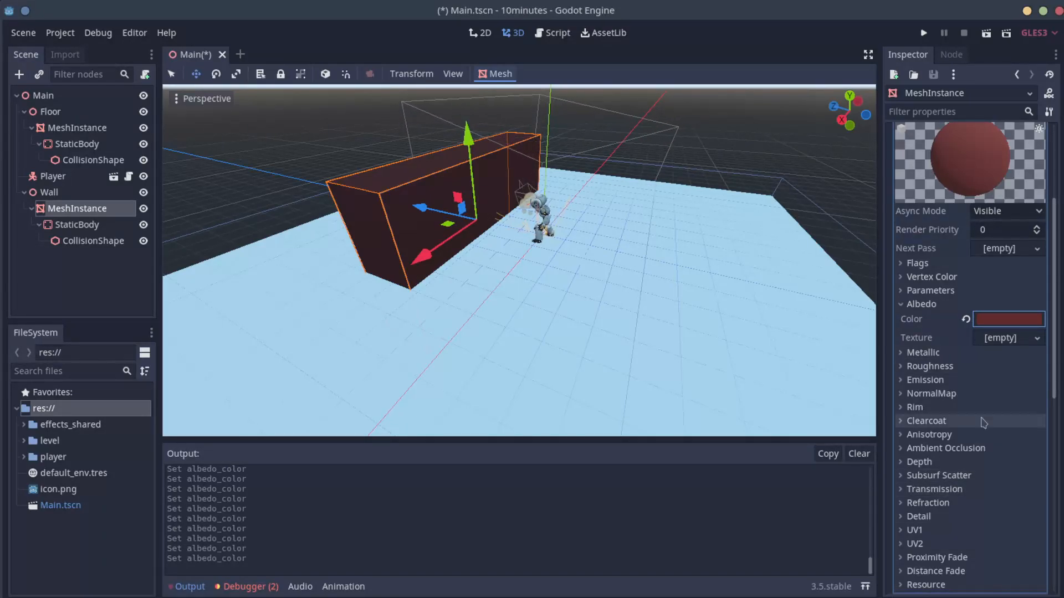
pyautogui.moveTo(993, 491)
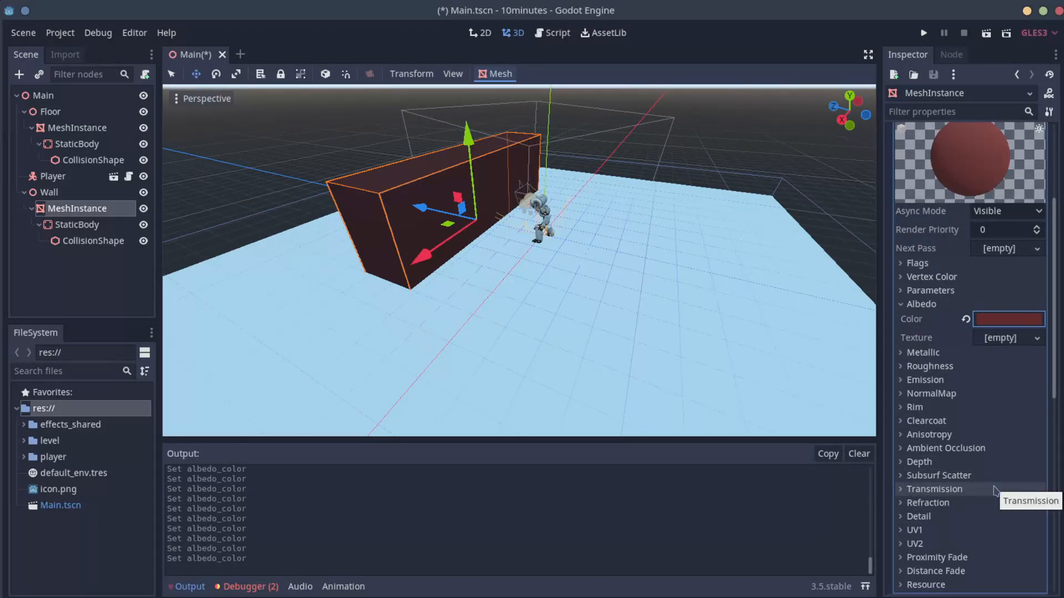